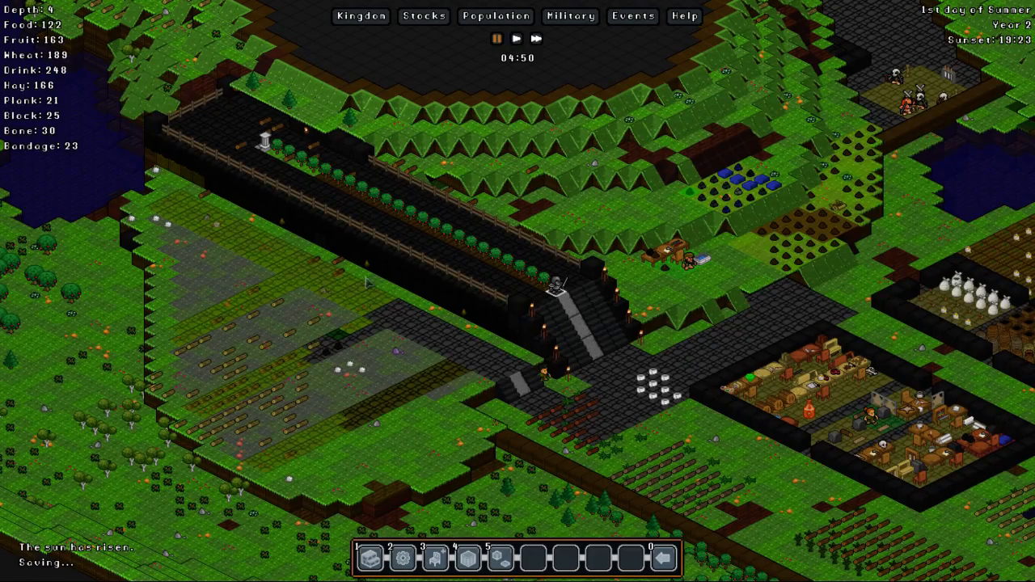
# - Set the builder and fabricator gnomes (Avo and Olt) to the Nutriomancer profession in Population Assign
pyautogui.click(535, 38)
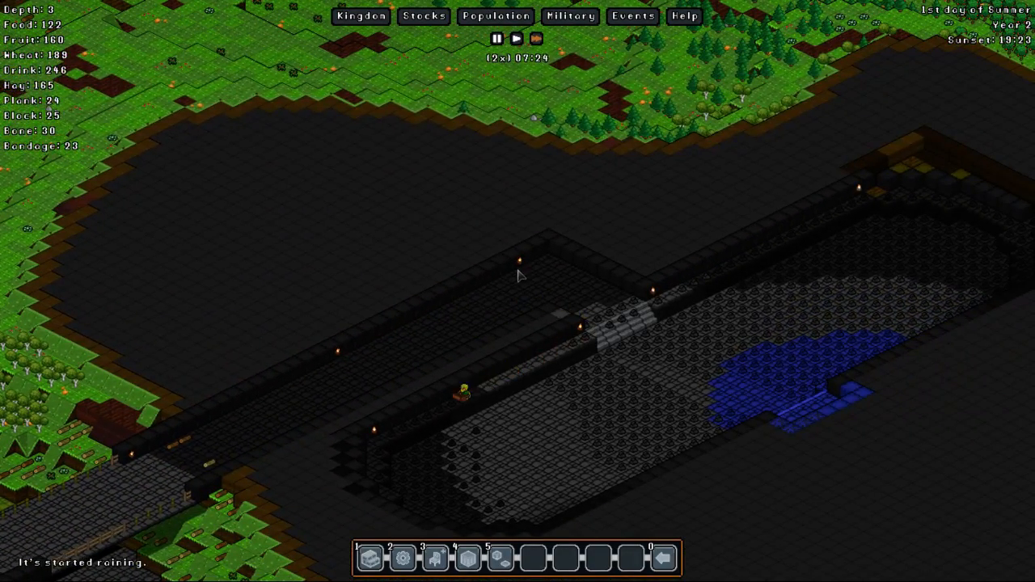
pyautogui.moveTo(484, 255)
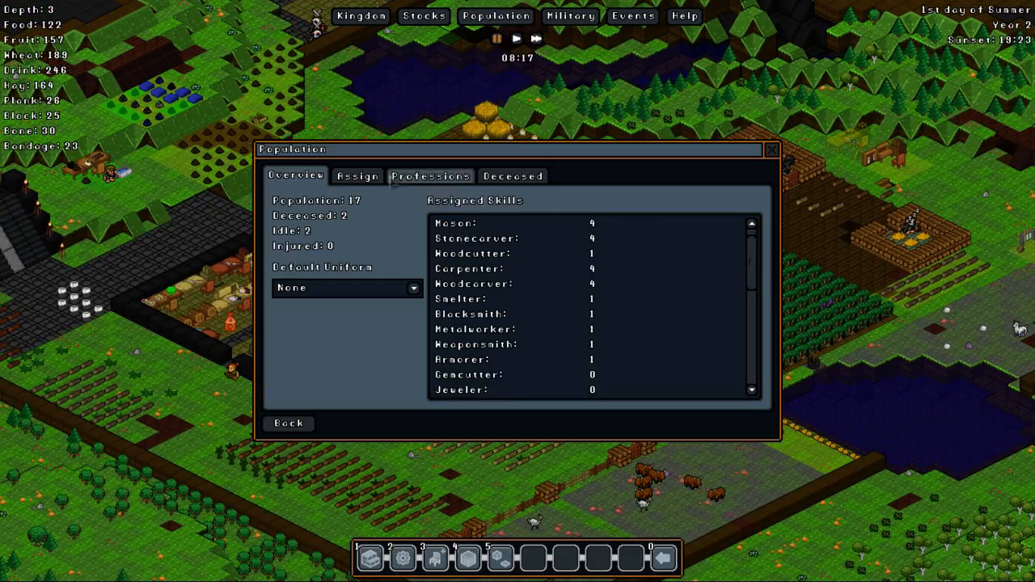
pyautogui.click(357, 175)
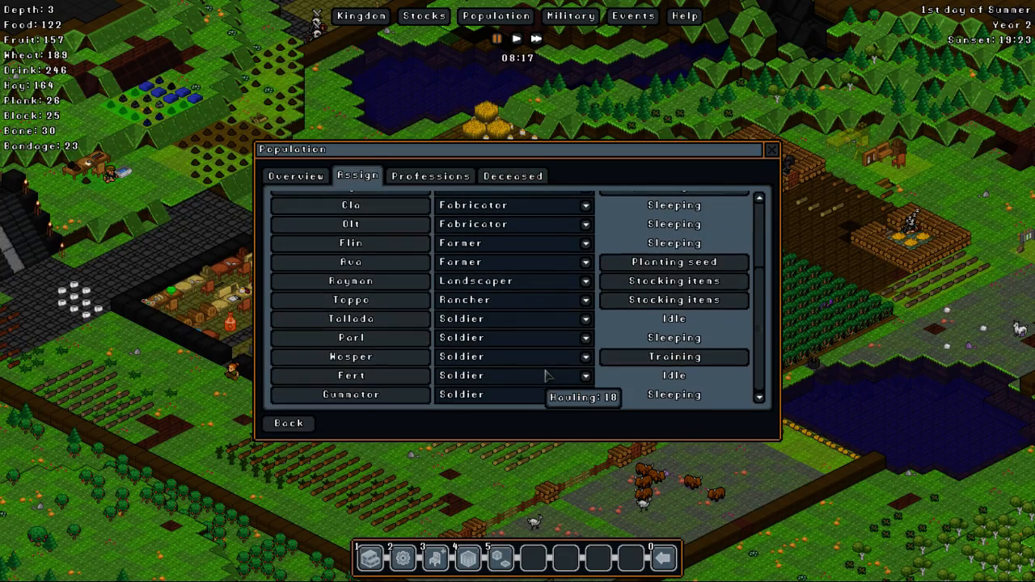
pyautogui.scroll(3)
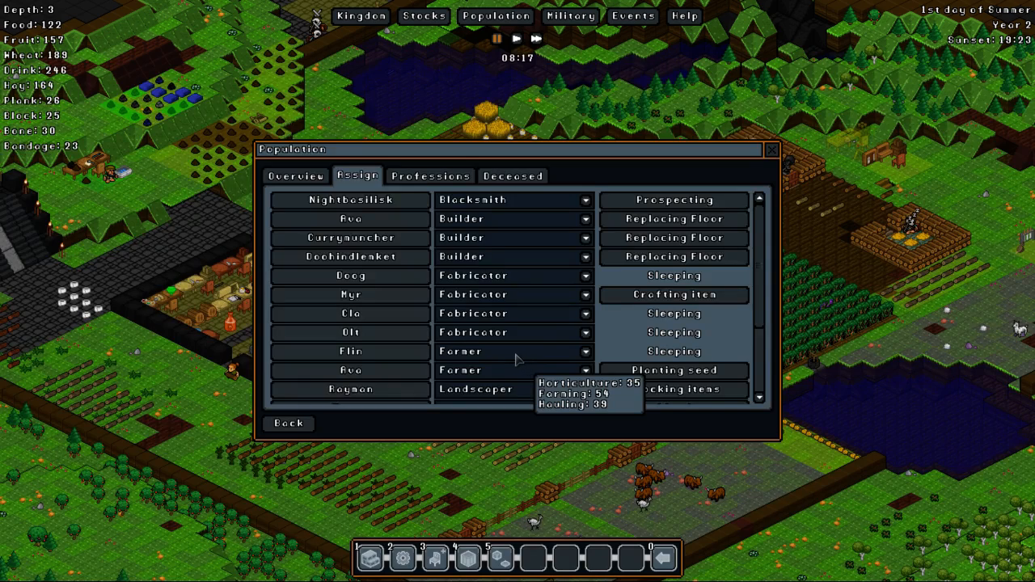
pyautogui.scroll(-3)
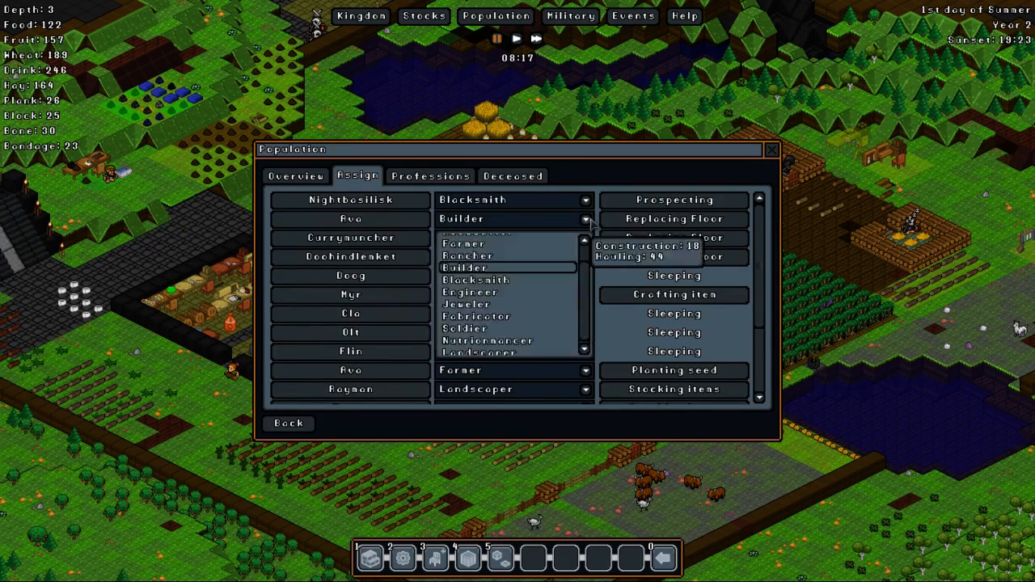
pyautogui.click(487, 340)
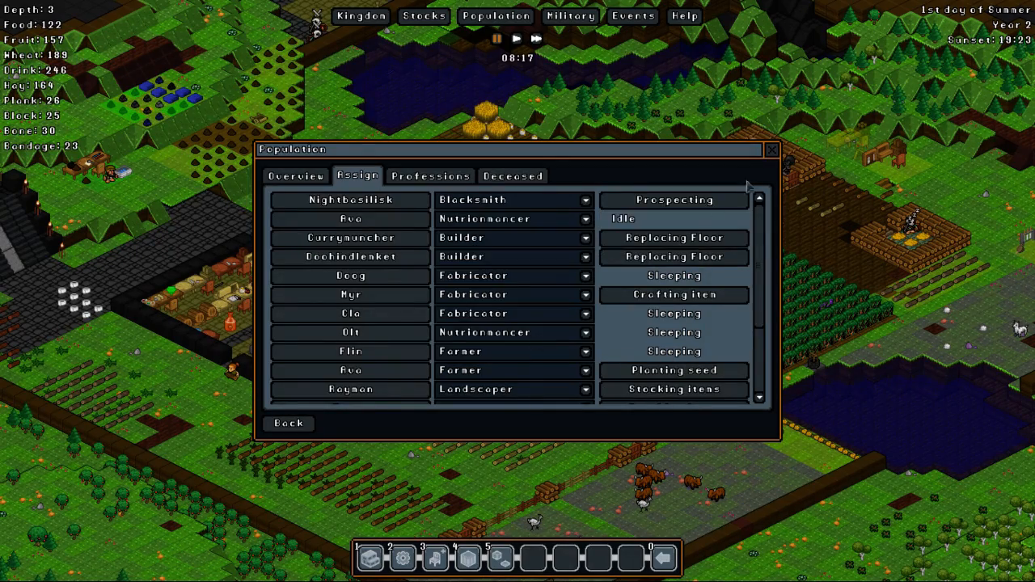
pyautogui.click(770, 149)
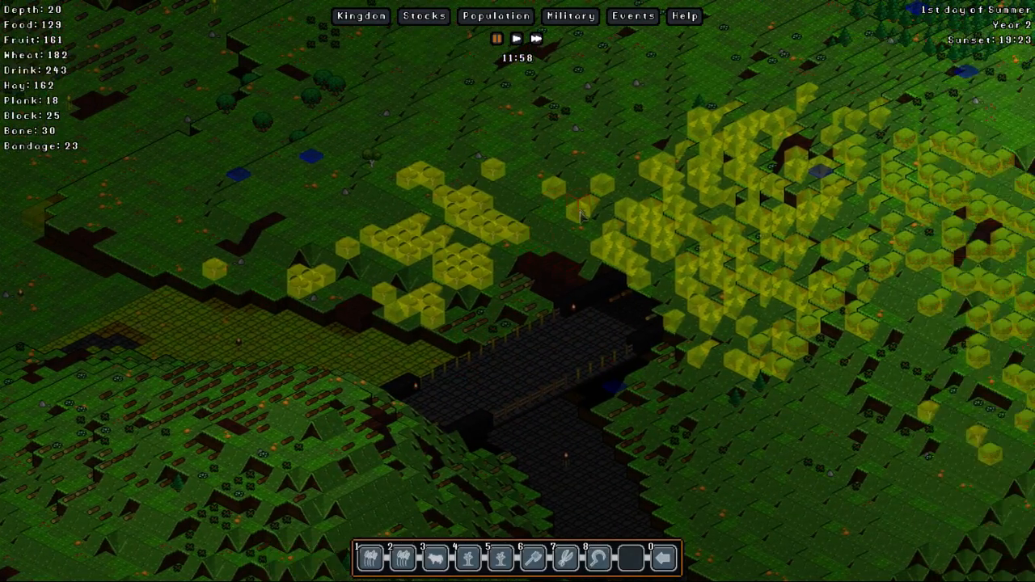
# - Mark another stretch of hillside near the bridge for digging
pyautogui.moveTo(582, 214); pyautogui.dragTo(457, 411)
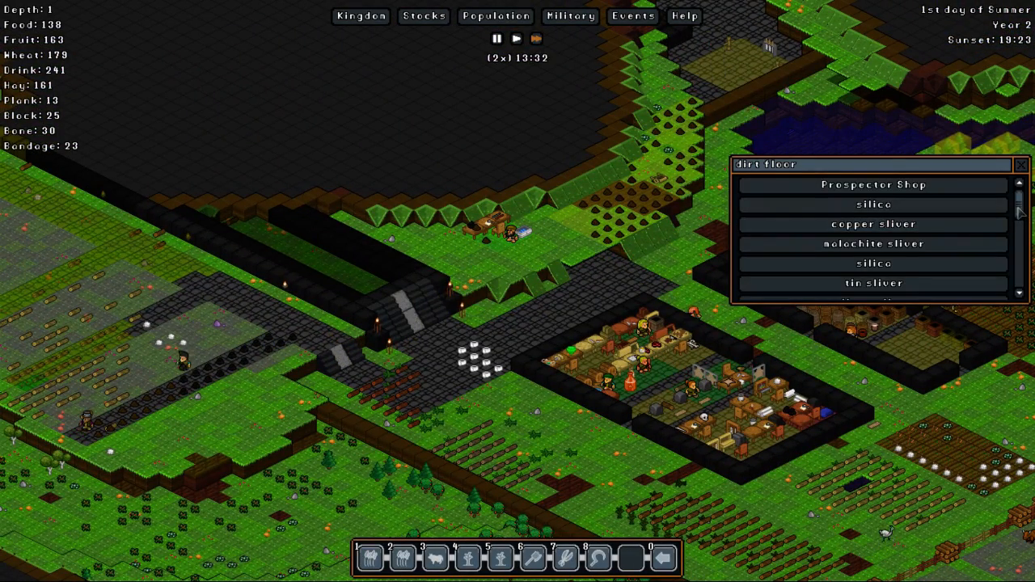
# - Queue ceramic tiles at the kiln with Craft Ingredients enabled
pyautogui.scroll(-3)
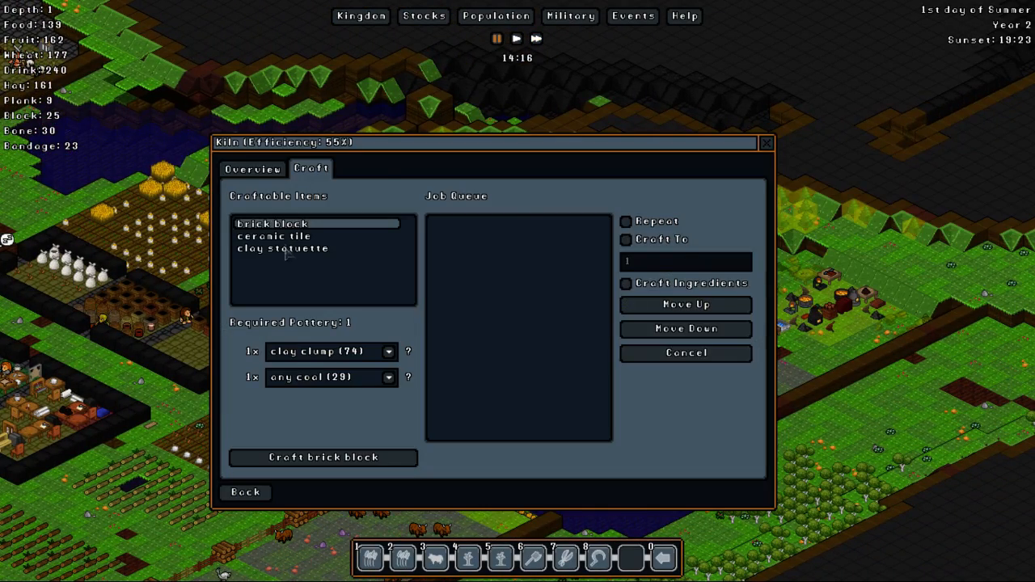
pyautogui.click(274, 235)
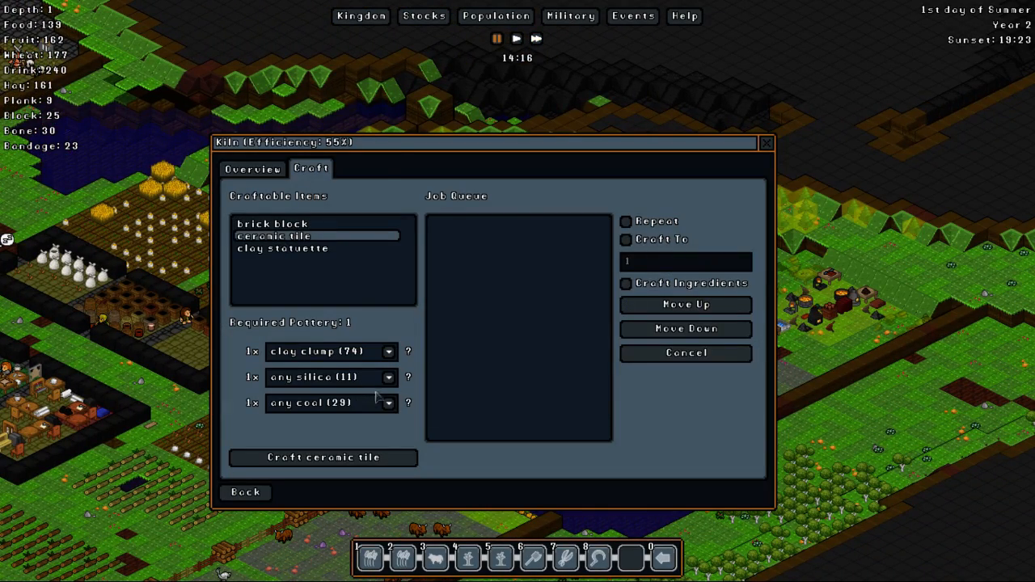
pyautogui.moveTo(390, 464)
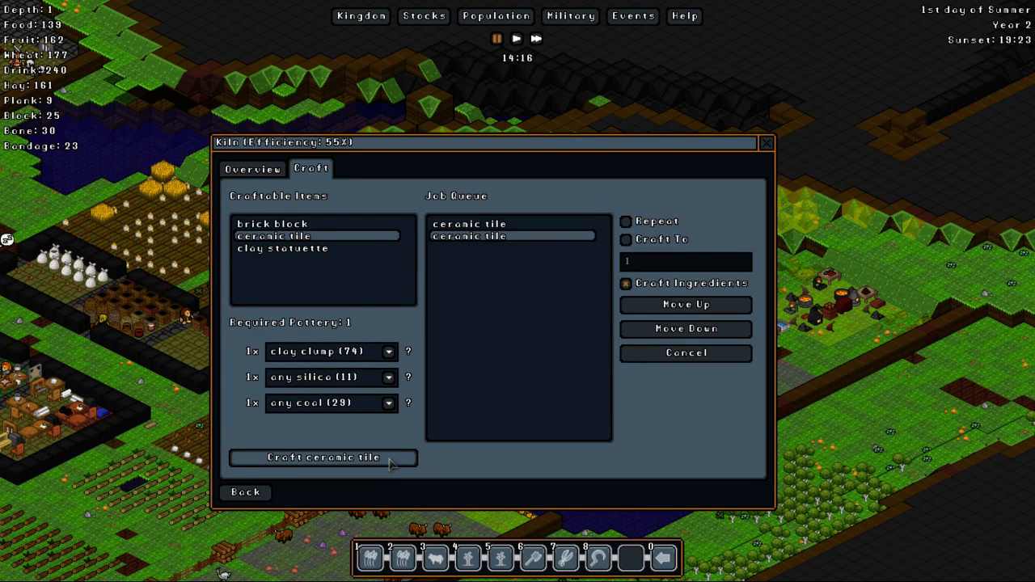
pyautogui.click(324, 457)
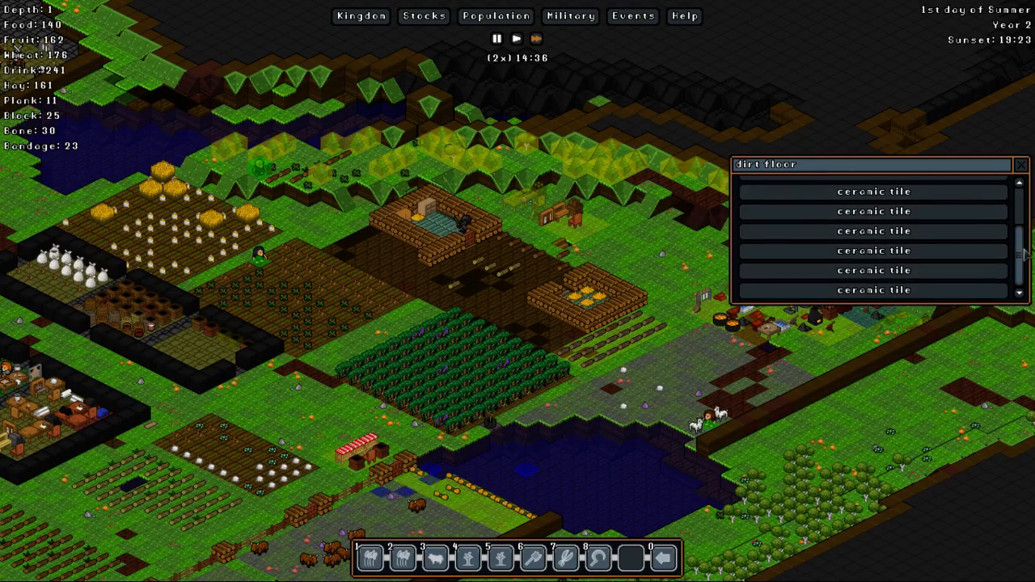
pyautogui.scroll(3)
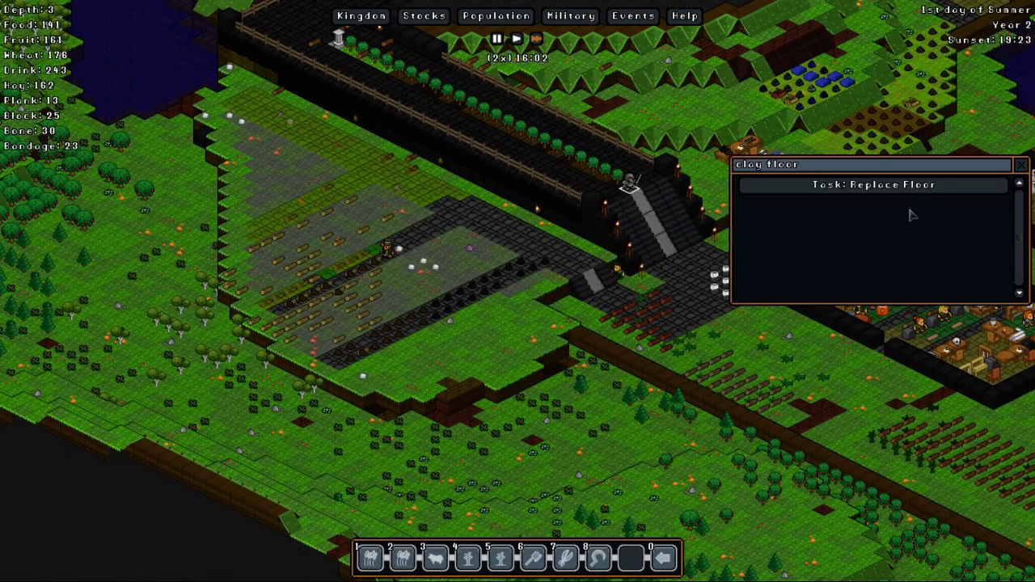
pyautogui.click(875, 185)
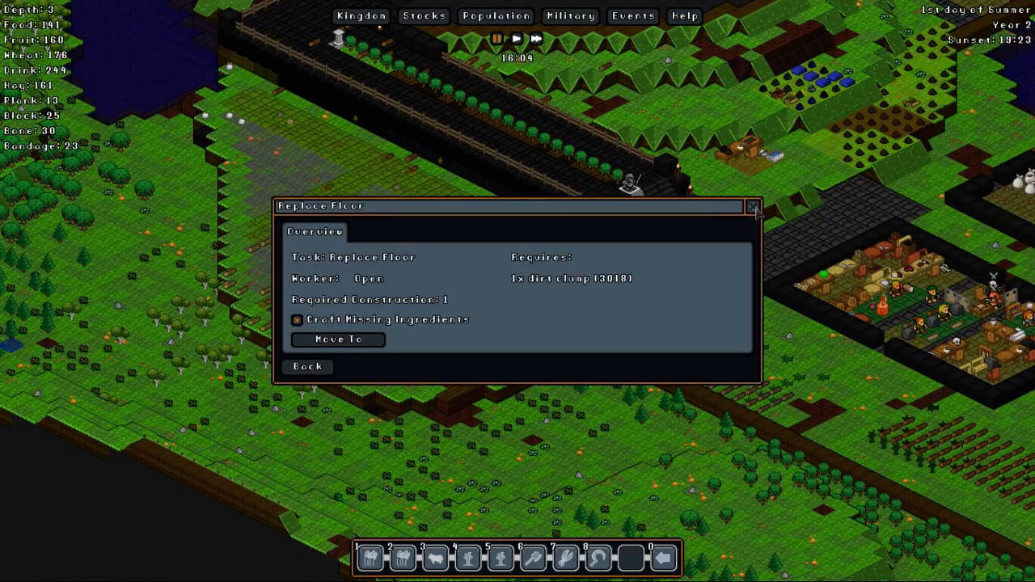
pyautogui.click(752, 206)
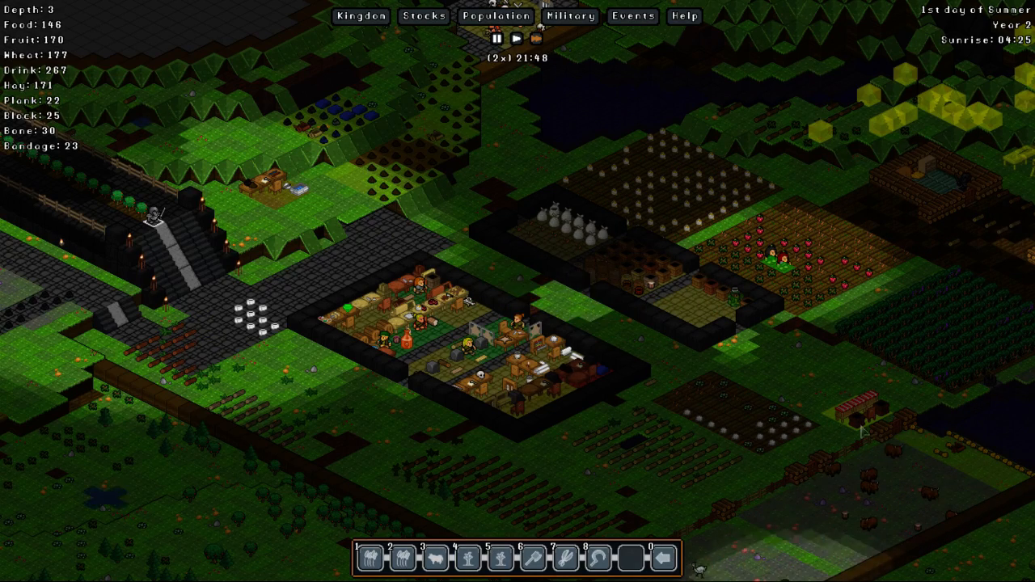
pyautogui.moveTo(726, 375)
pyautogui.write('granite floor')
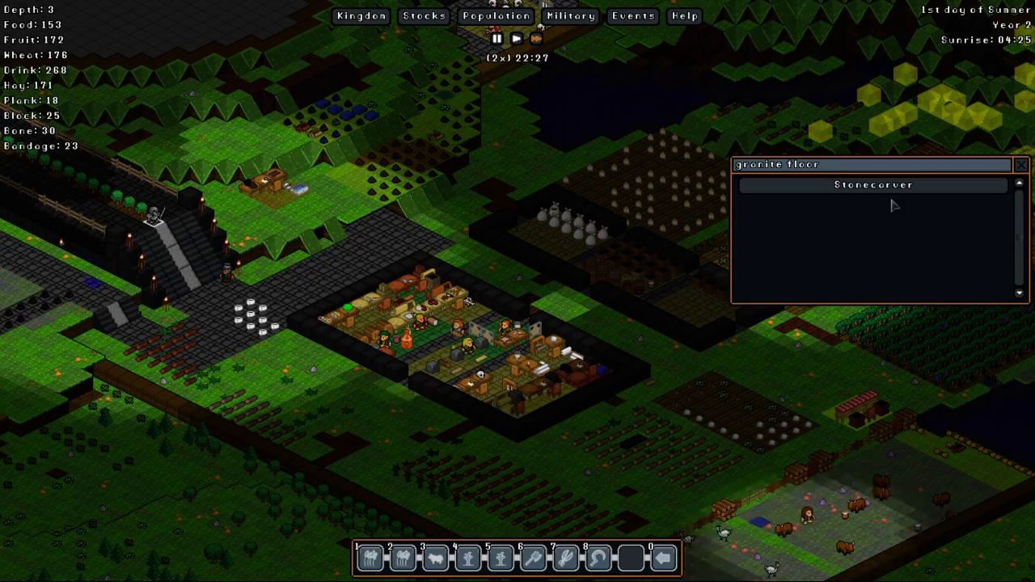
# - Bring up the stonecarver responsible for the granite floors
pyautogui.click(873, 184)
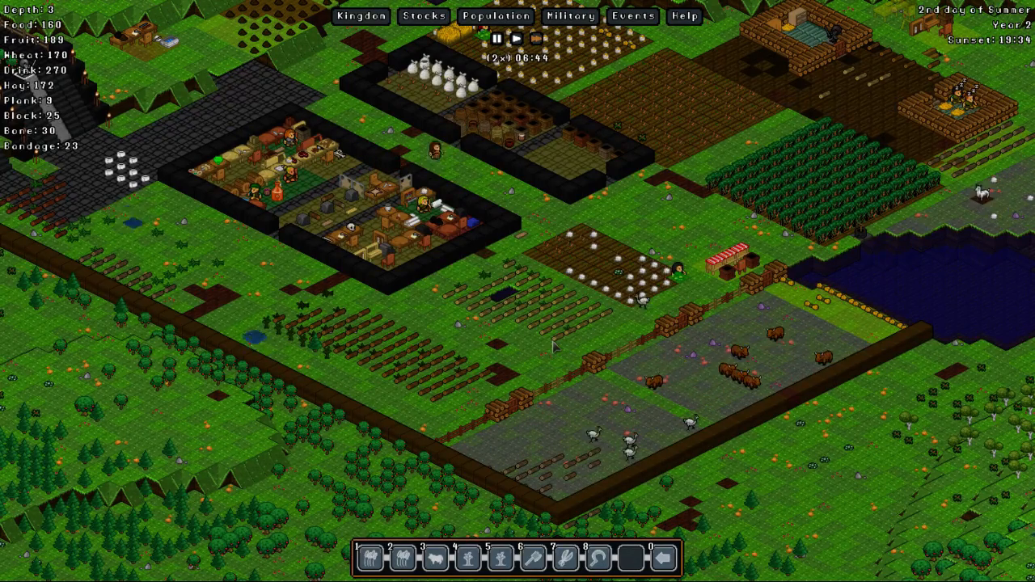
pyautogui.moveTo(710, 396)
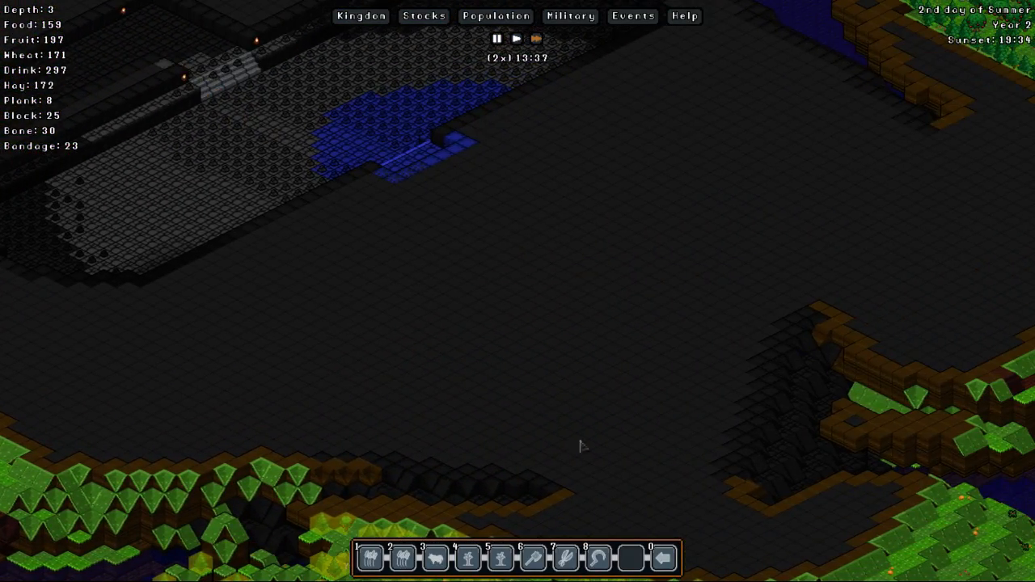
pyautogui.moveTo(623, 326)
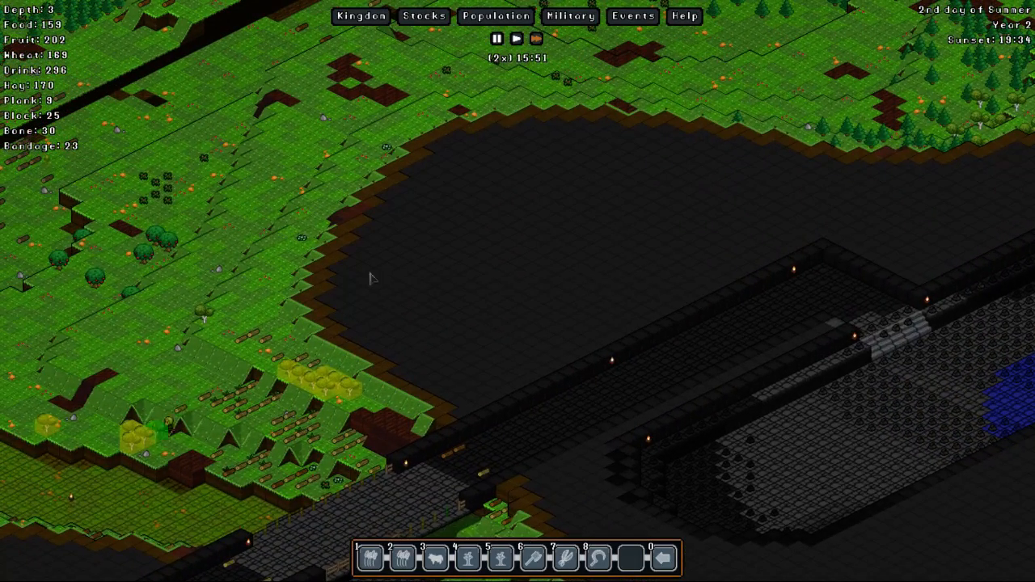
pyautogui.moveTo(559, 152)
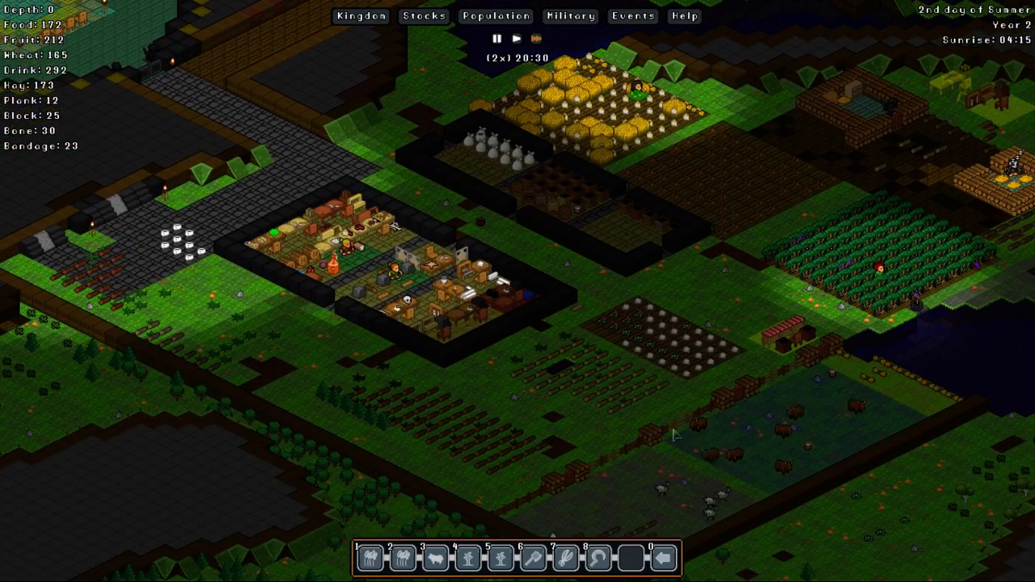
pyautogui.moveTo(817, 179)
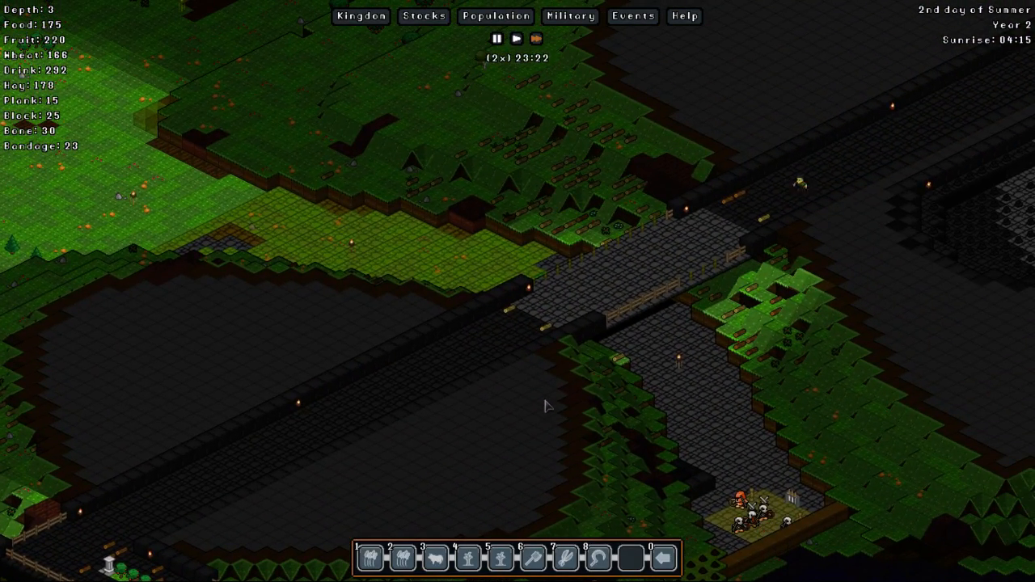
pyautogui.scroll(-3)
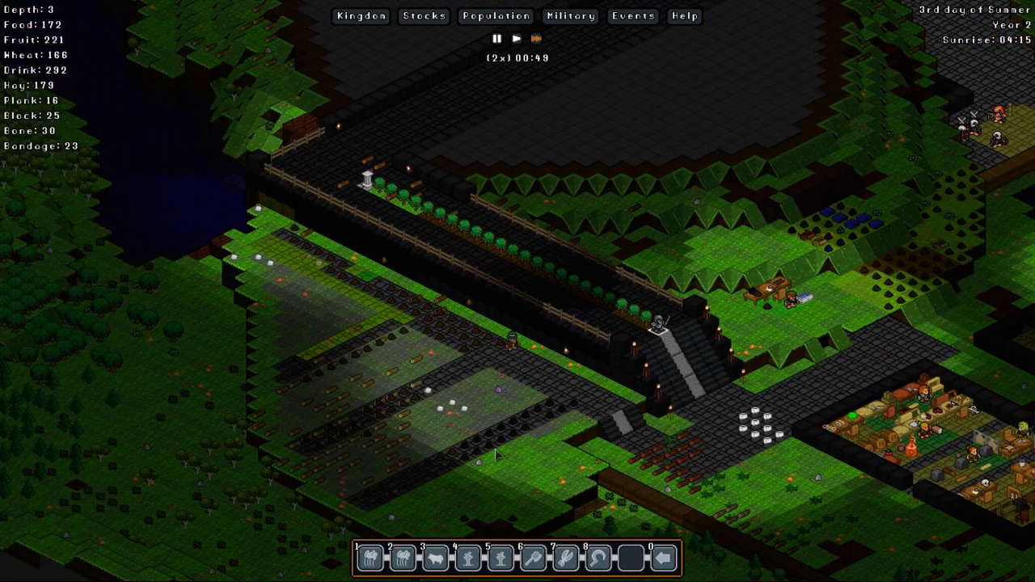
pyautogui.moveTo(255, 186)
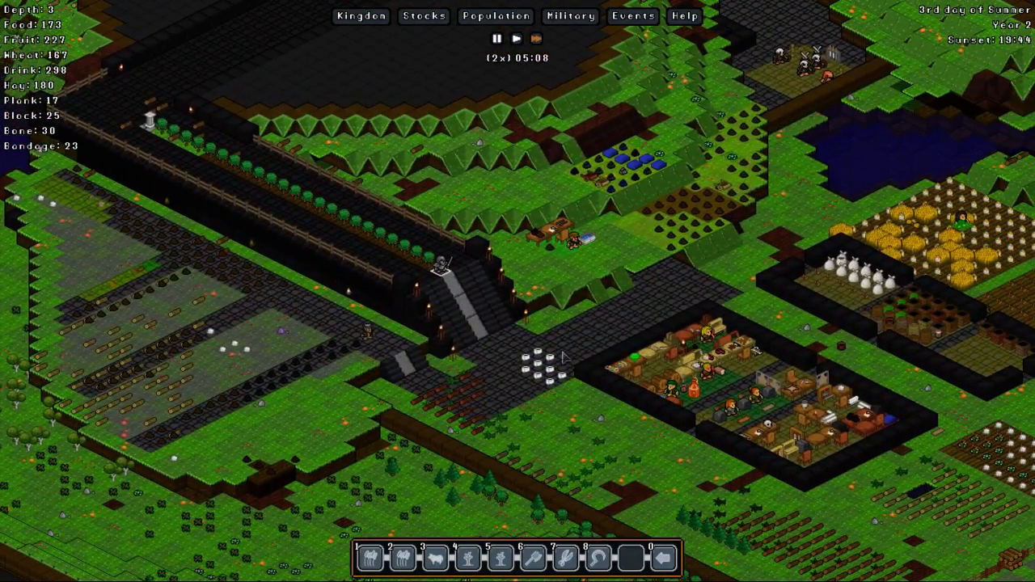
pyautogui.click(631, 331)
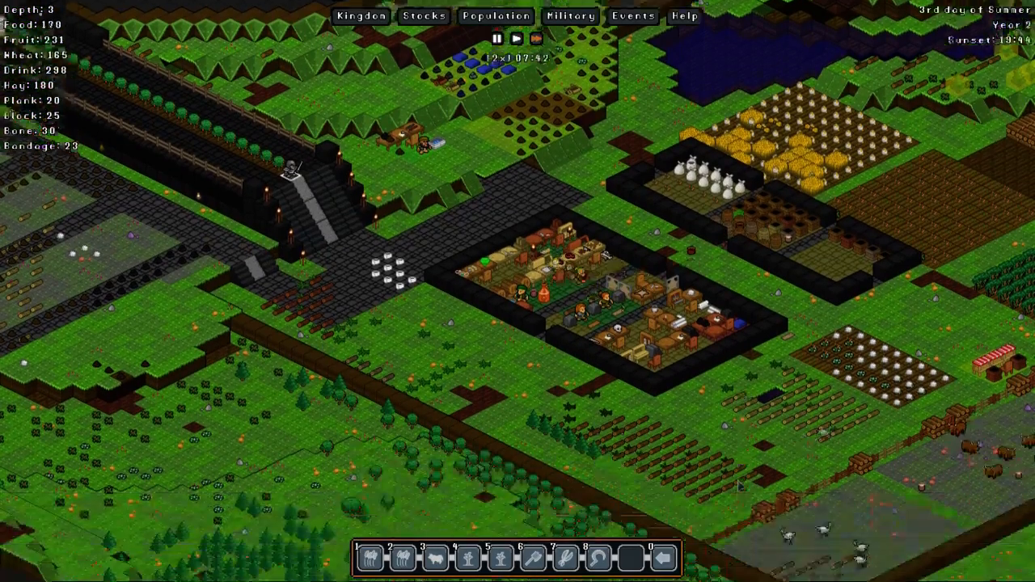
pyautogui.scroll(-3)
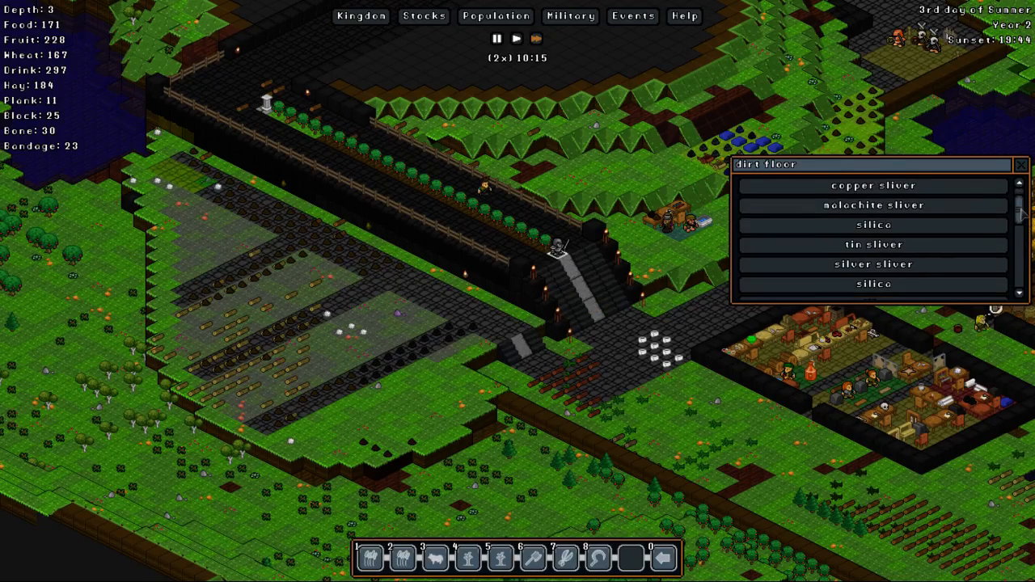
# - Zoom the view before reaching the Construction toolbar
pyautogui.scroll(-3)
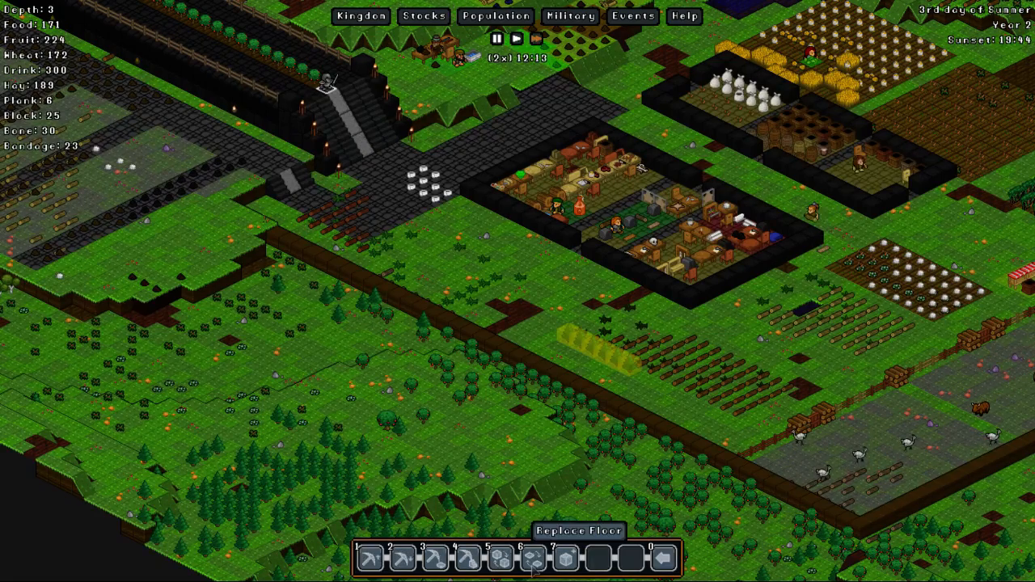
# - Choose Soil Floor built from any dirt clump in the Replace Floor options and designate tiles
pyautogui.click(531, 557)
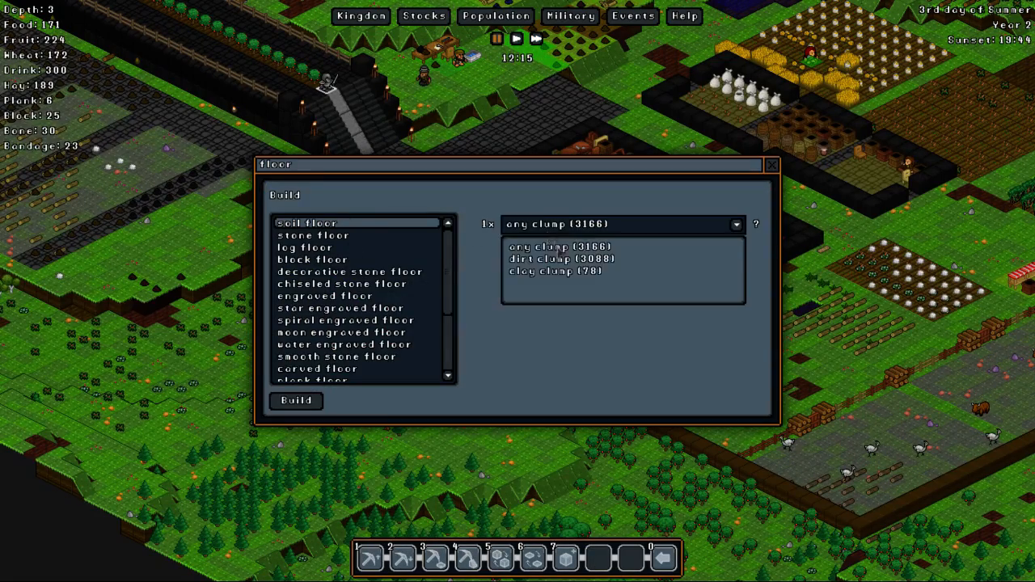
pyautogui.click(769, 165)
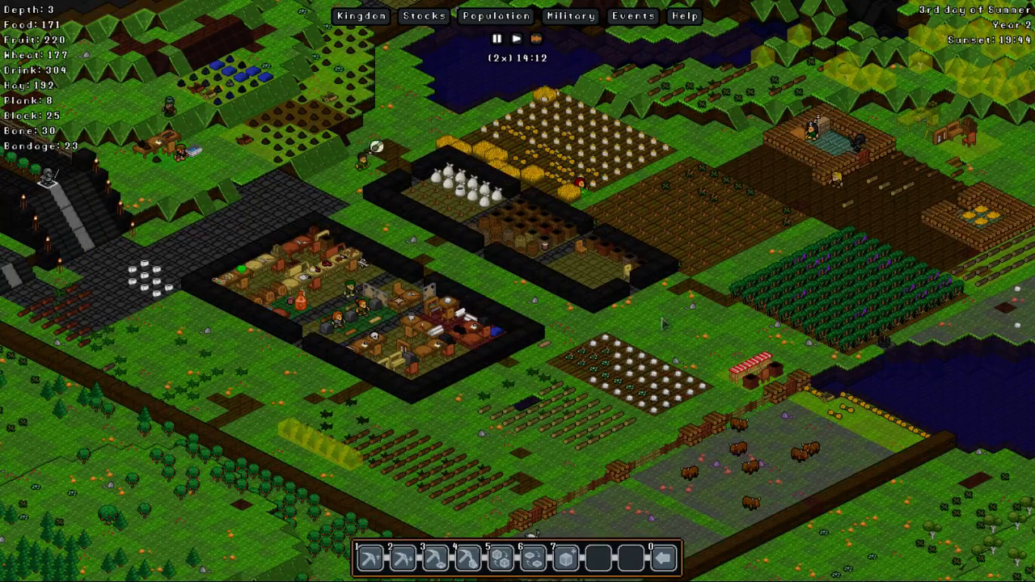
pyautogui.scroll(-3)
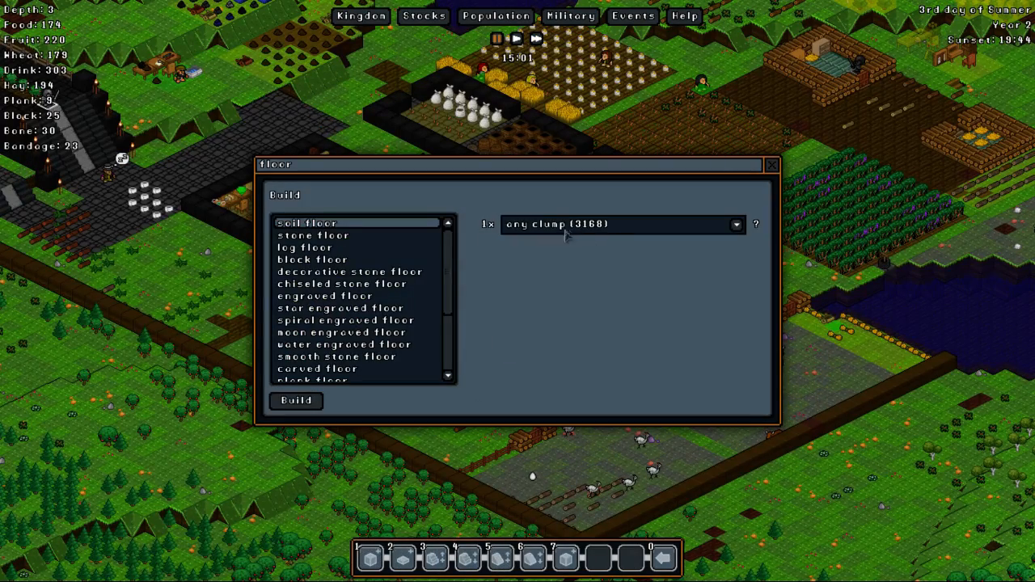
pyautogui.click(770, 165)
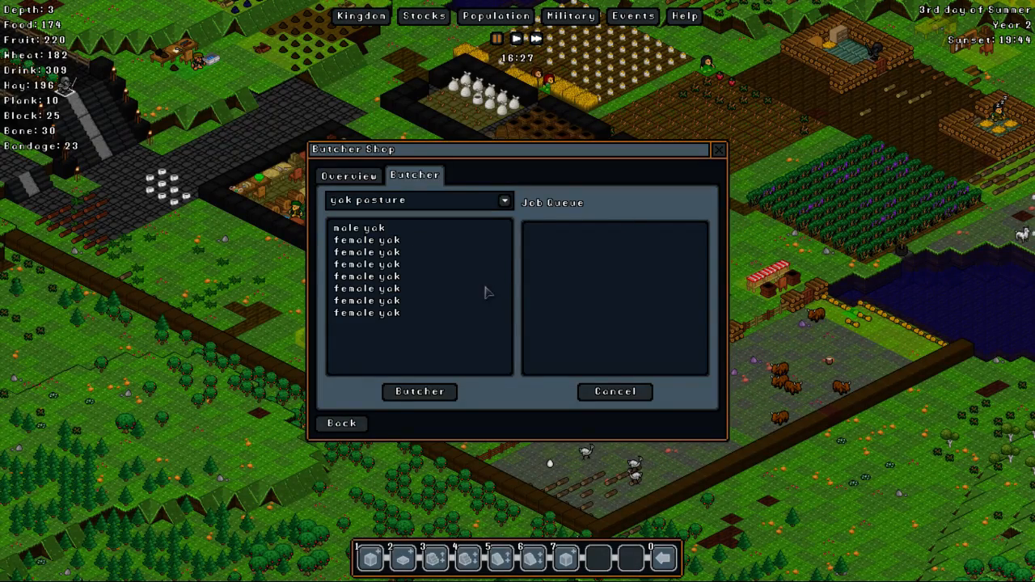
# - Switch the butcher shop's pasture dropdown from yak pasture to emu pasture
pyautogui.click(502, 200)
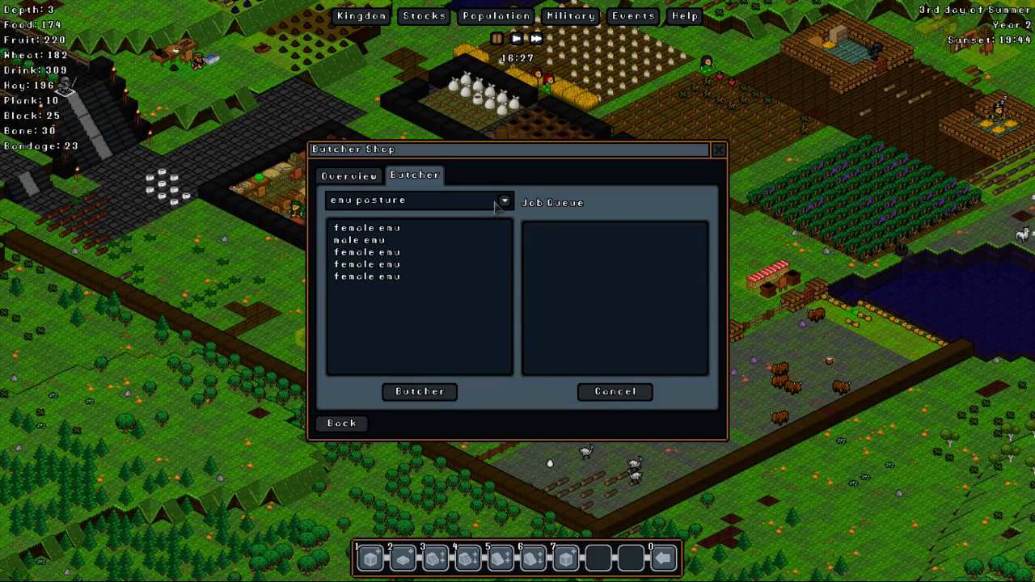
pyautogui.click(504, 200)
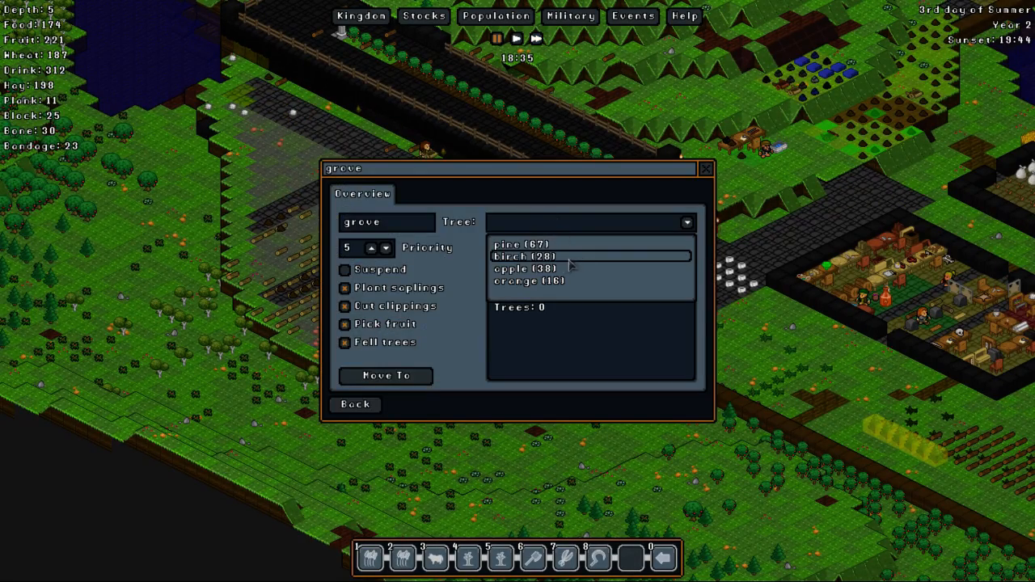
# - Assign birch as the grove's tree, leave the grove settings and close the tile contents list
pyautogui.click(524, 257)
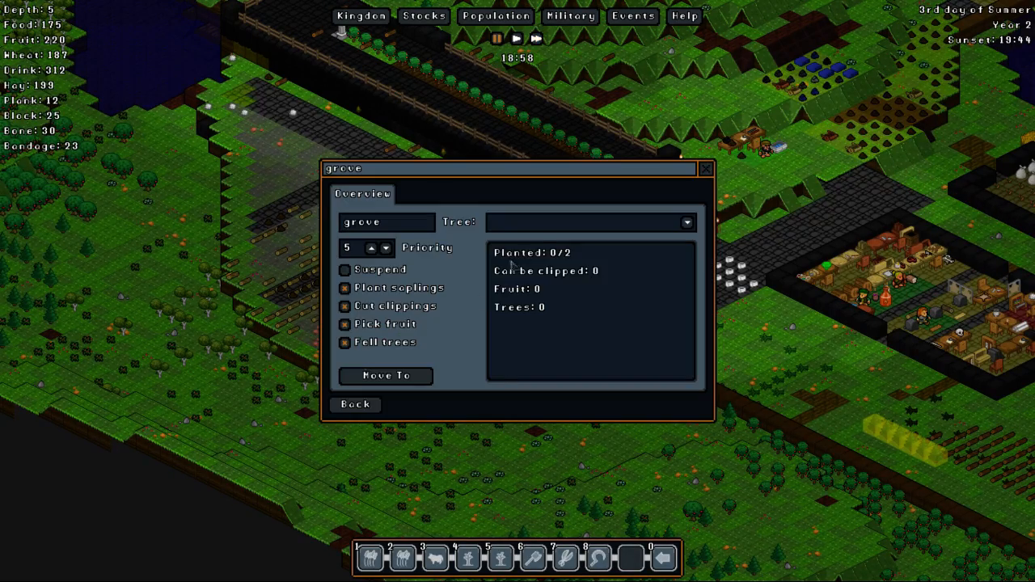
pyautogui.click(591, 222)
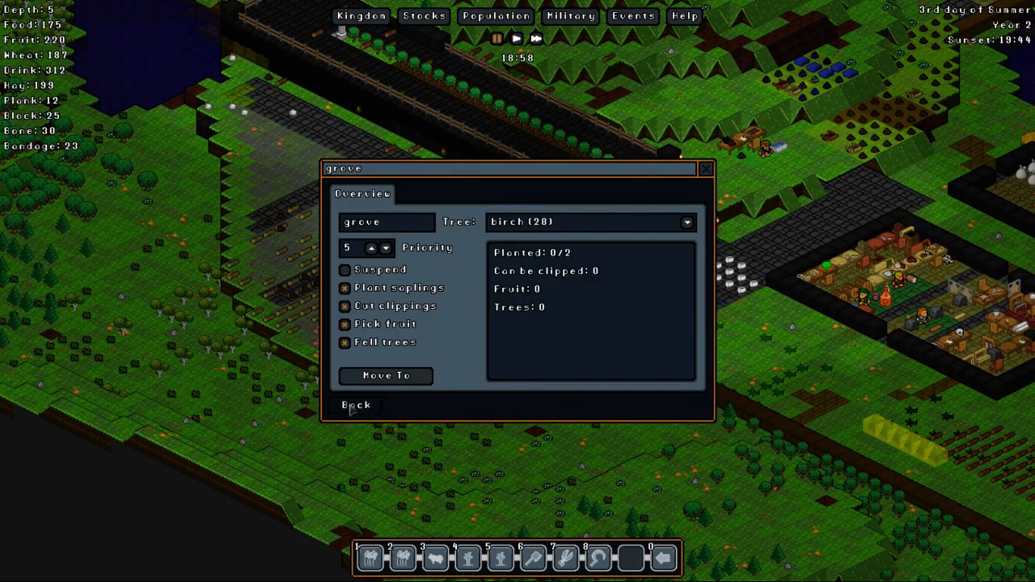
pyautogui.click(356, 404)
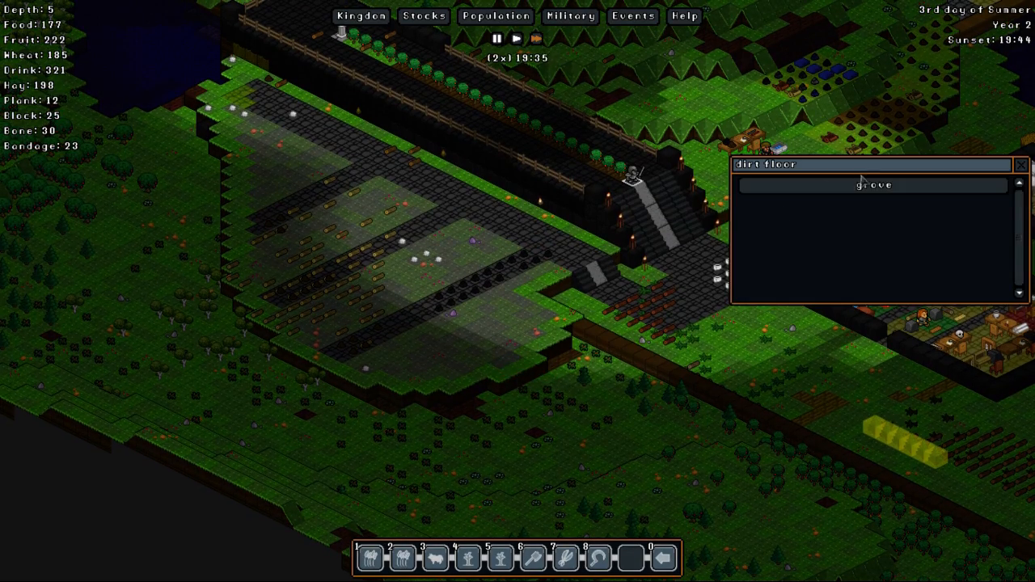
pyautogui.click(874, 185)
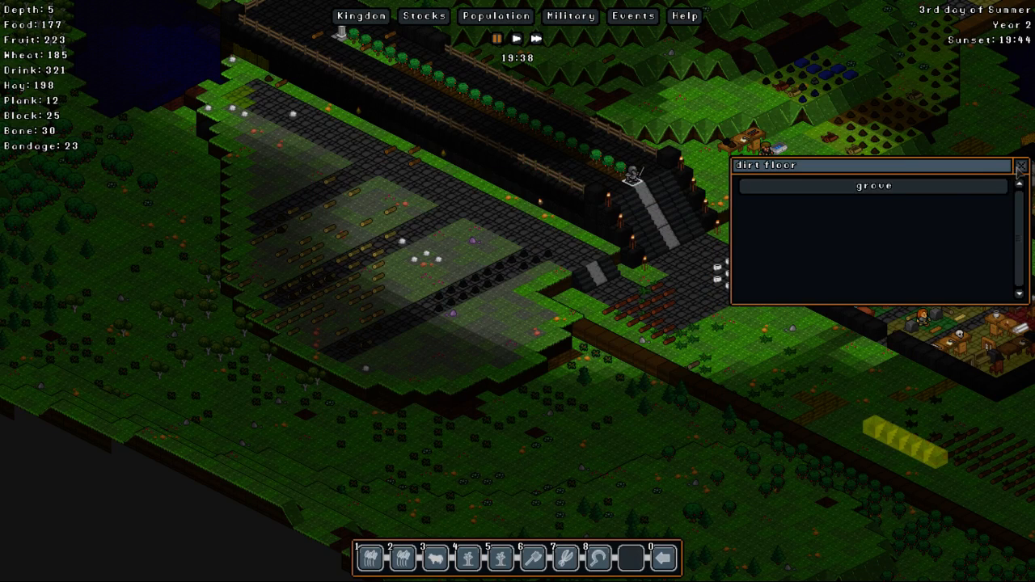
pyautogui.click(1021, 165)
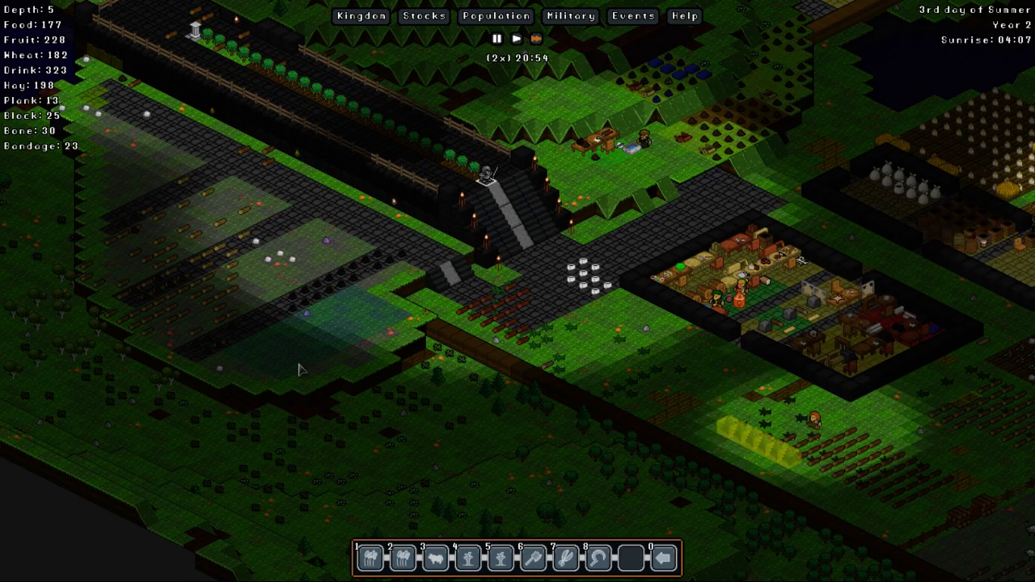
pyautogui.moveTo(420, 427)
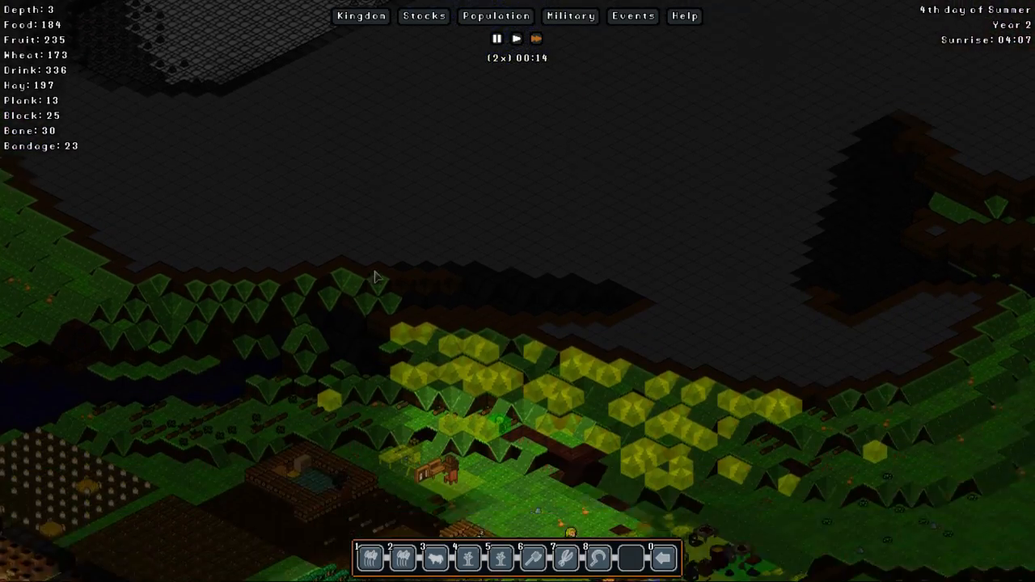
# - Zoom out over the kingdom while the game saves
pyautogui.scroll(-3)
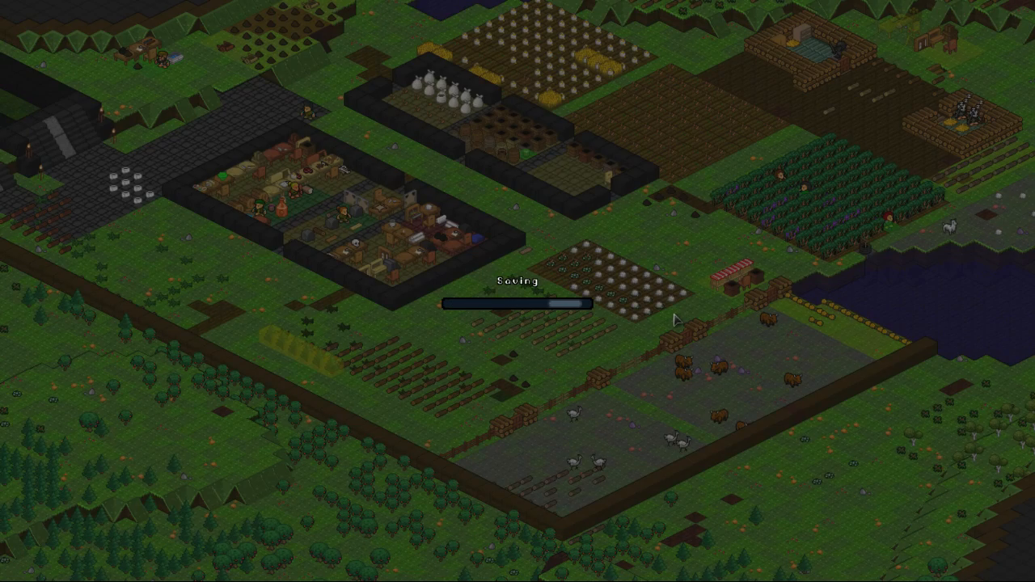
pyautogui.moveTo(659, 313)
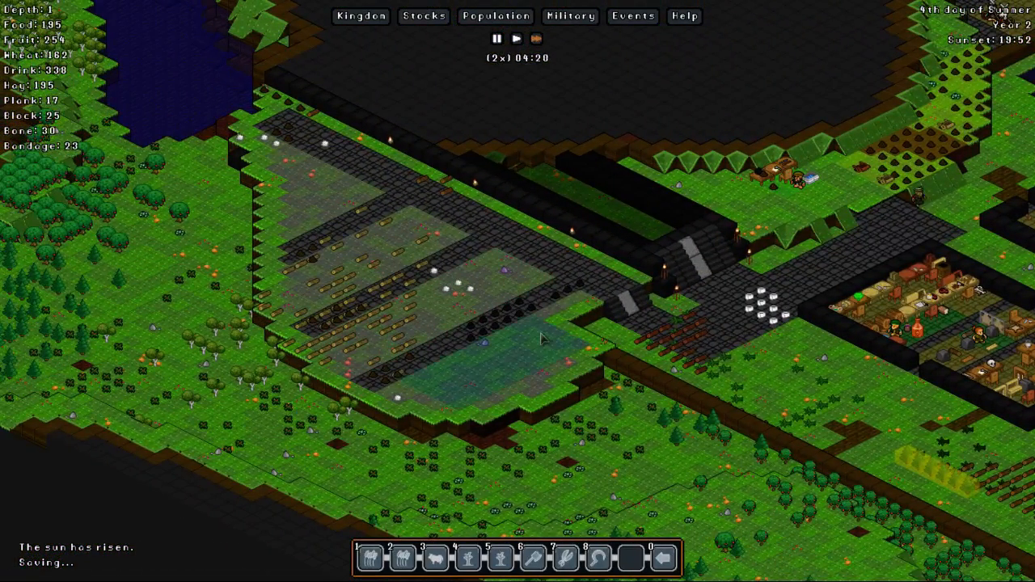
# - Zoom the view while bringing up the floor build options with soil floor listed
pyautogui.scroll(-3)
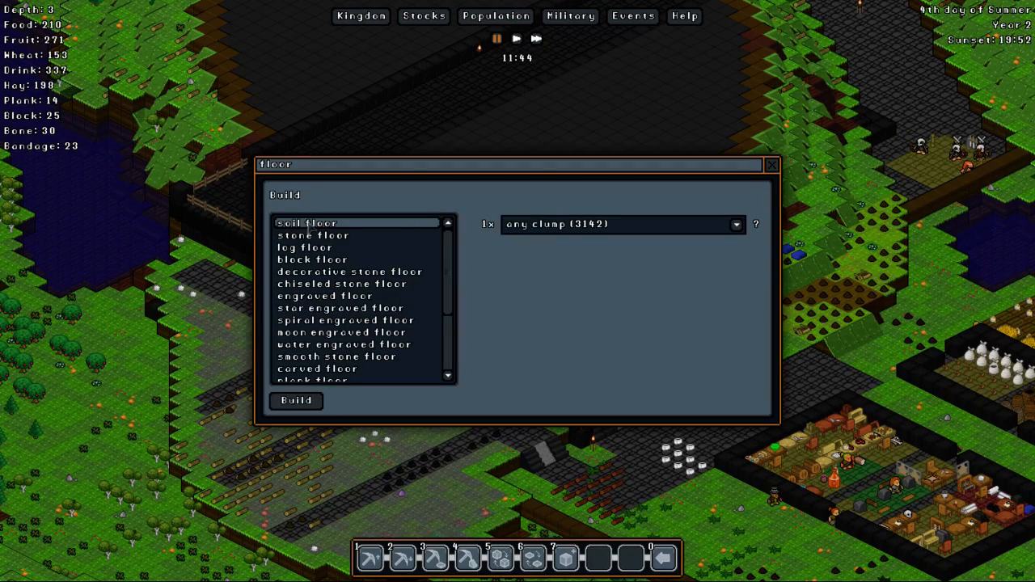
# - Dismiss the floor-building options to return to the colony view
pyautogui.click(313, 236)
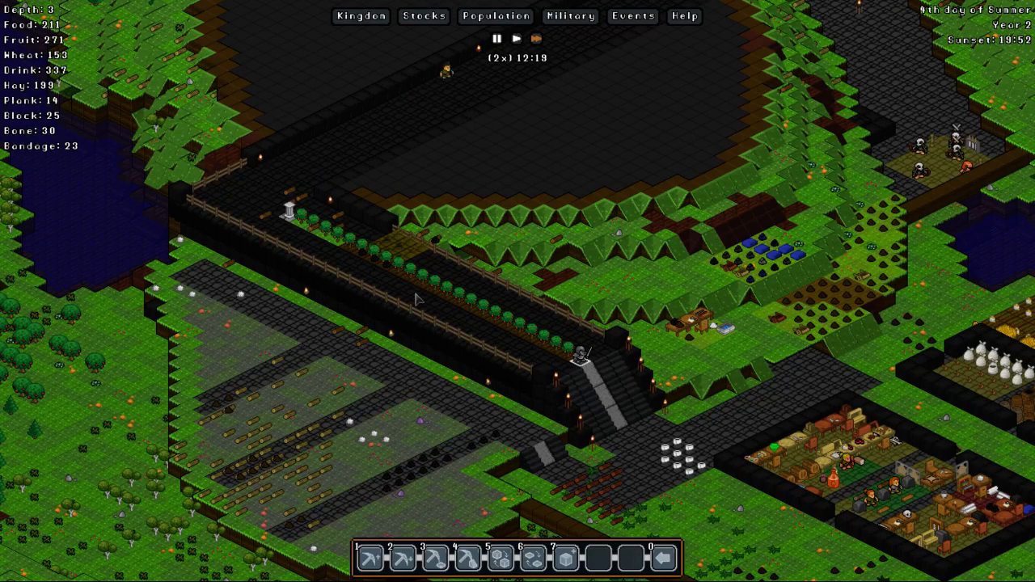
pyautogui.moveTo(122, 206)
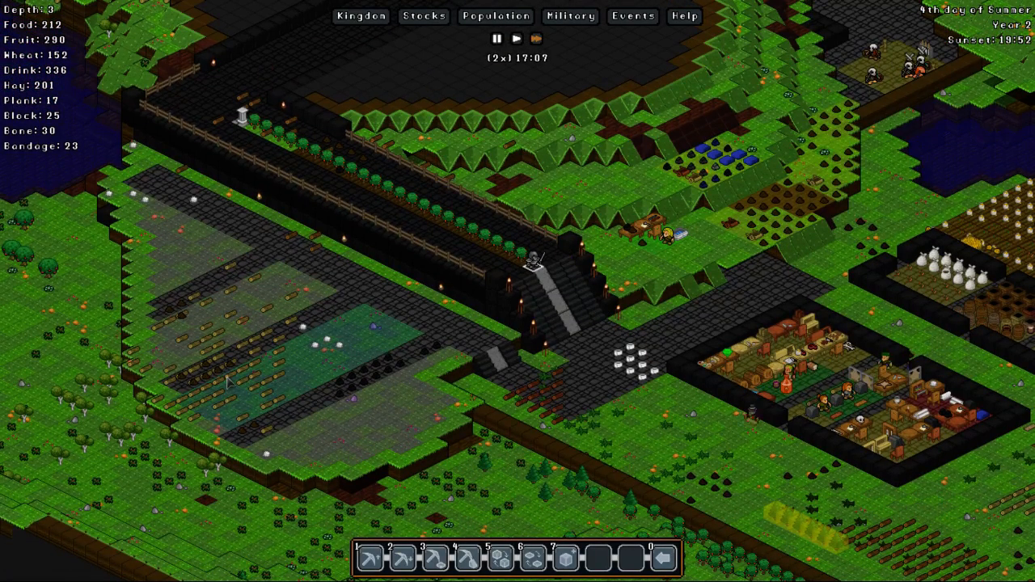
pyautogui.moveTo(309, 394)
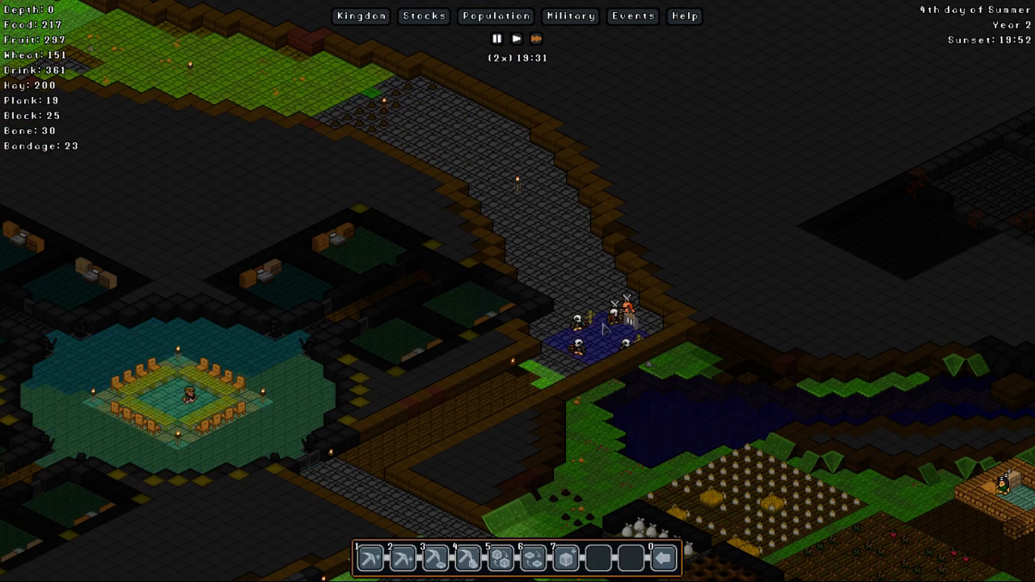
pyautogui.click(602, 330)
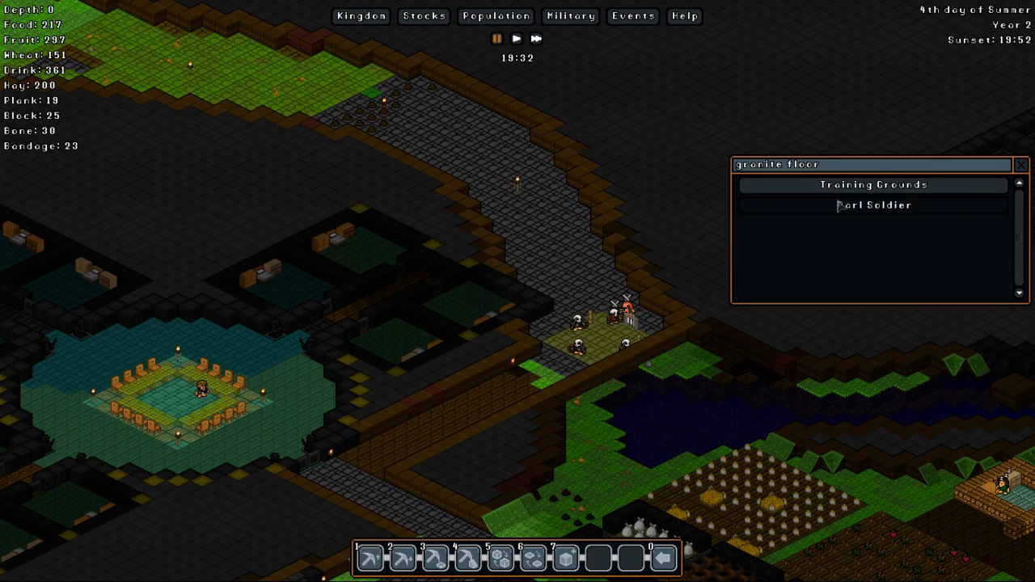
pyautogui.click(873, 205)
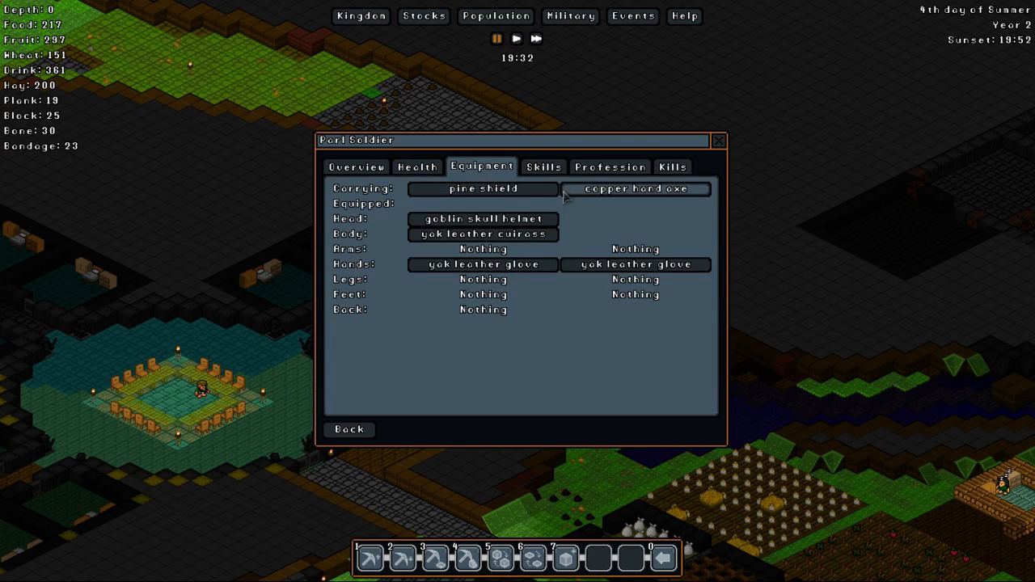
pyautogui.click(543, 166)
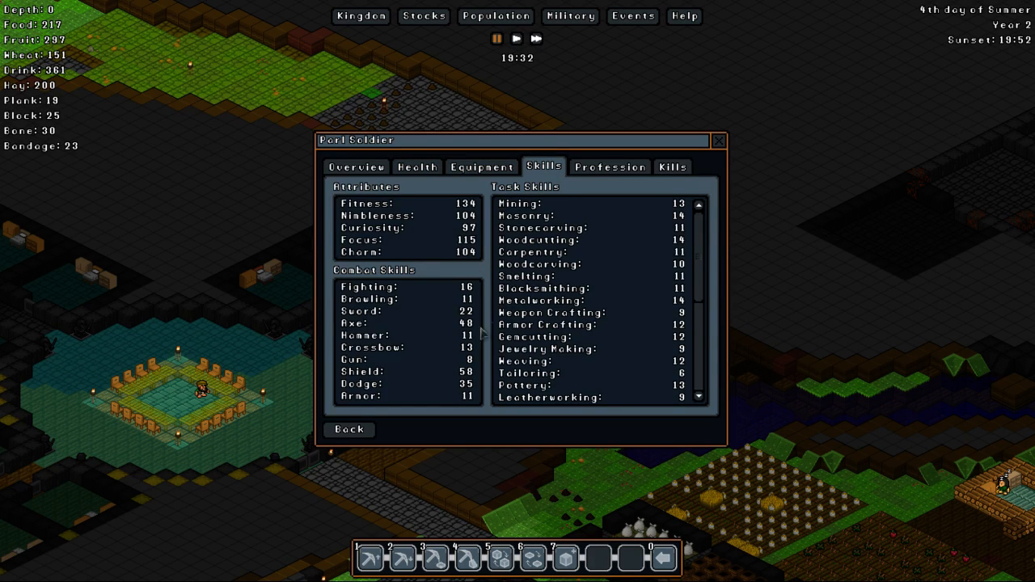
pyautogui.moveTo(477, 381)
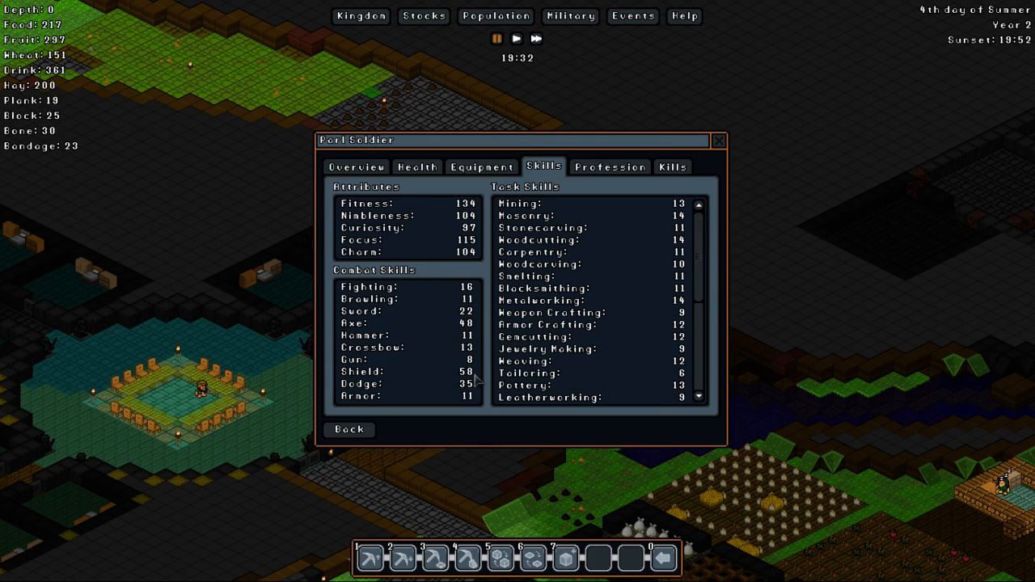
pyautogui.moveTo(715, 155)
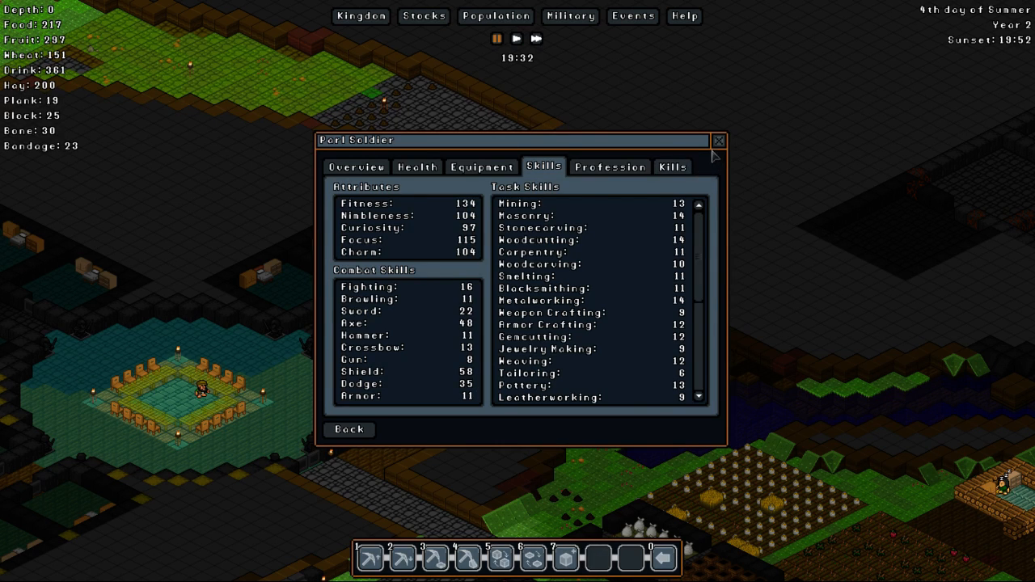
pyautogui.click(718, 140)
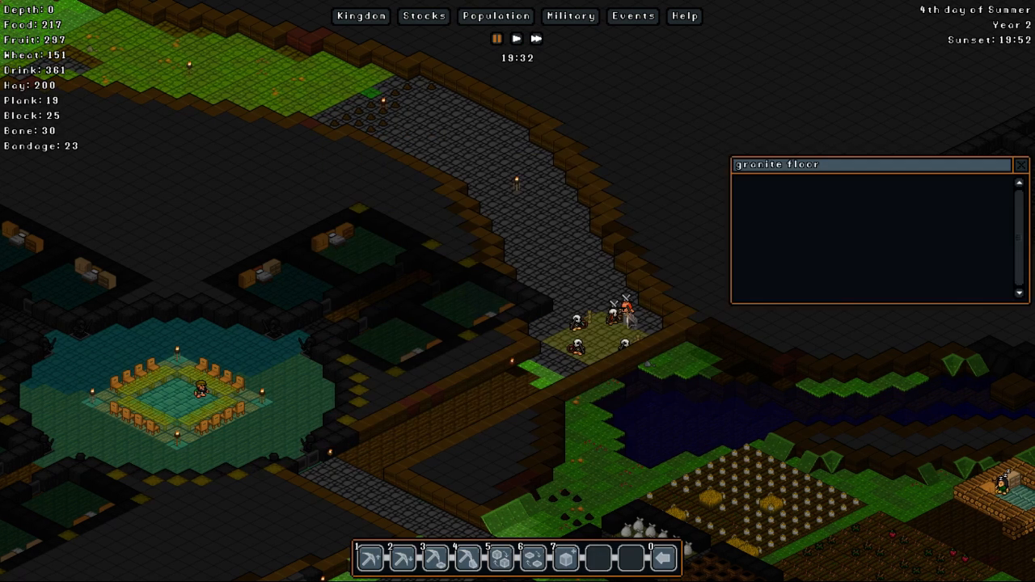
pyautogui.click(626, 305)
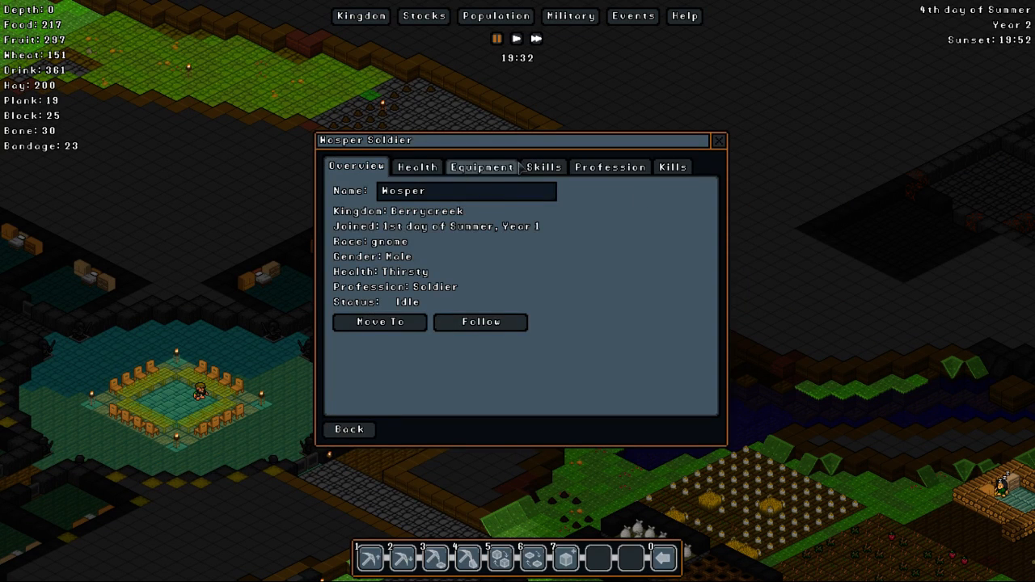
pyautogui.click(543, 166)
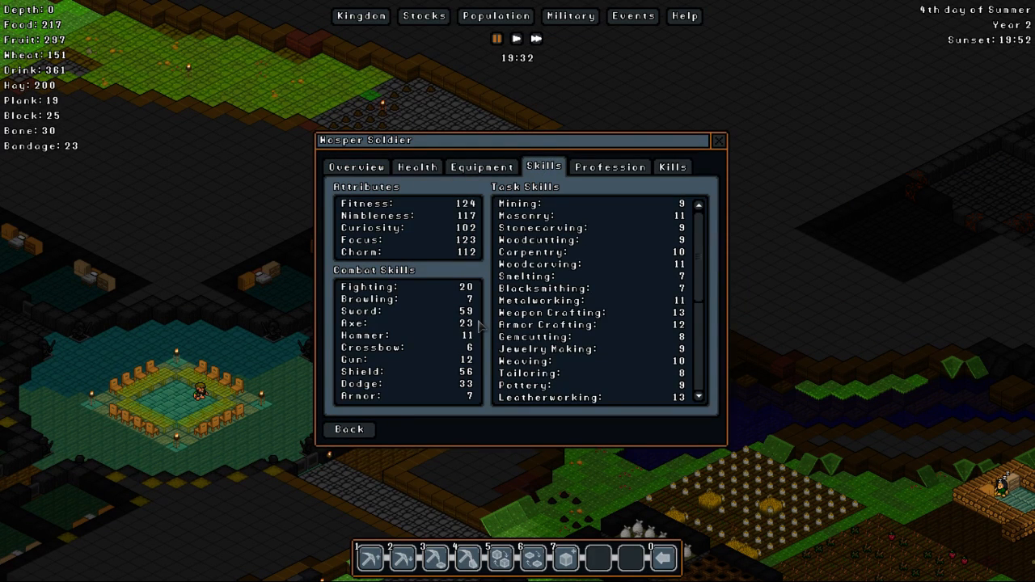
pyautogui.moveTo(481, 381)
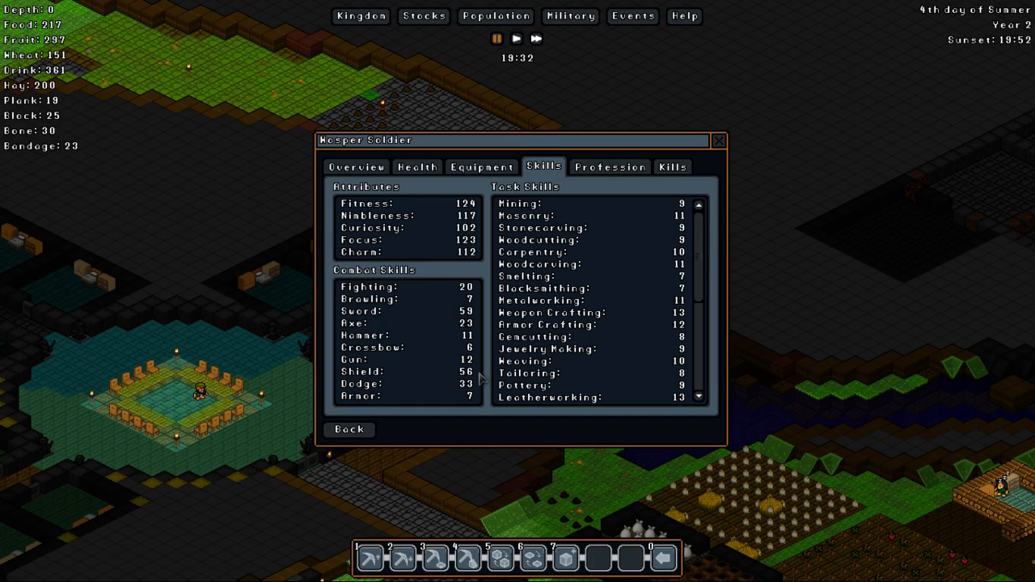
pyautogui.moveTo(477, 385)
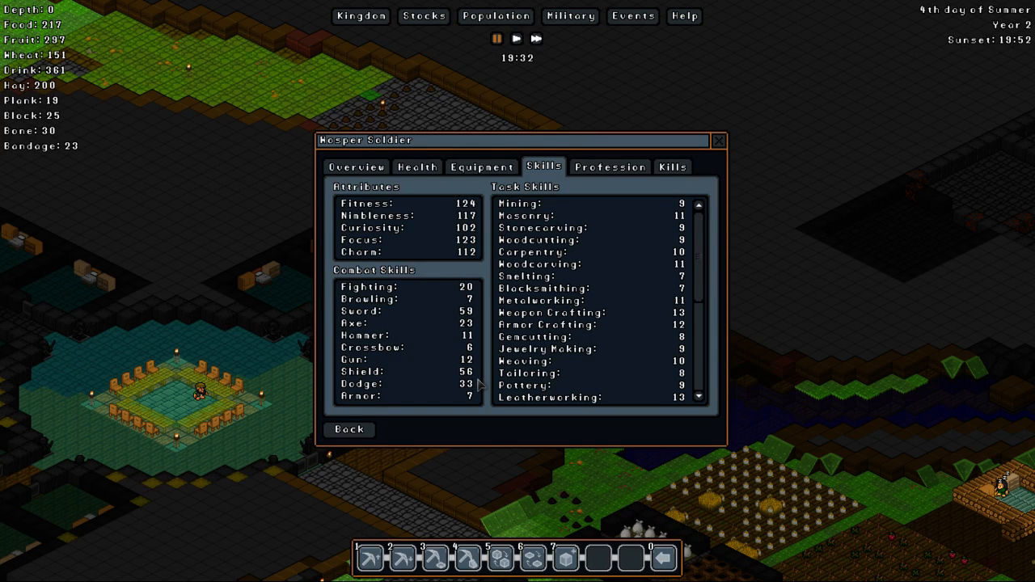
pyautogui.click(718, 140)
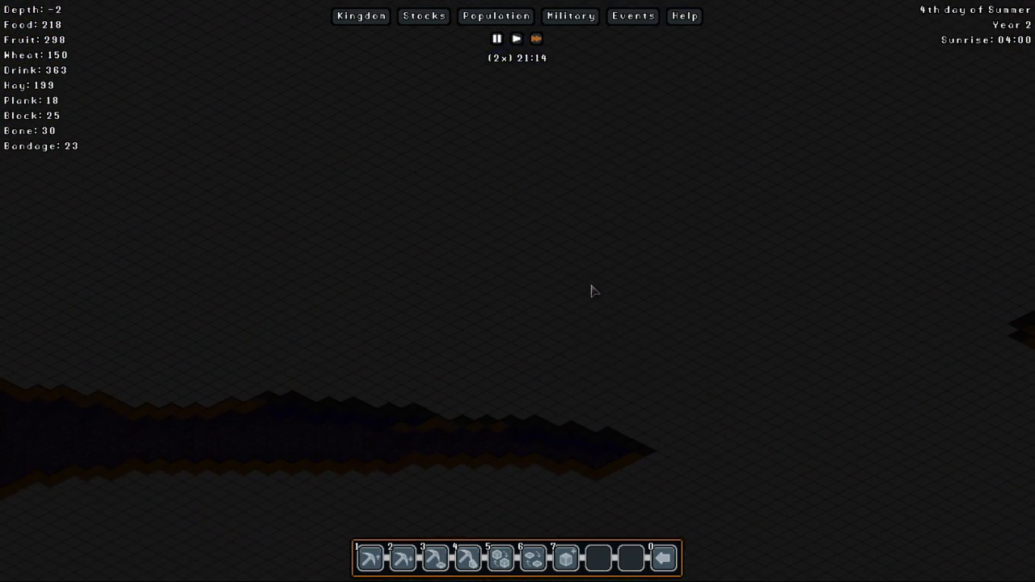
# - Raise the depth level and lay a fence around the grassy storage area below the entrance
pyautogui.scroll(3)
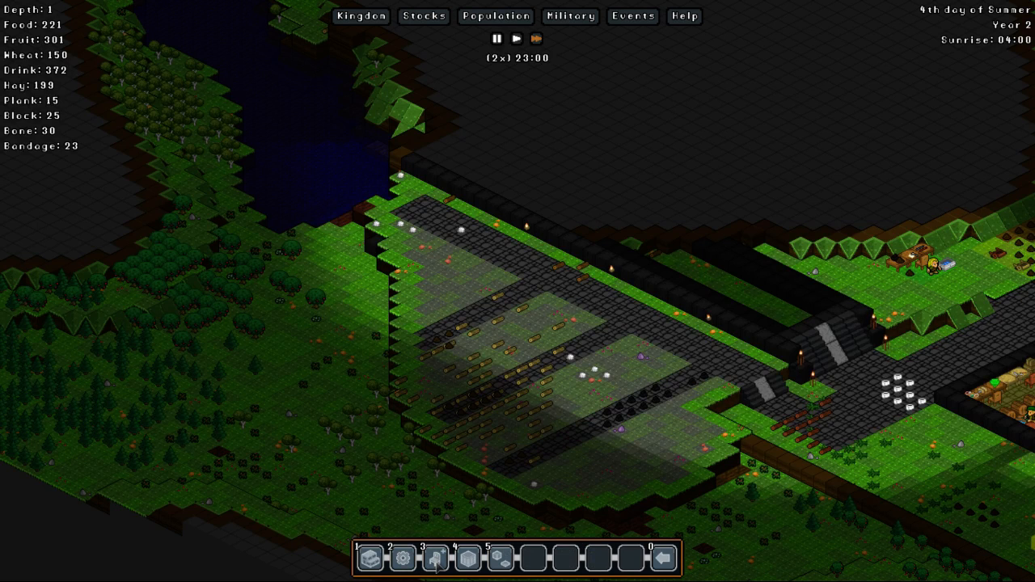
pyautogui.click(434, 558)
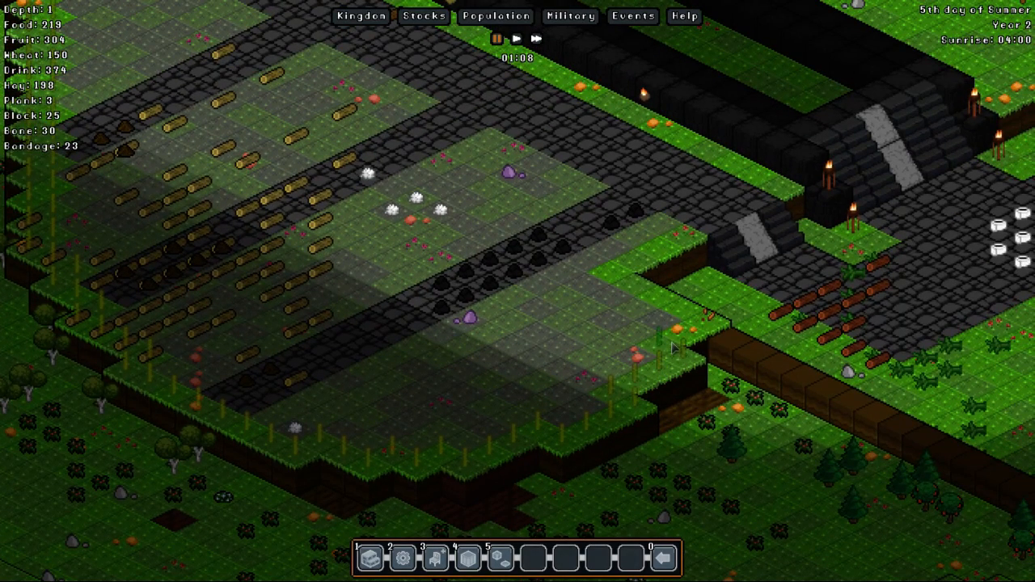
pyautogui.moveTo(635, 287)
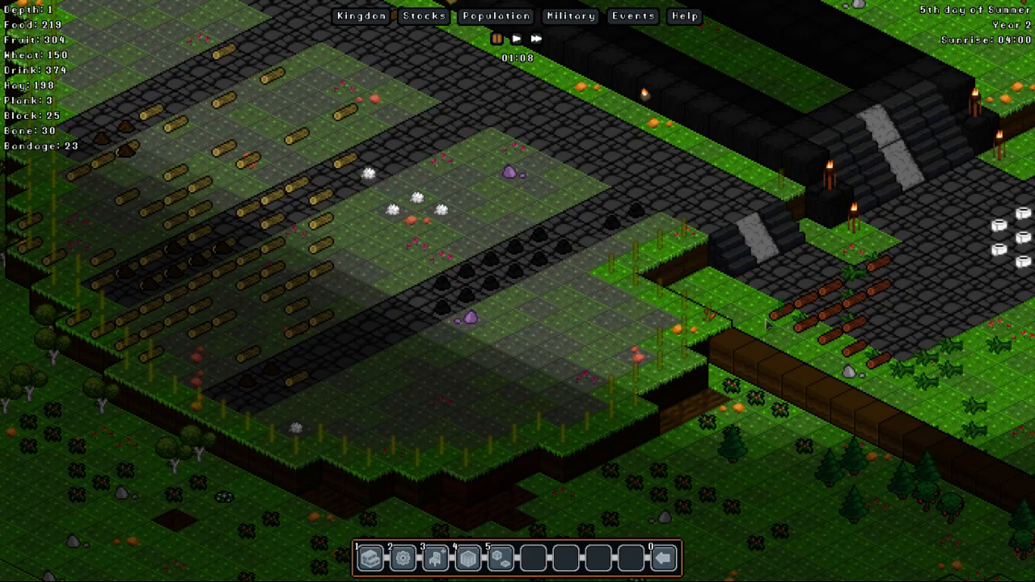
pyautogui.click(535, 38)
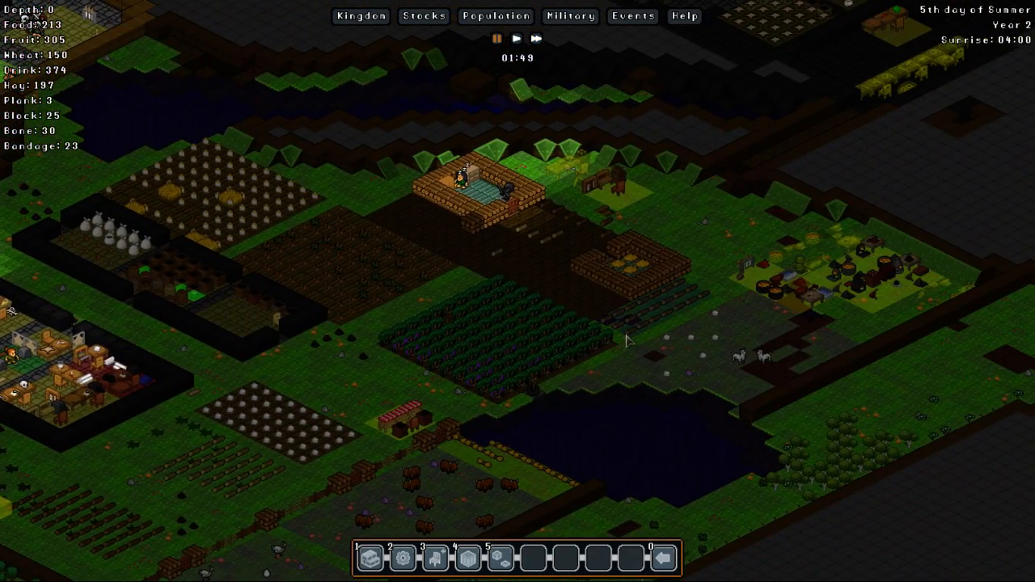
pyautogui.click(535, 38)
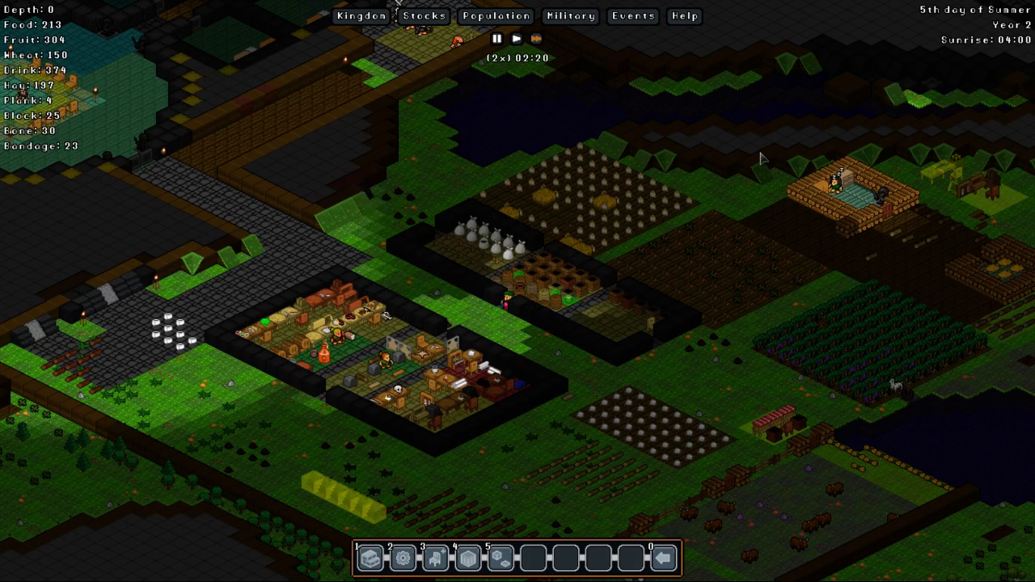
# - Show the military overview listing The Toegrinders squad with five soldiers, glancing at Population
pyautogui.click(570, 17)
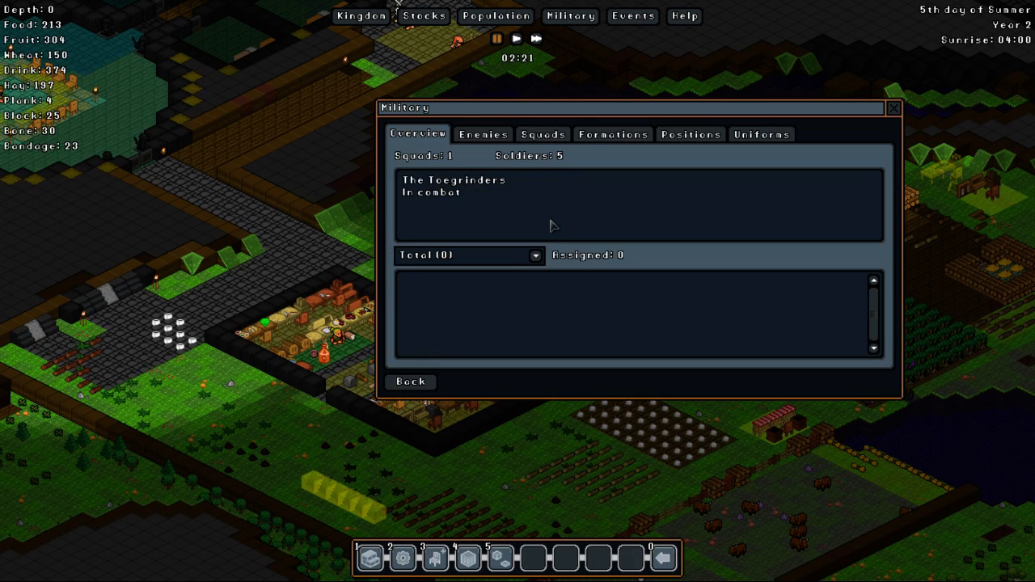
pyautogui.moveTo(460, 201)
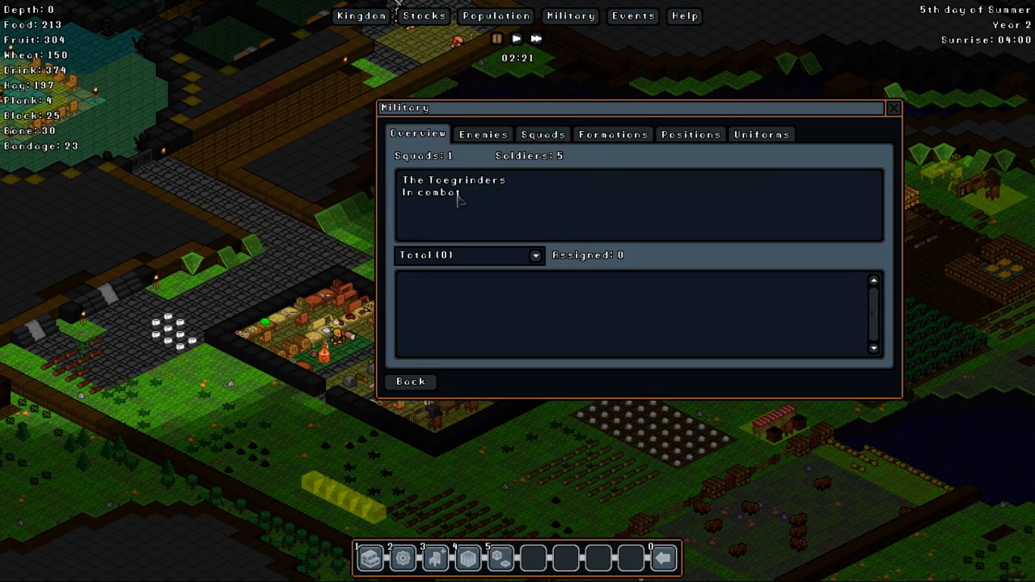
pyautogui.click(892, 108)
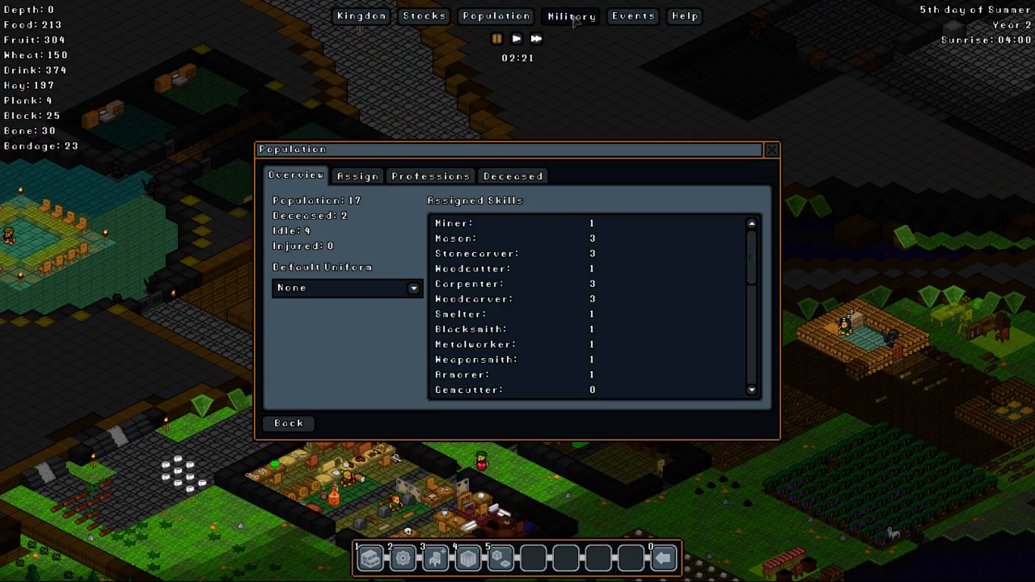
pyautogui.click(570, 16)
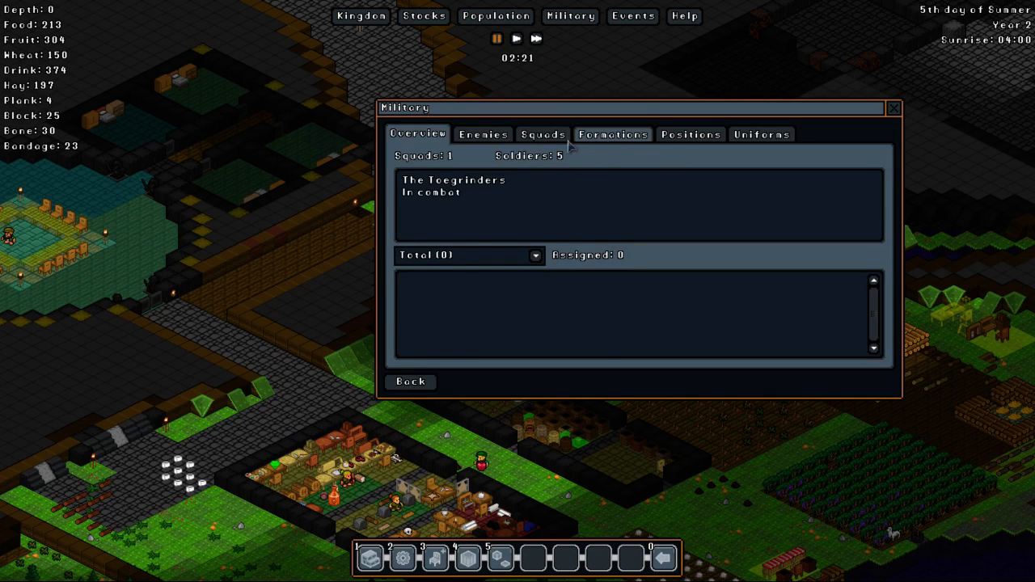
# - Create The Watchfulnesscrunchers squad on the Squads tab and assign gnomes to its soldier slots
pyautogui.click(542, 134)
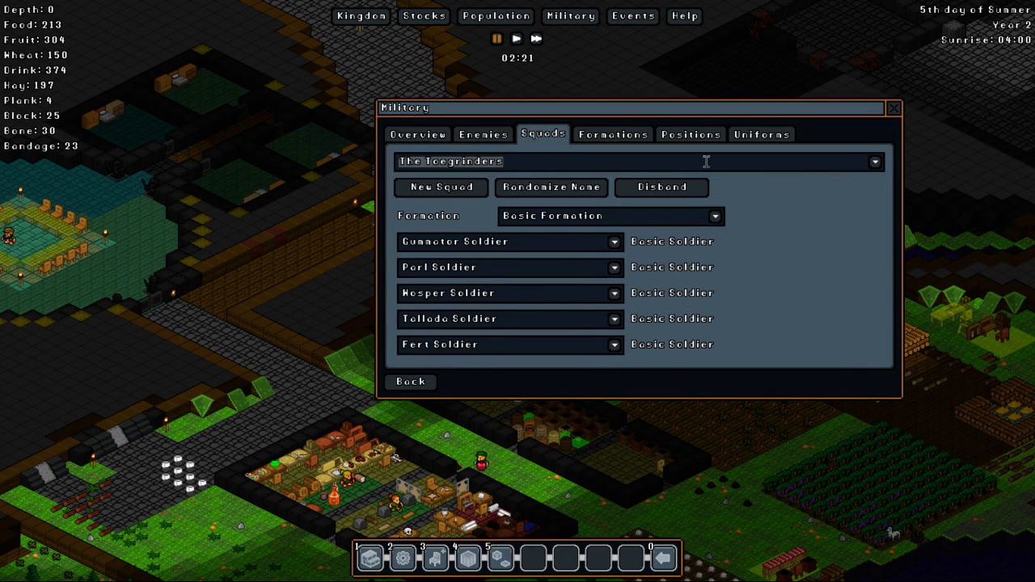
pyautogui.moveTo(440, 186)
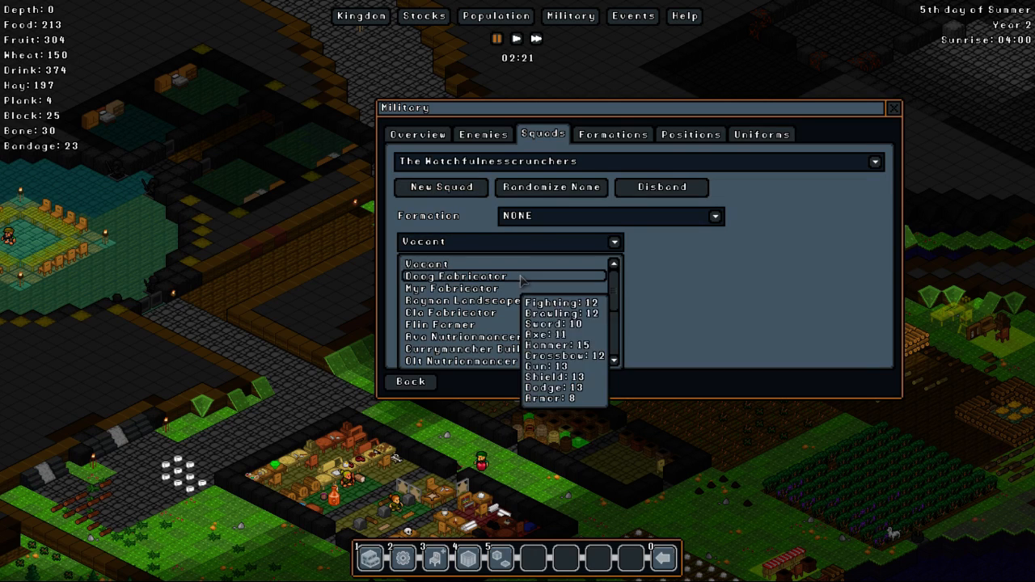
pyautogui.click(454, 276)
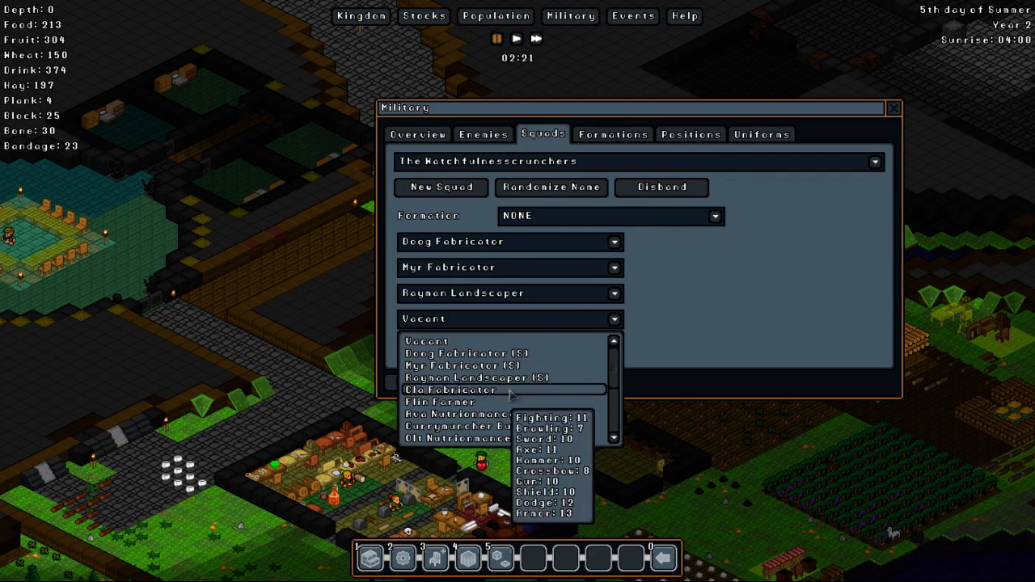
pyautogui.click(451, 390)
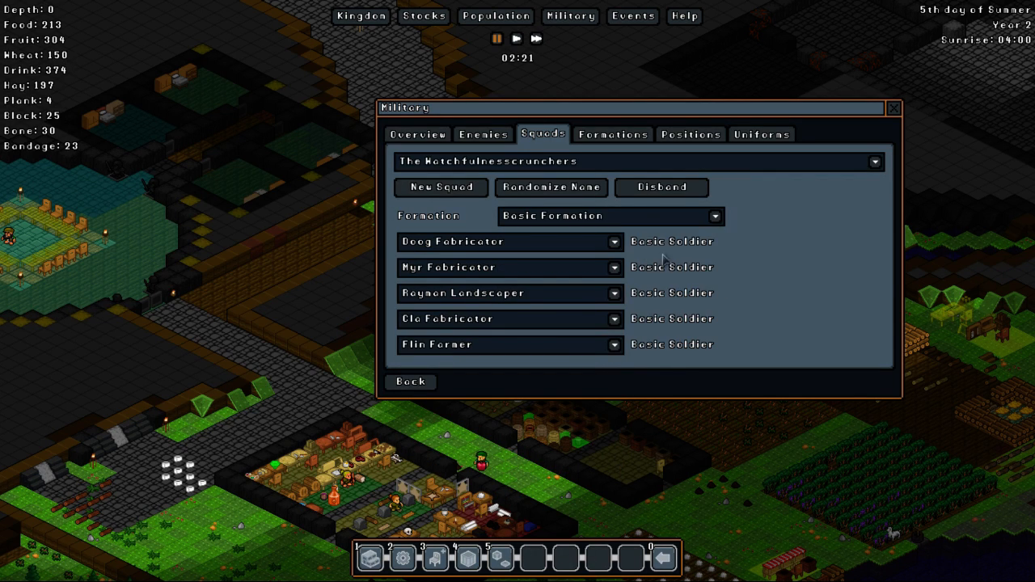
pyautogui.moveTo(613, 134)
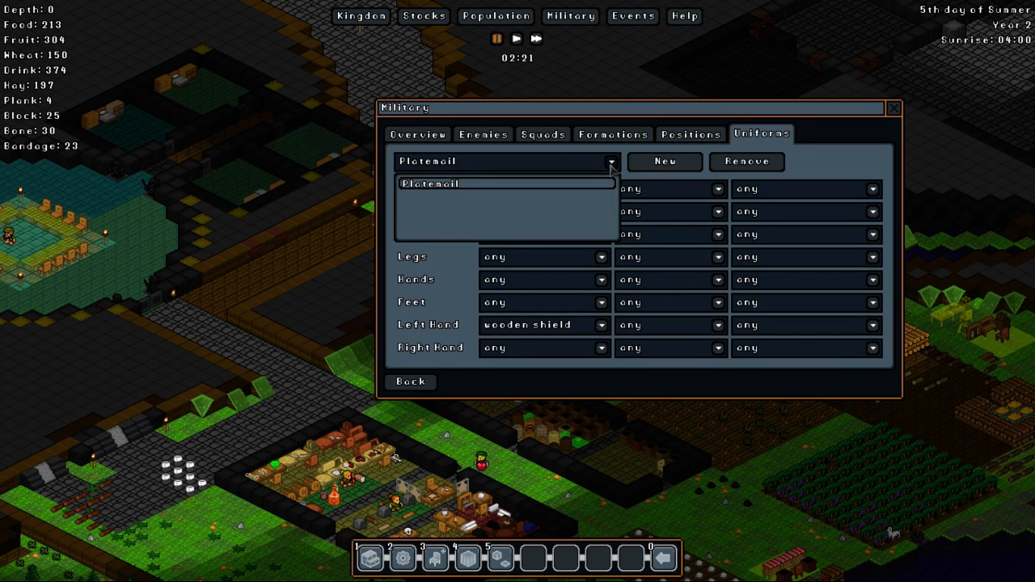
# - Browse the Squads, Enemies, Platemail uniform and Formations pages, ending on the two-squad overview
pyautogui.click(542, 134)
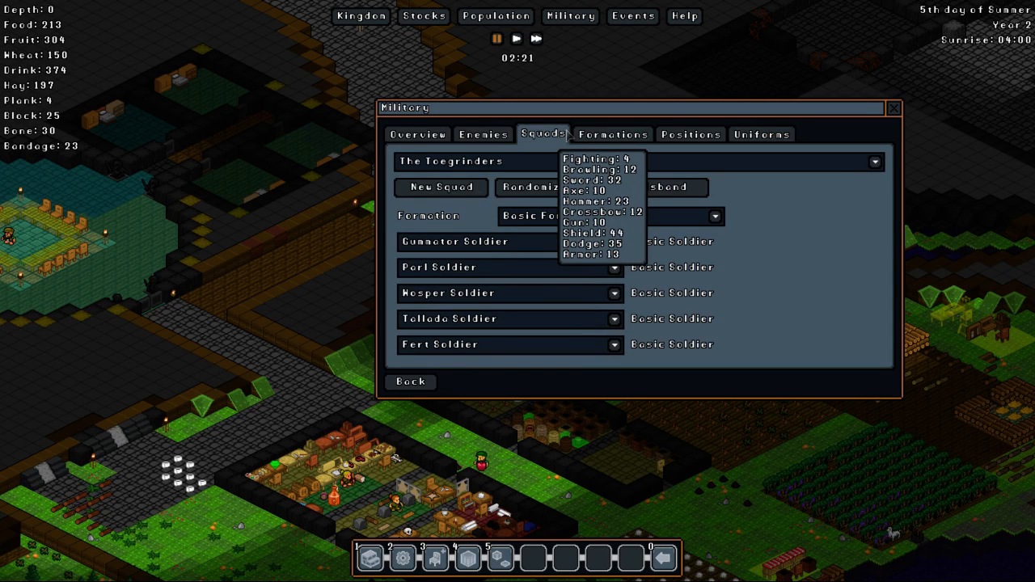
pyautogui.click(483, 135)
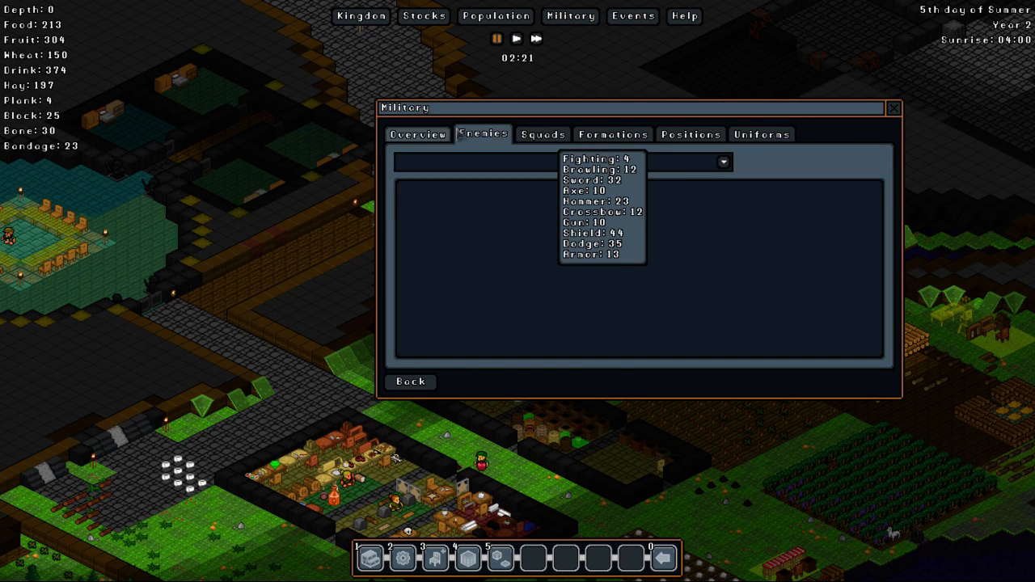
pyautogui.click(761, 133)
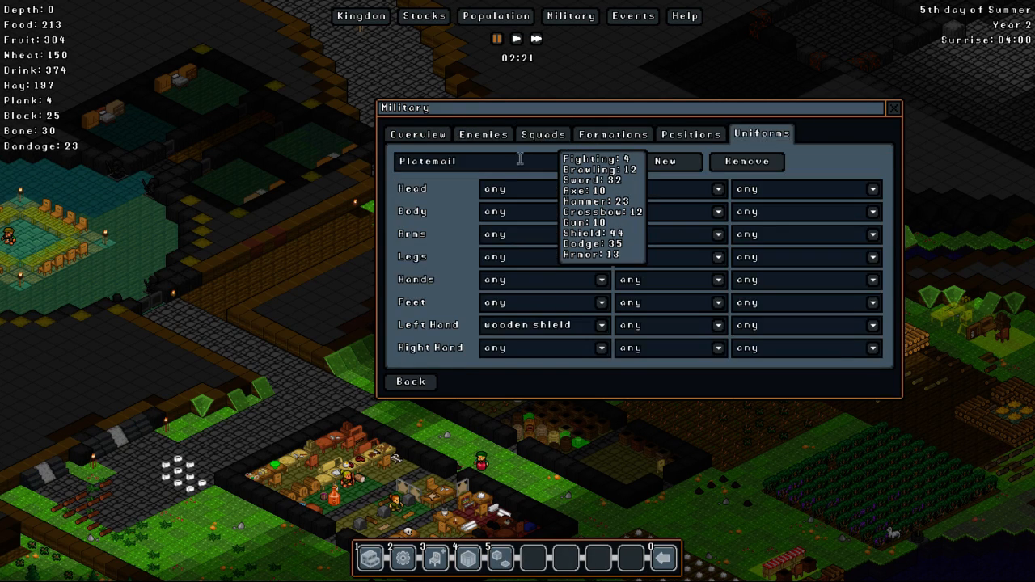
pyautogui.click(612, 135)
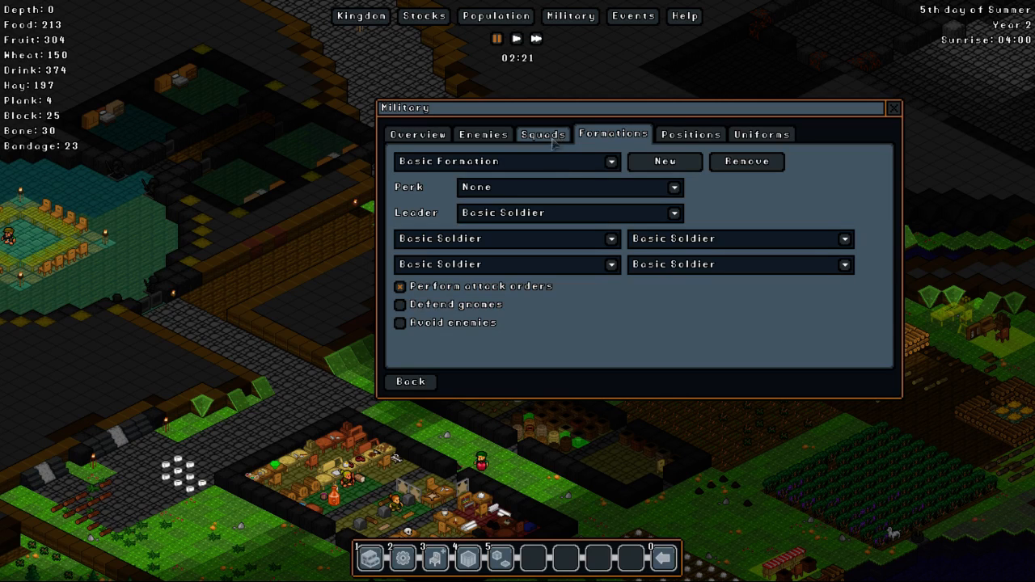
pyautogui.moveTo(605, 208)
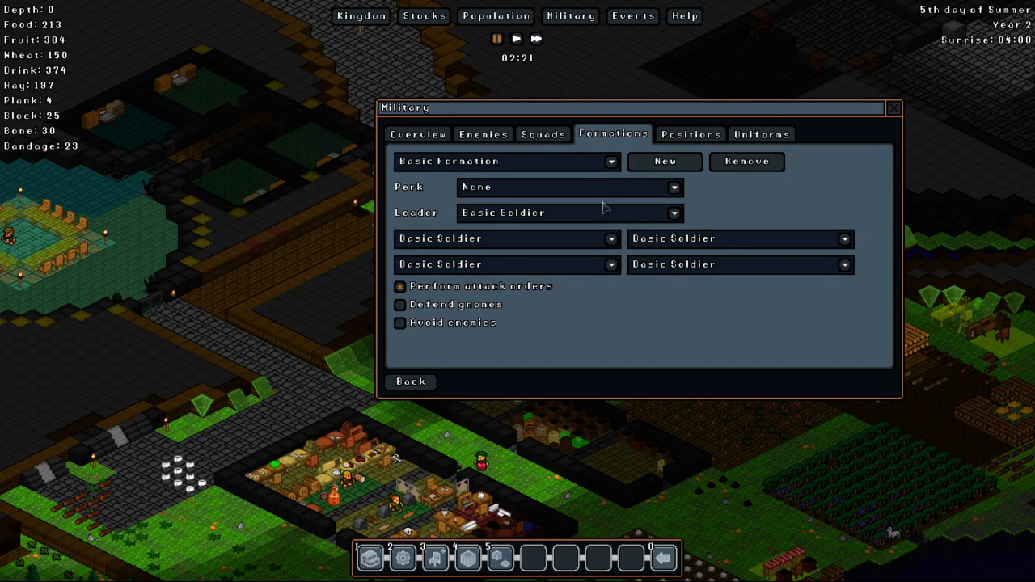
pyautogui.moveTo(682, 328)
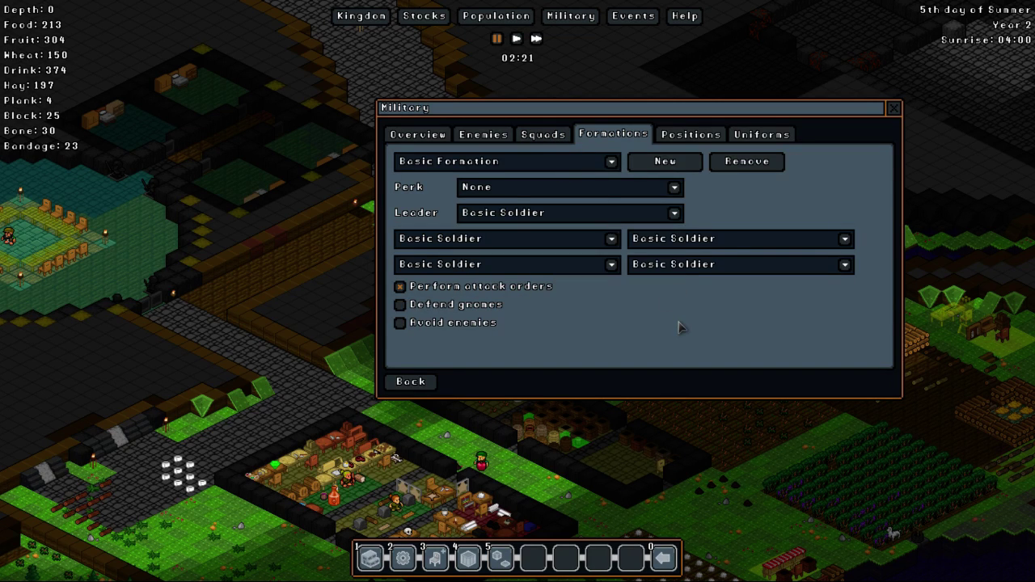
pyautogui.moveTo(502, 119)
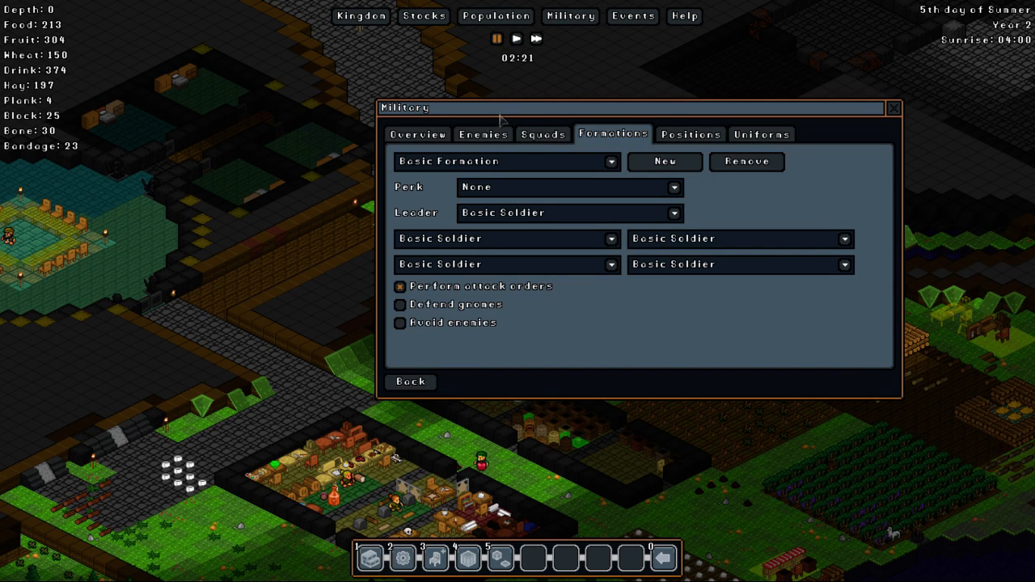
pyautogui.click(542, 134)
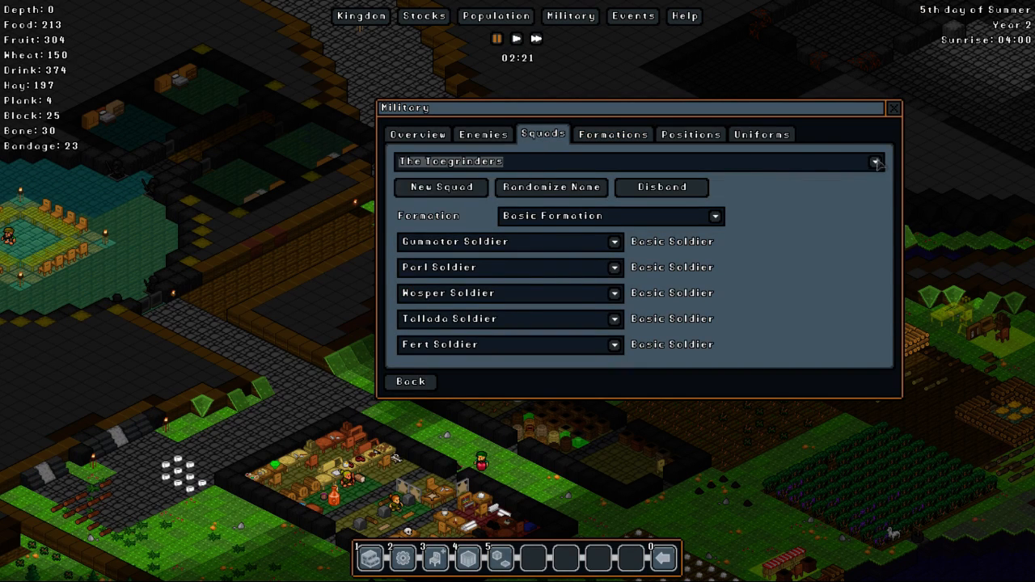
pyautogui.click(760, 134)
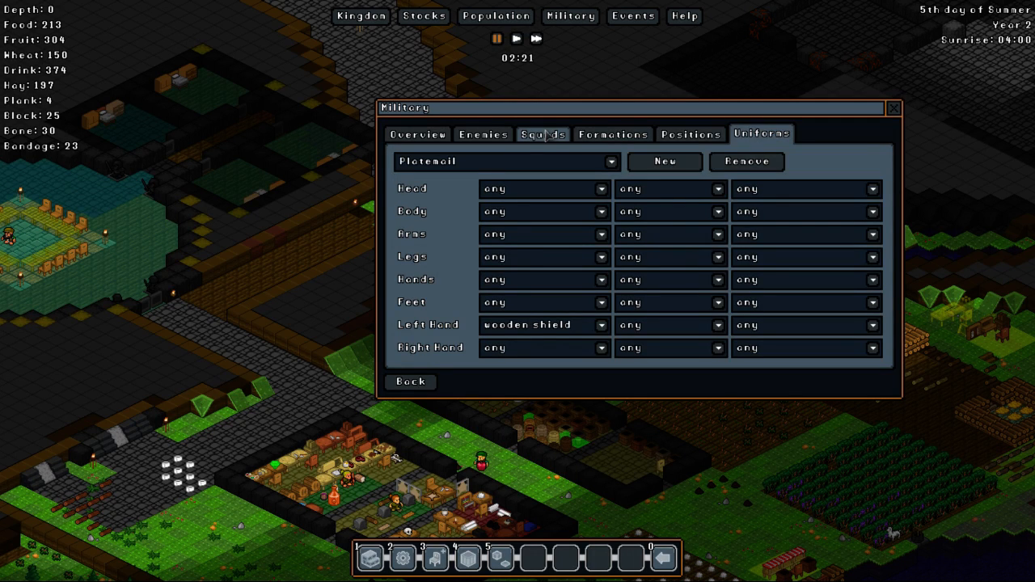
pyautogui.click(417, 135)
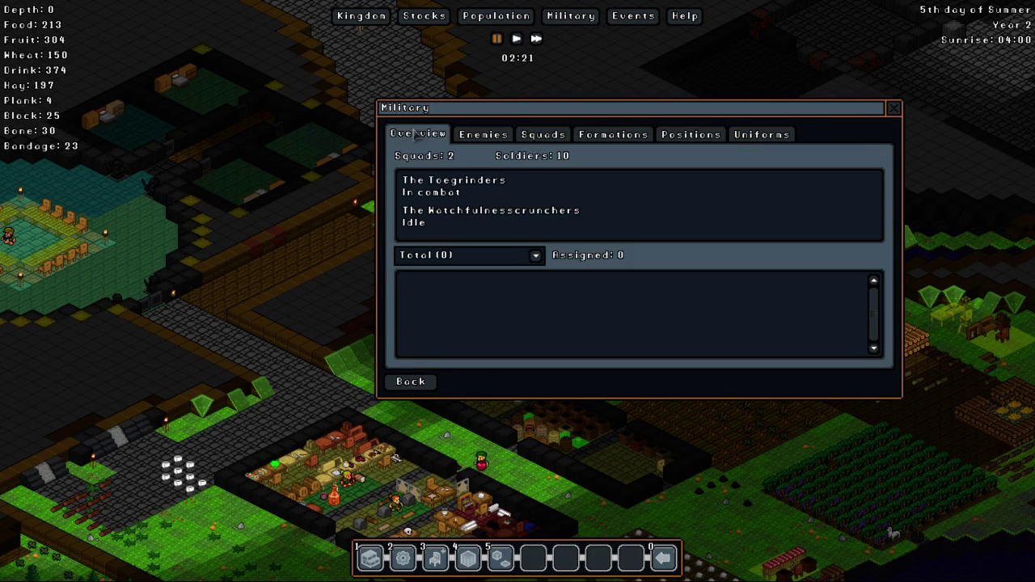
pyautogui.moveTo(493, 212)
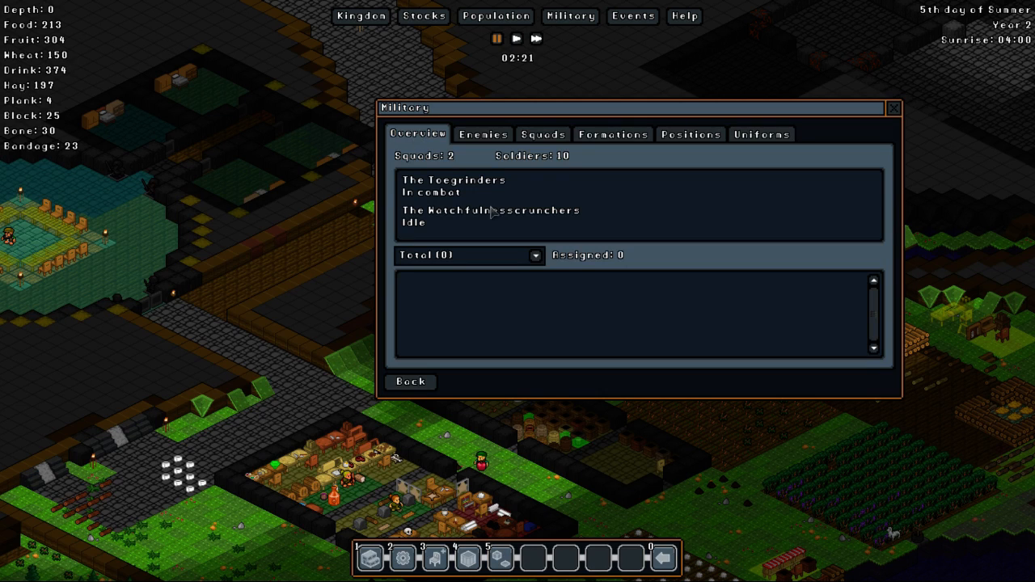
pyautogui.moveTo(896, 114)
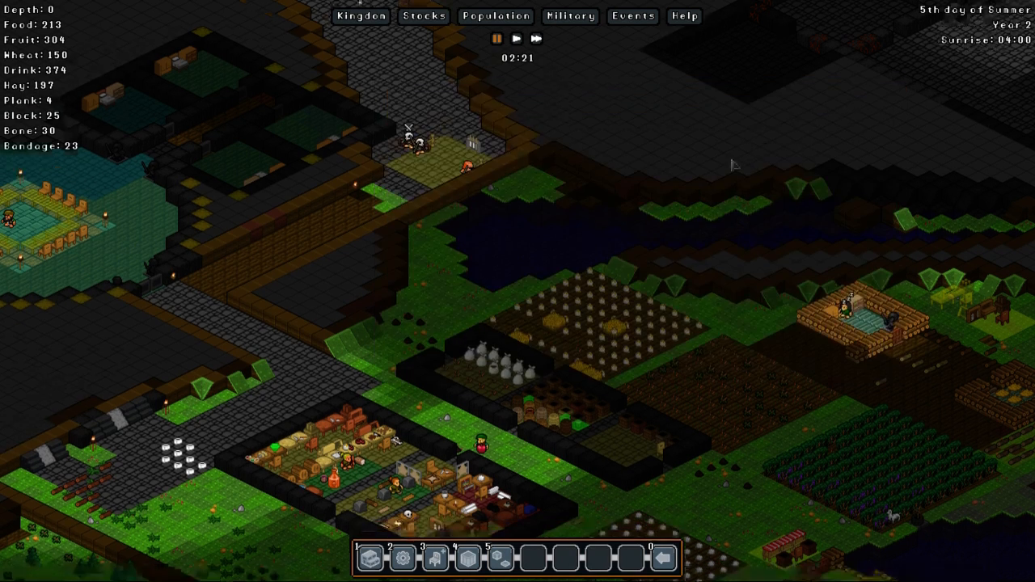
# - Run the kingdom at double speed briefly, then pause it again
pyautogui.click(536, 38)
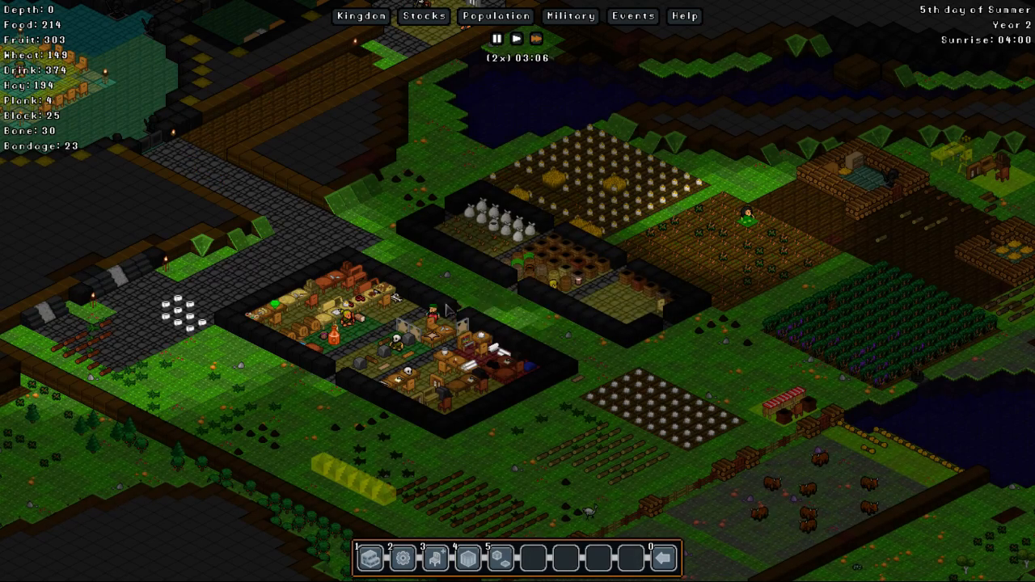
pyautogui.click(516, 38)
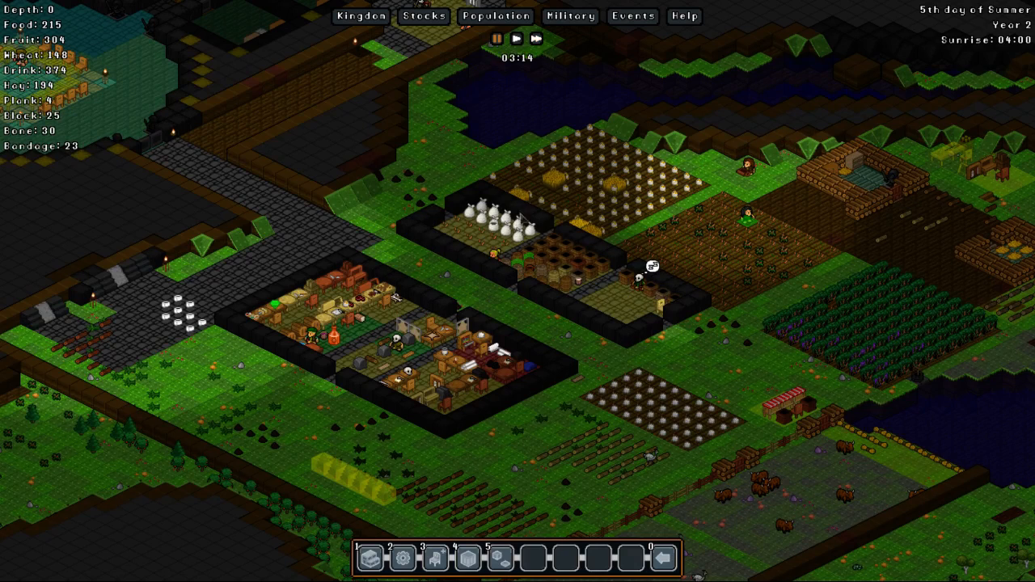
# - Start a new squad, The Listening Worms of Zeal, from the military Squads page
pyautogui.click(496, 16)
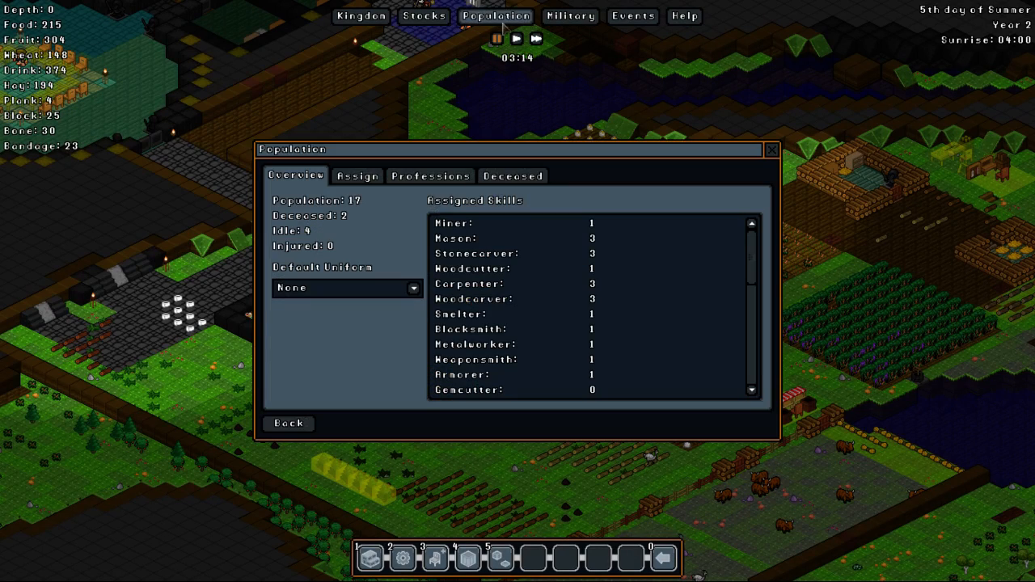
pyautogui.click(570, 16)
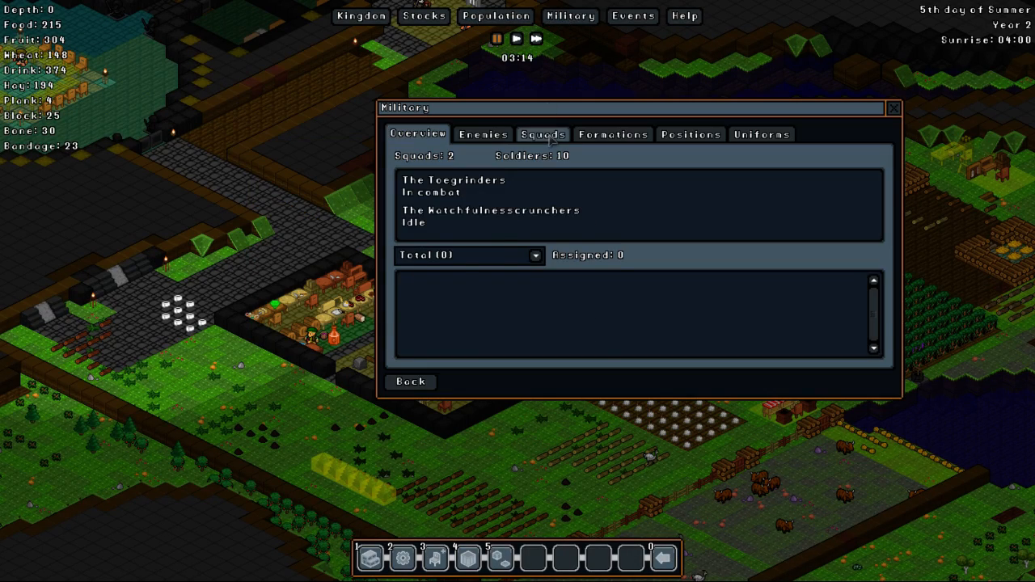
pyautogui.click(543, 134)
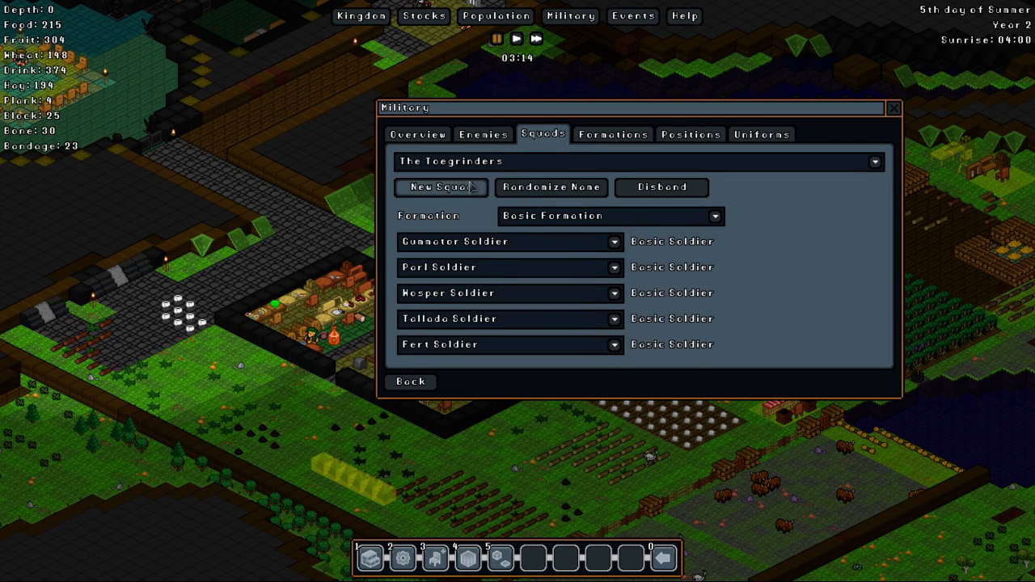
pyautogui.click(441, 187)
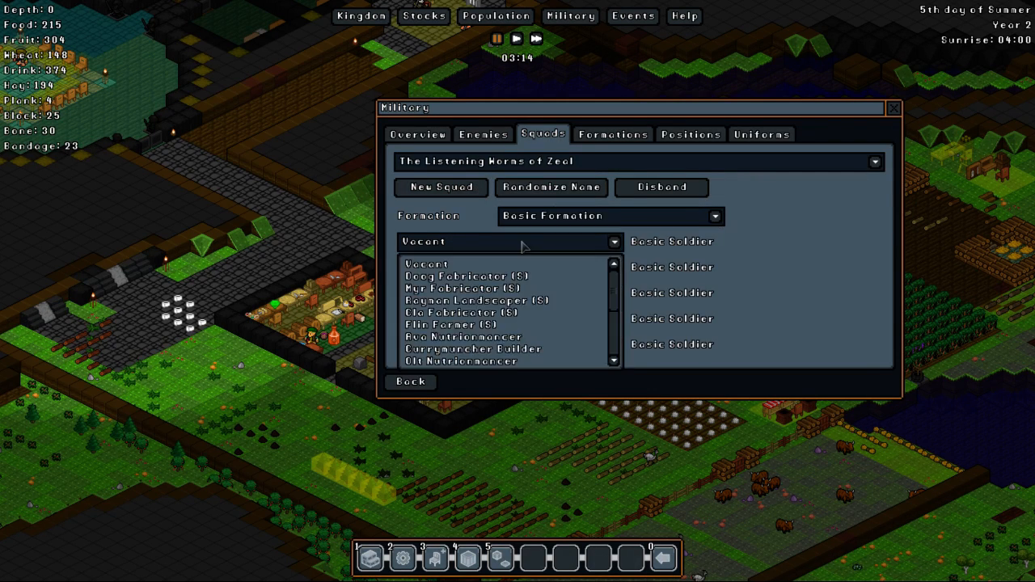
# - Man it with Avo Nutrionmancer, Currymuncher Builder, Olt Nutrionmancer, Nightbasilisk Blacksmith and Toppo Rancher, then close Military
pyautogui.click(465, 337)
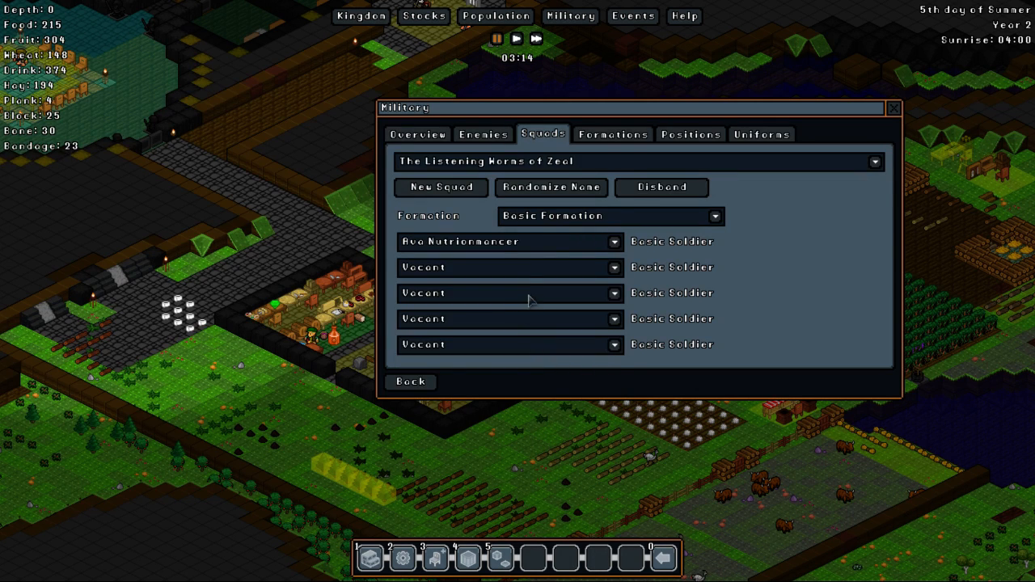
pyautogui.click(509, 267)
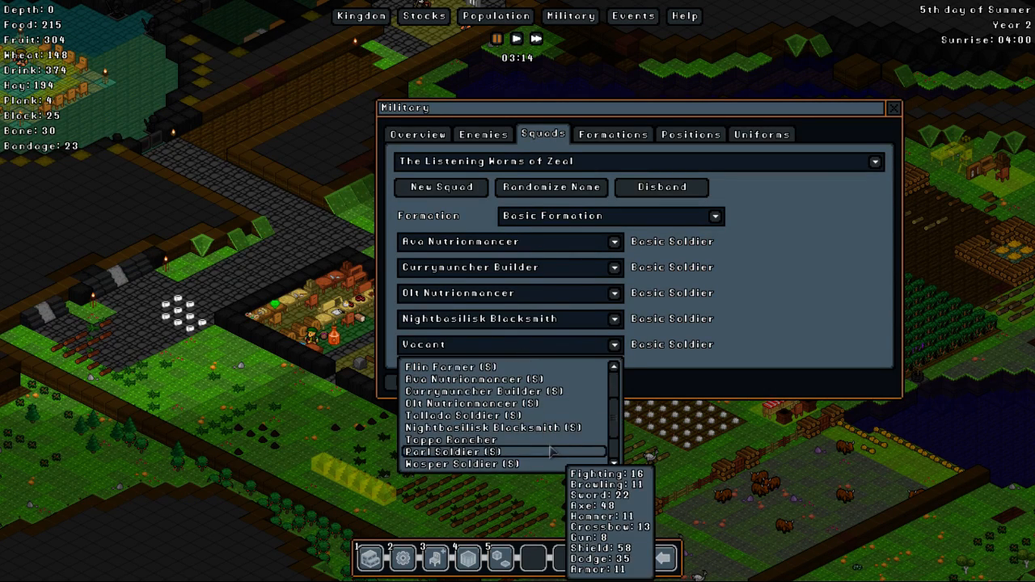
pyautogui.click(452, 439)
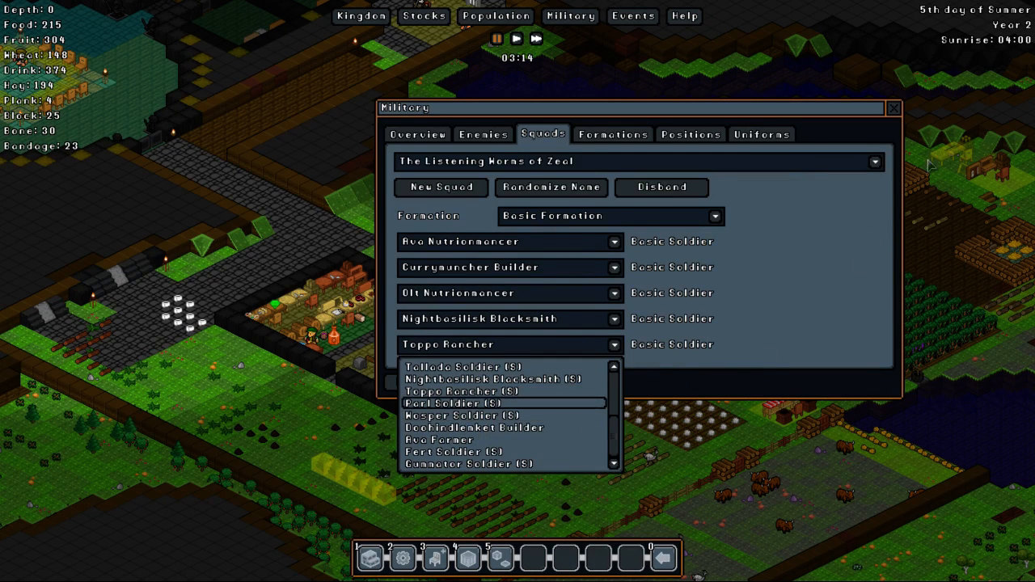
pyautogui.click(894, 108)
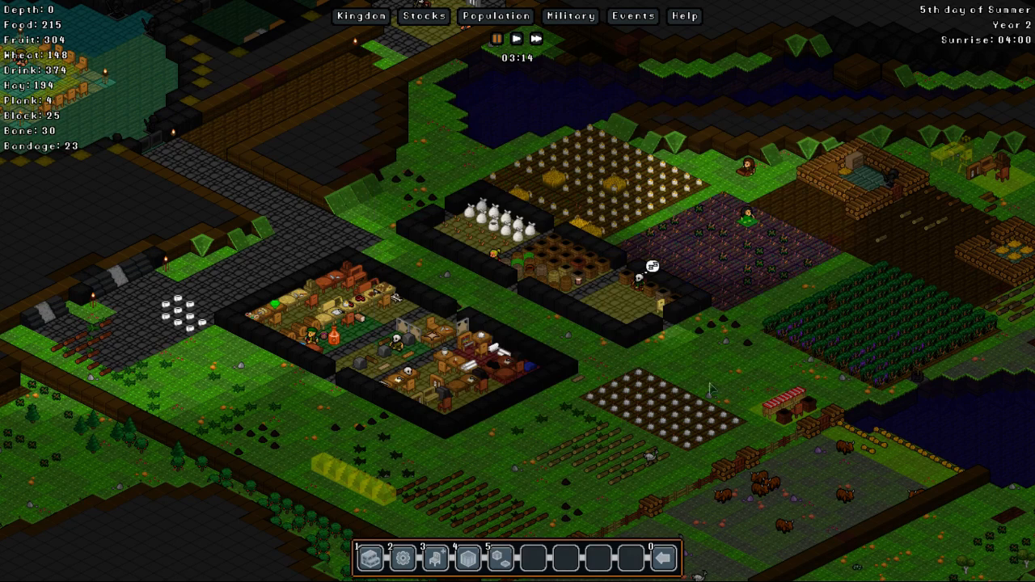
# - Resume the kingdom at double speed and look over the entrance bridge
pyautogui.click(516, 38)
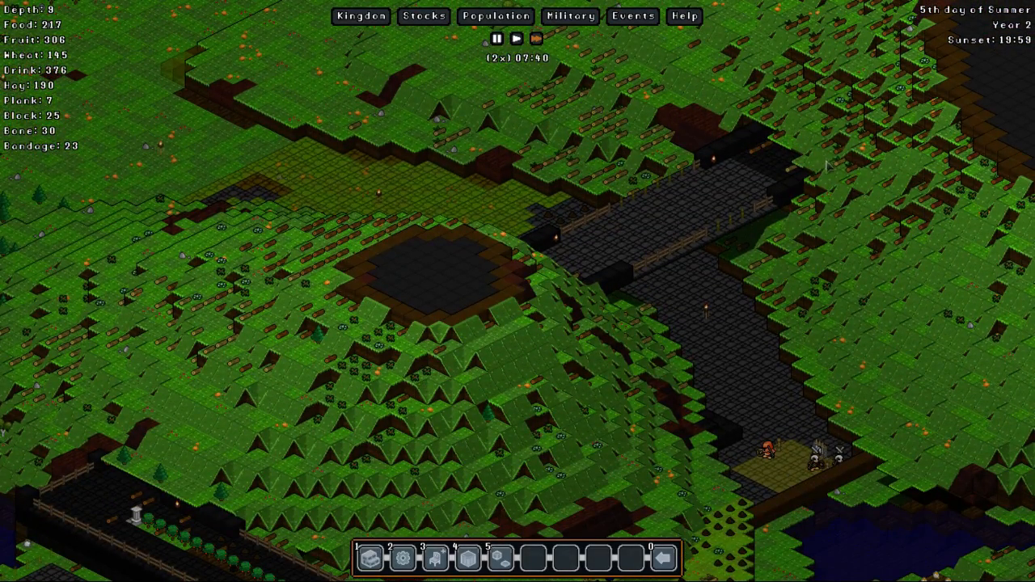
pyautogui.moveTo(753, 135)
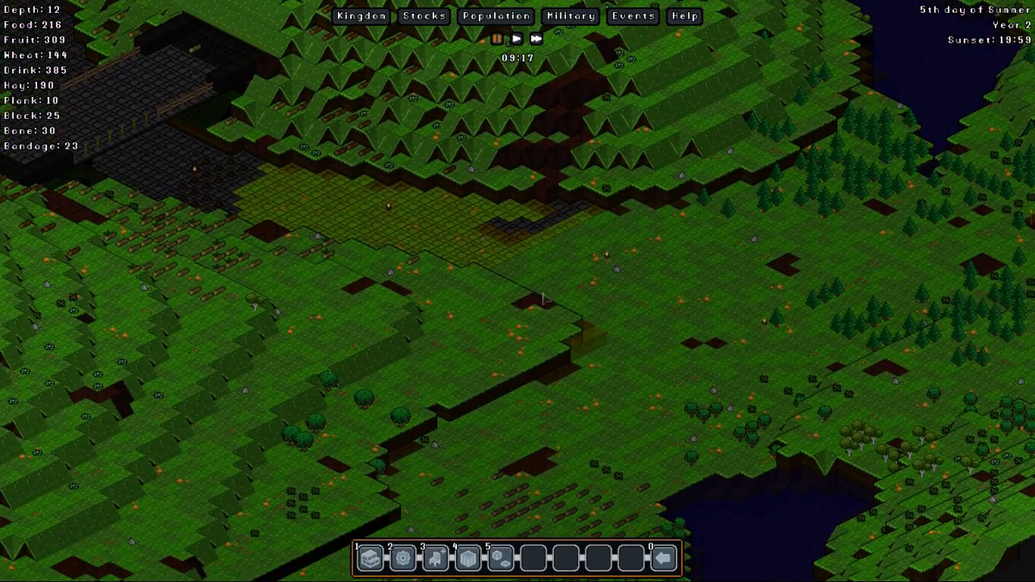
pyautogui.moveTo(514, 323)
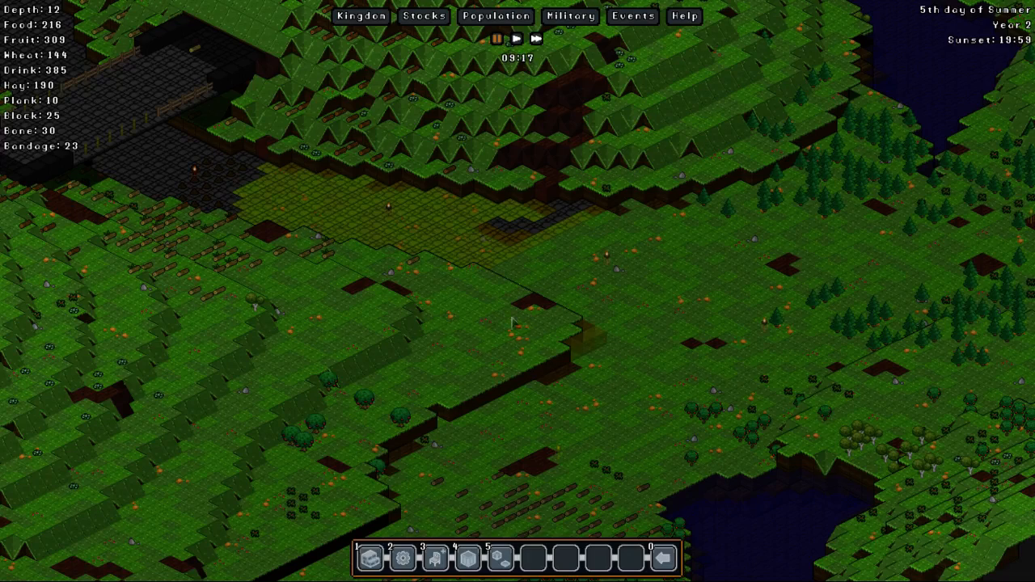
pyautogui.moveTo(622, 350)
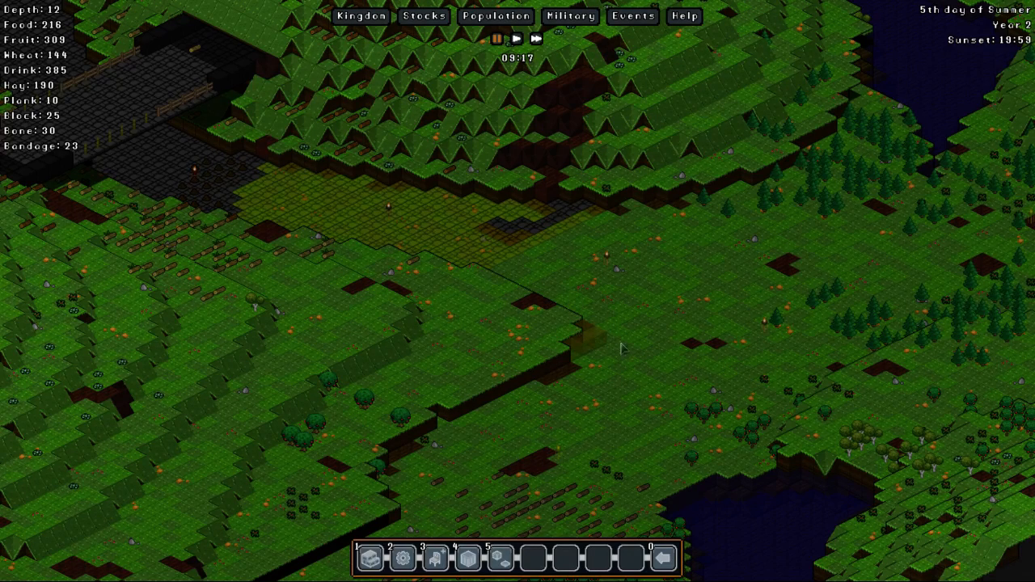
pyautogui.moveTo(576, 317)
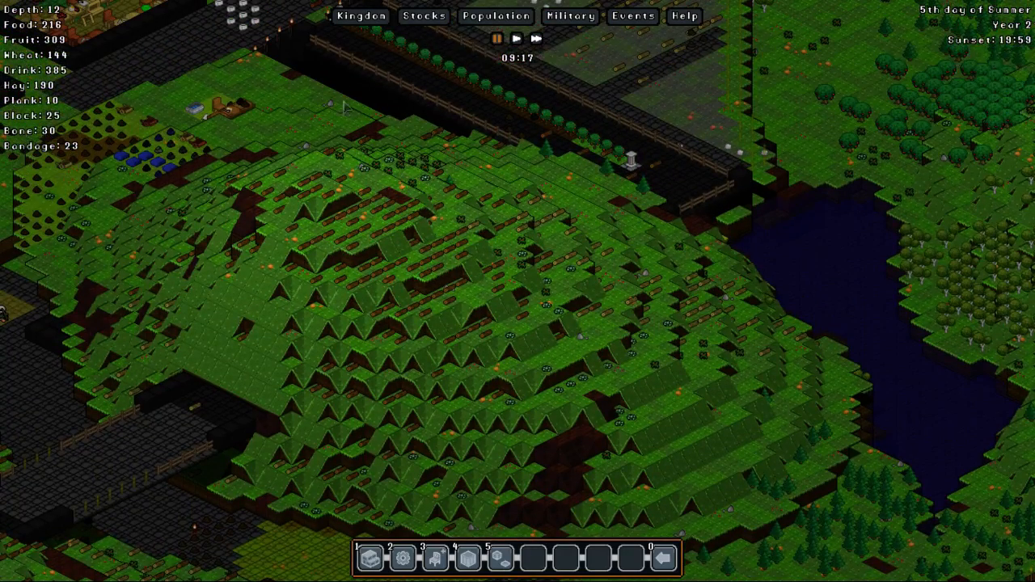
pyautogui.moveTo(424, 97)
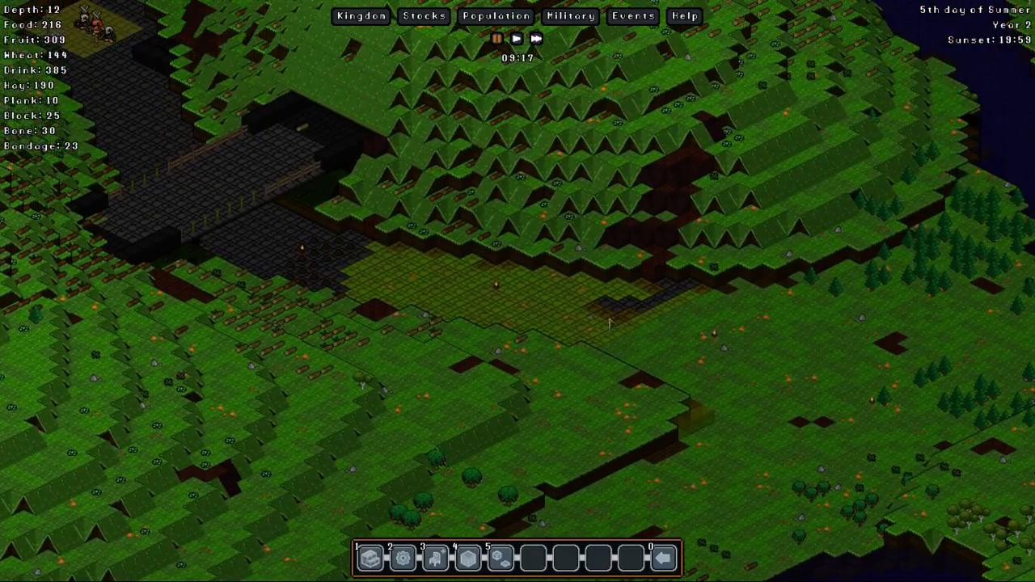
# - Lower the depth past the bridge toward the leatherworker workshop
pyautogui.scroll(-3)
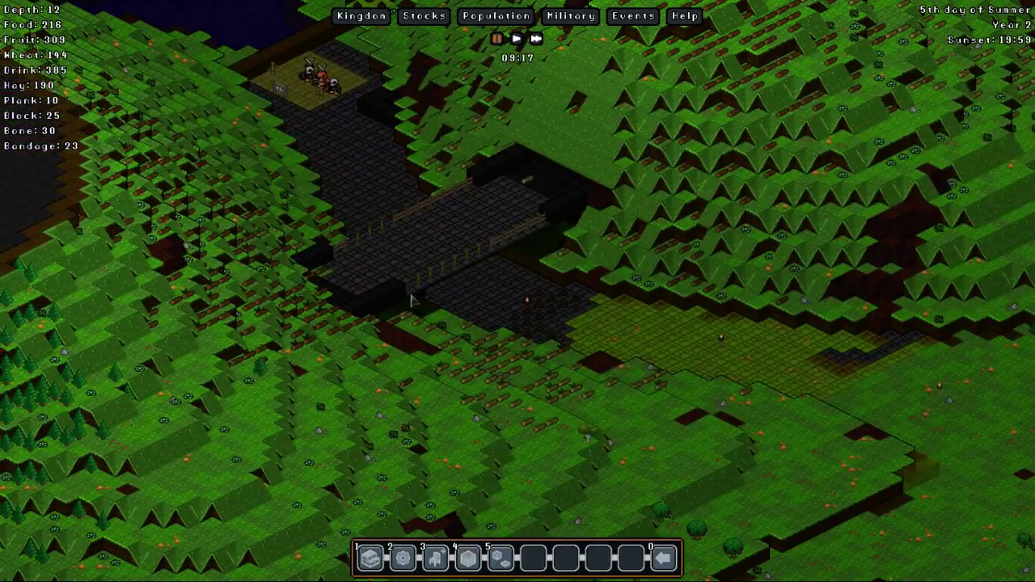
pyautogui.moveTo(461, 236)
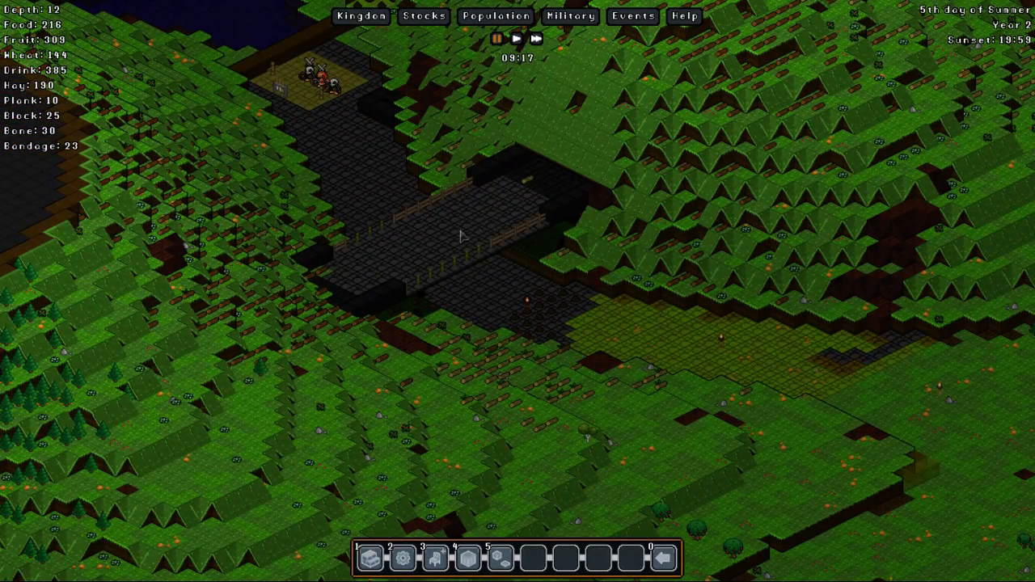
pyautogui.moveTo(449, 303)
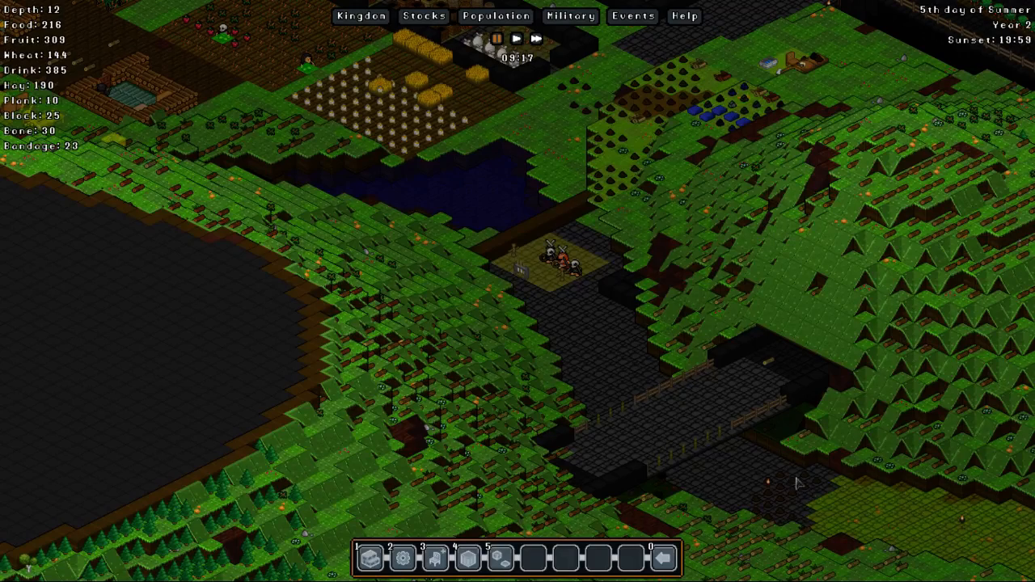
pyautogui.moveTo(609, 321)
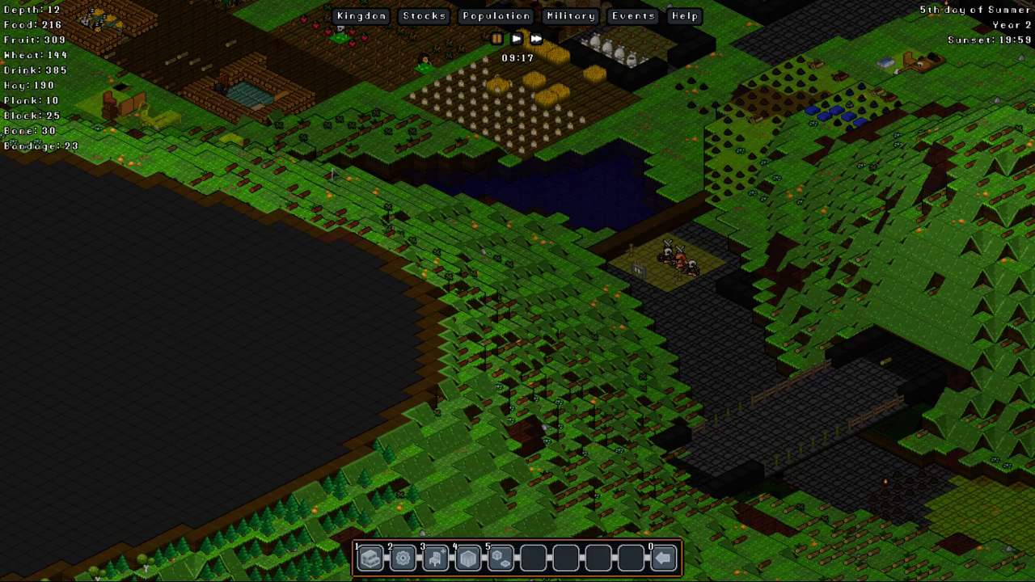
pyautogui.moveTo(400, 282)
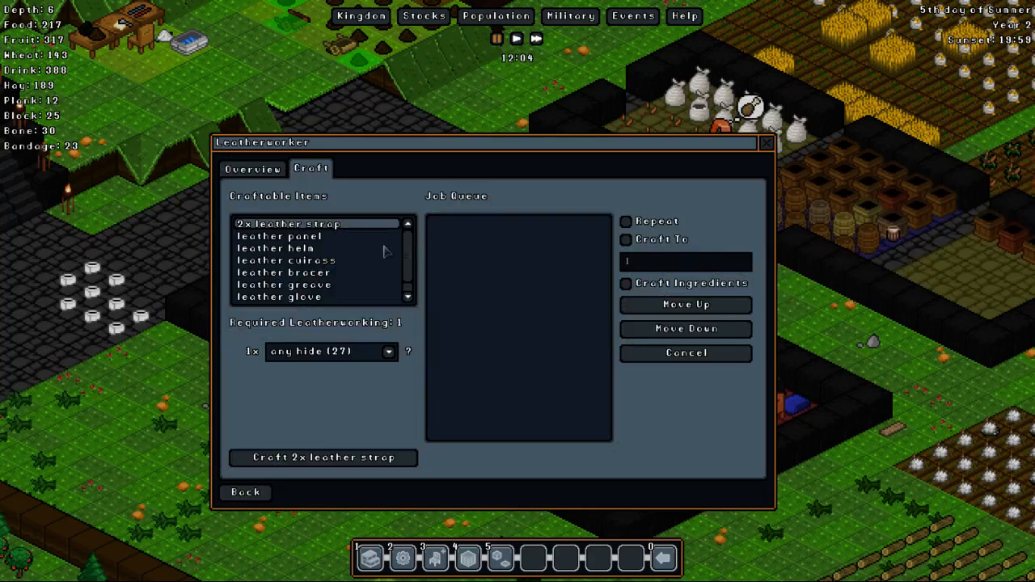
# - Queue three leather cuirasses at the leatherworker with Craft Ingredients enabled, after checking the leather panel recipe
pyautogui.click(765, 142)
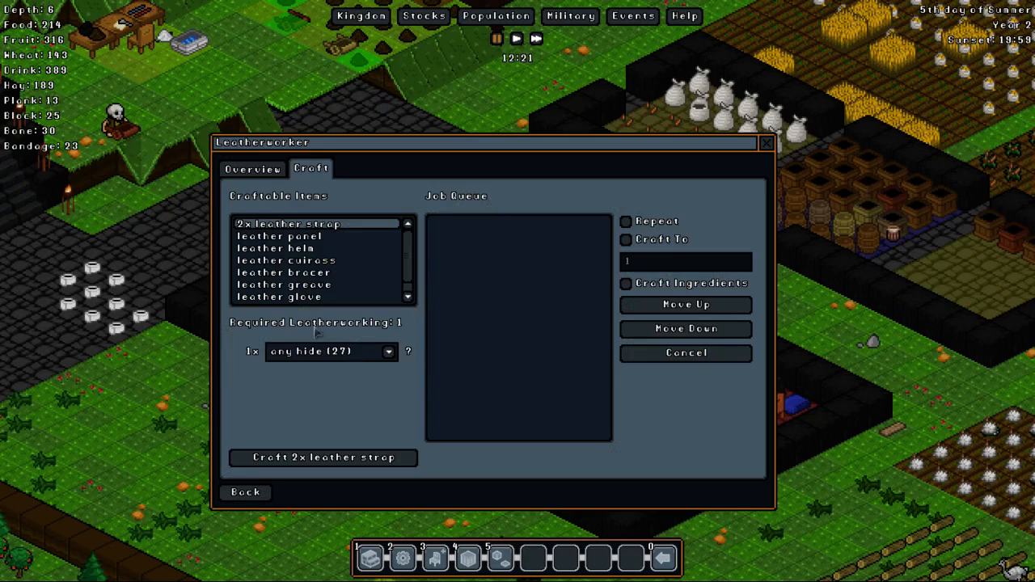
pyautogui.click(285, 261)
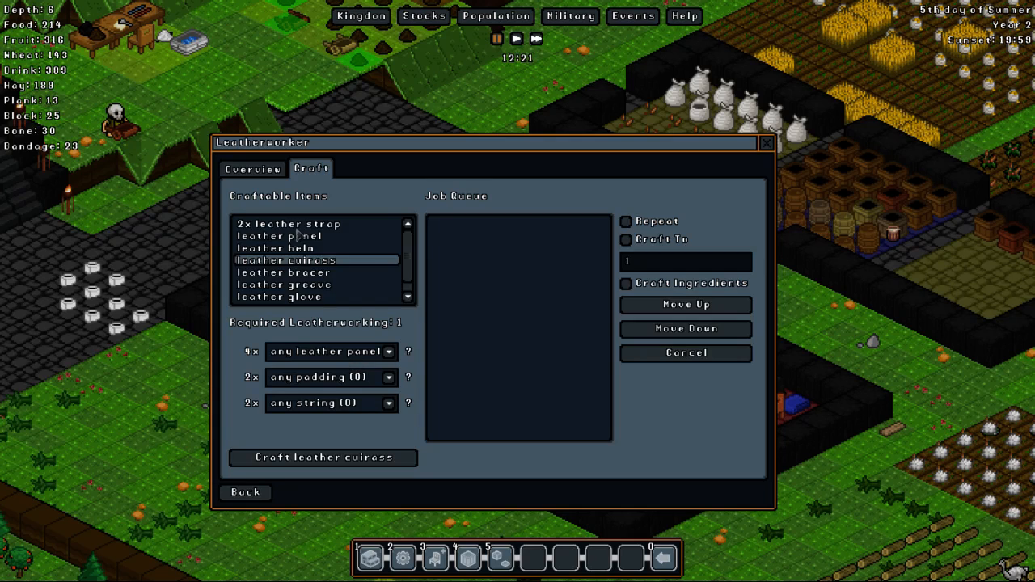
pyautogui.click(275, 236)
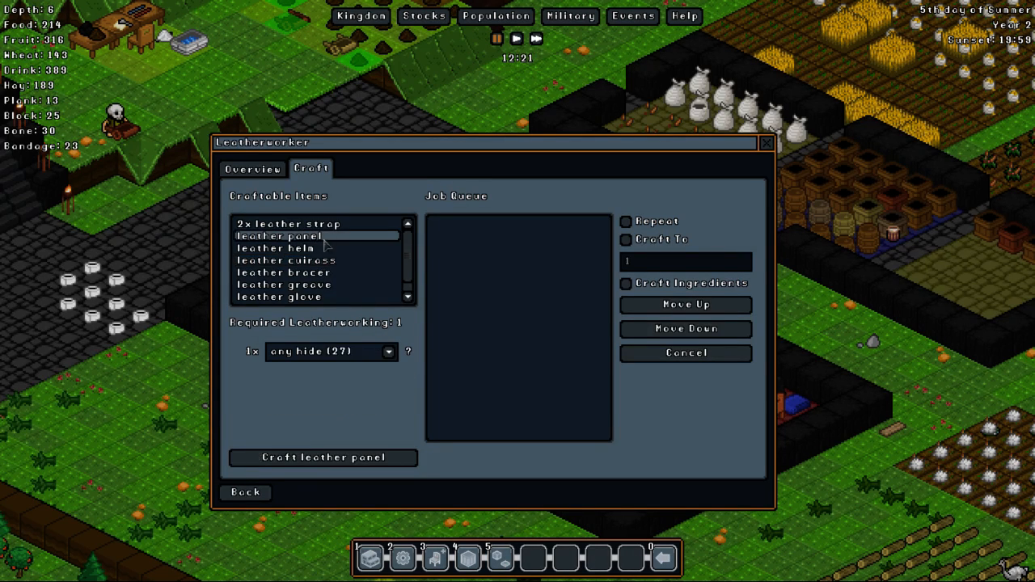
pyautogui.click(286, 261)
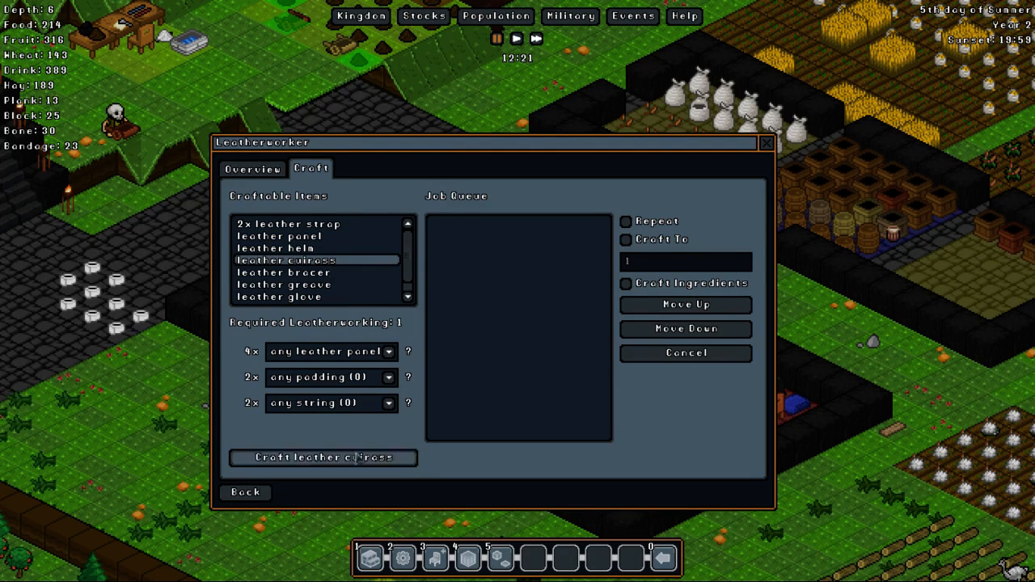
pyautogui.click(323, 457)
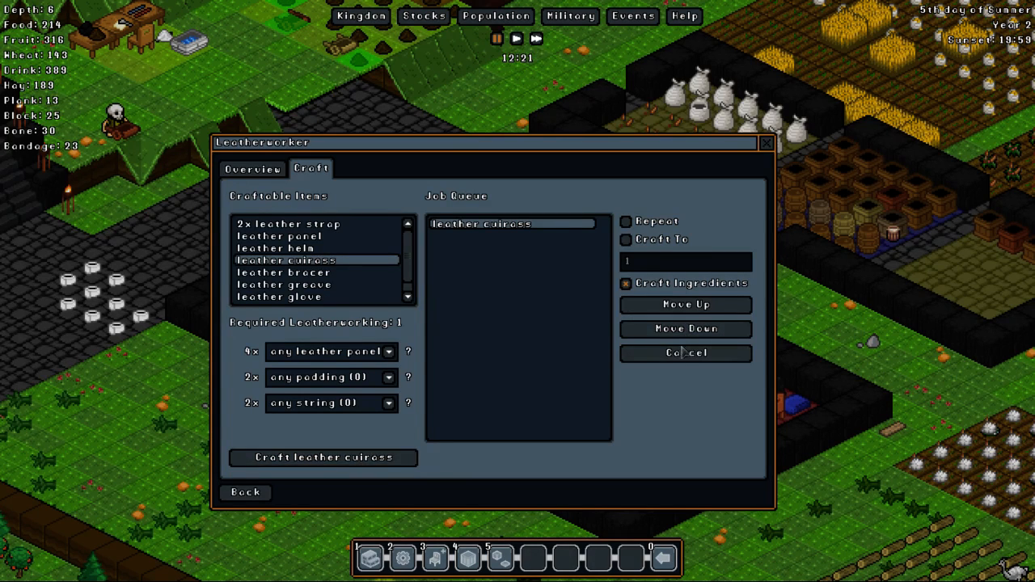
pyautogui.click(322, 457)
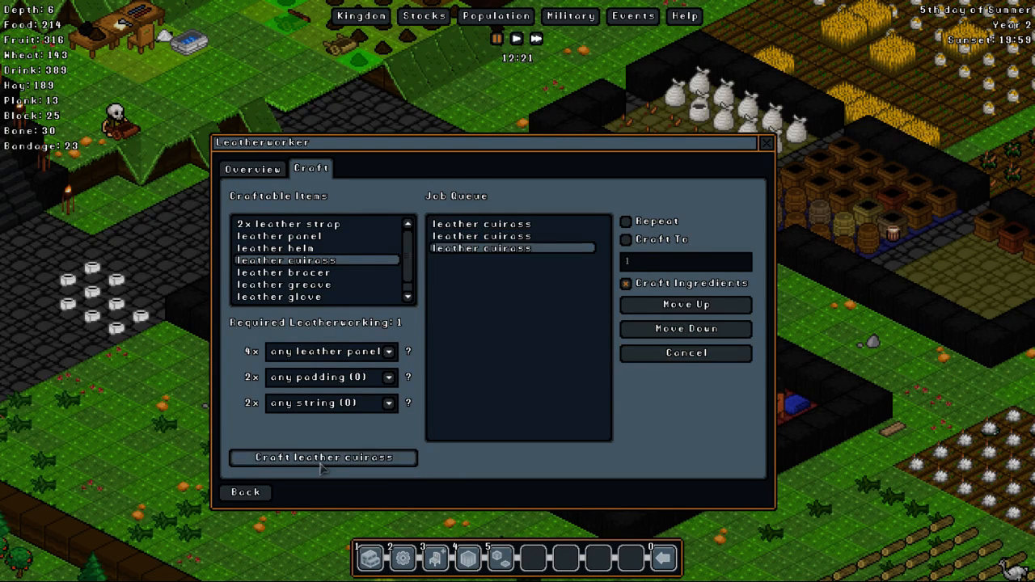
pyautogui.click(322, 458)
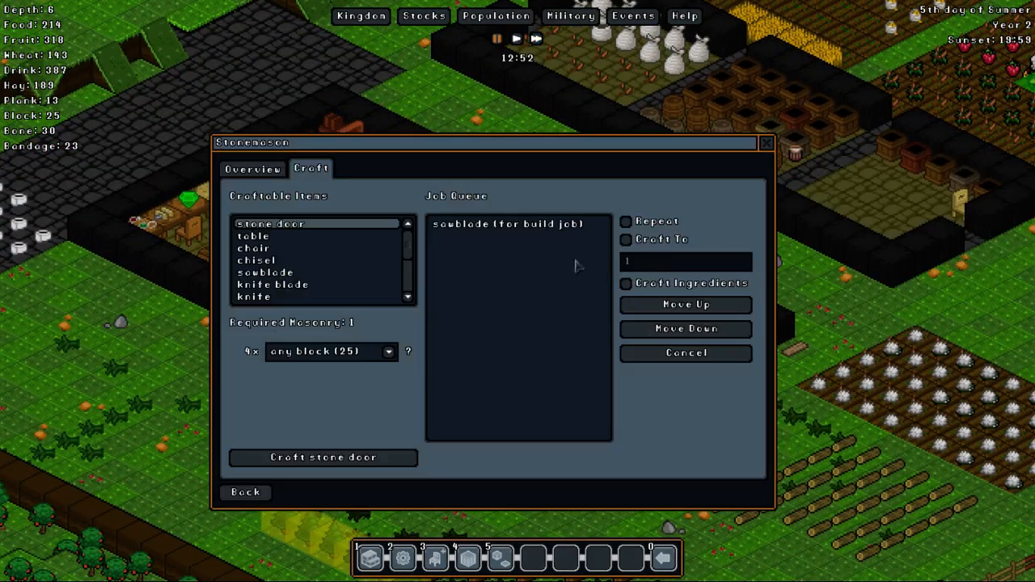
# - Select stone sword in the Stonemason list and queue several with Craft Ingredients ticked
pyautogui.scroll(-3)
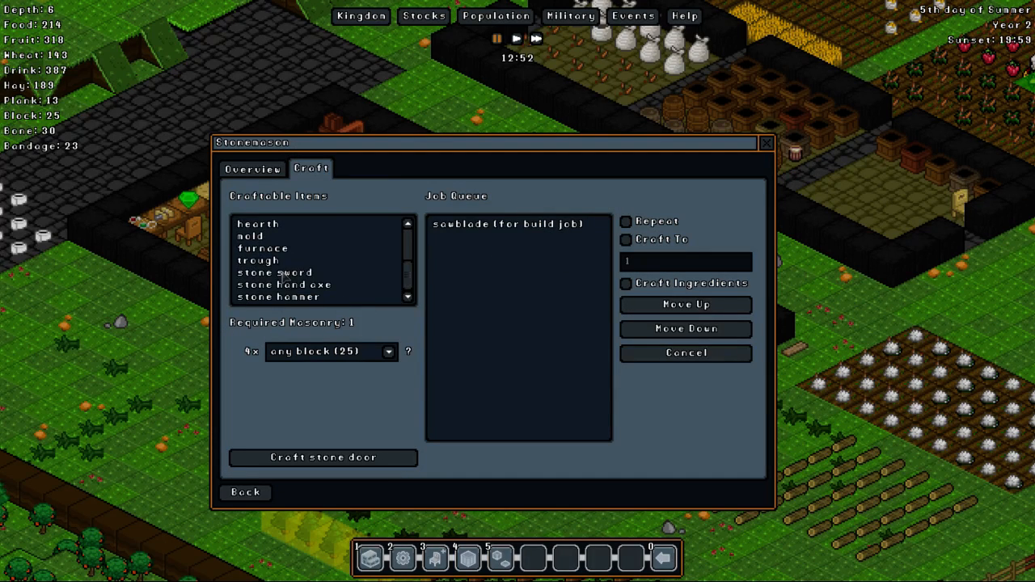
pyautogui.click(274, 273)
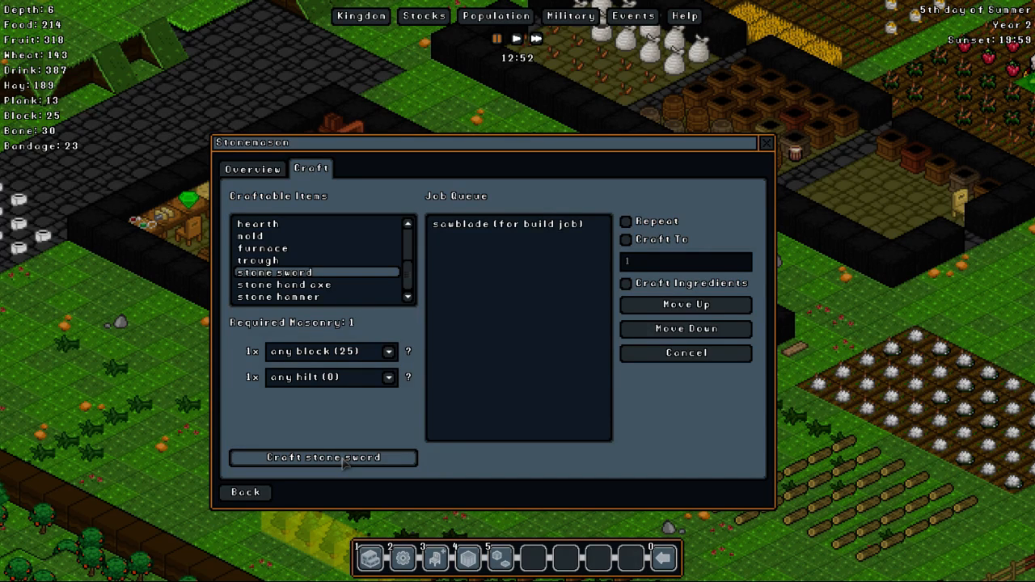
pyautogui.click(323, 457)
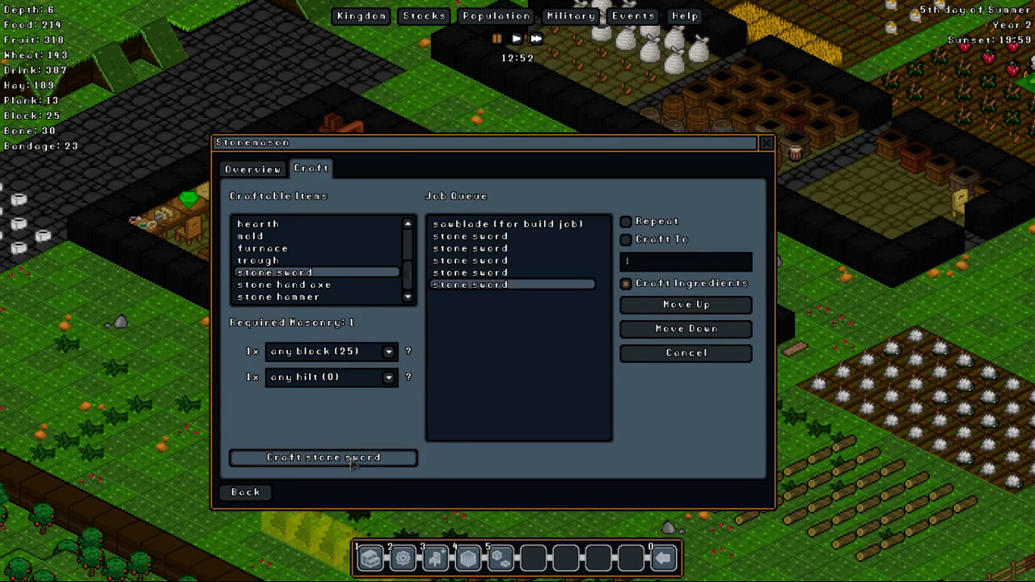
pyautogui.click(323, 457)
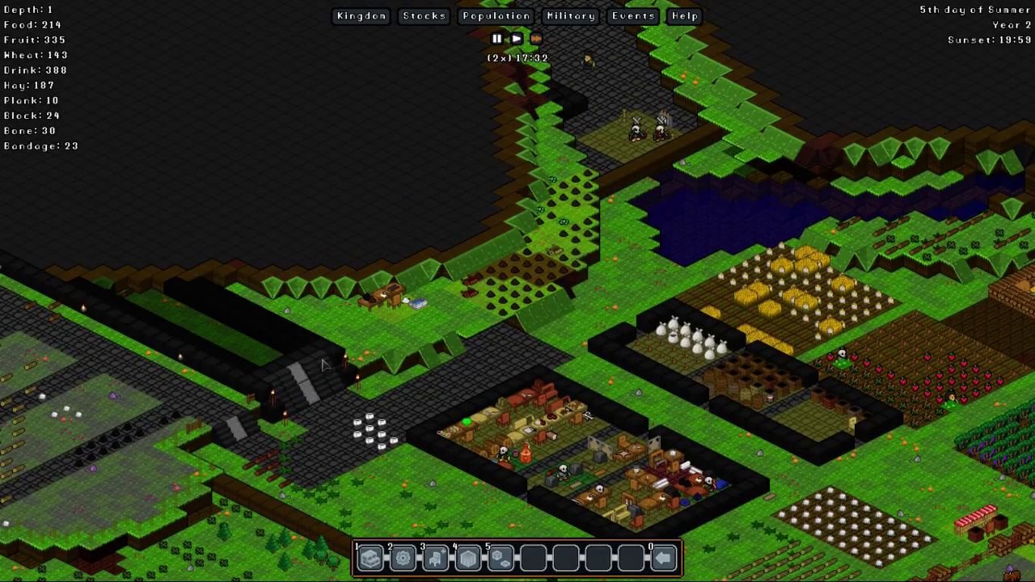
pyautogui.moveTo(255, 336)
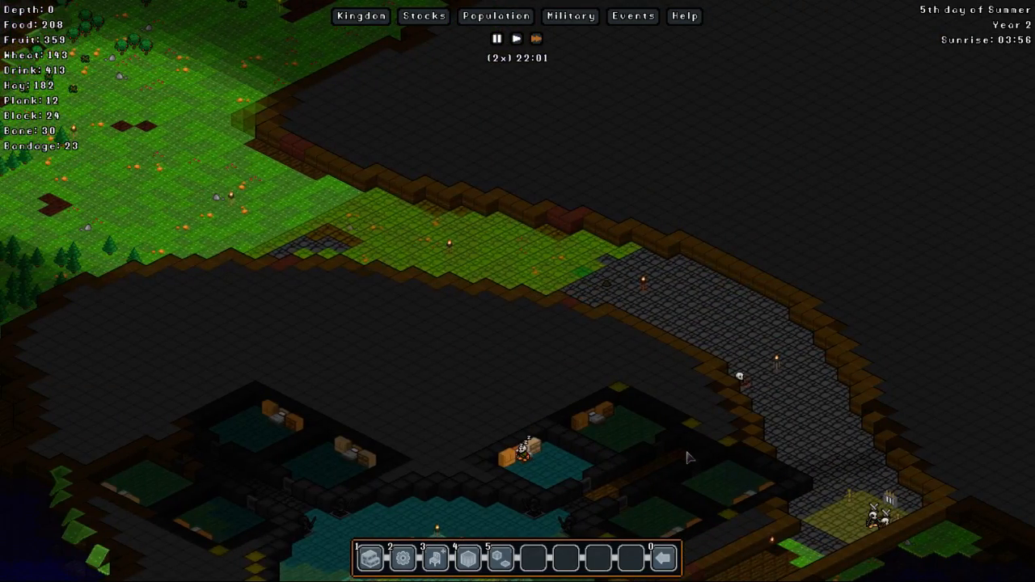
# - Pan across the map to survey the entrance bridge and workshop area
pyautogui.scroll(-3)
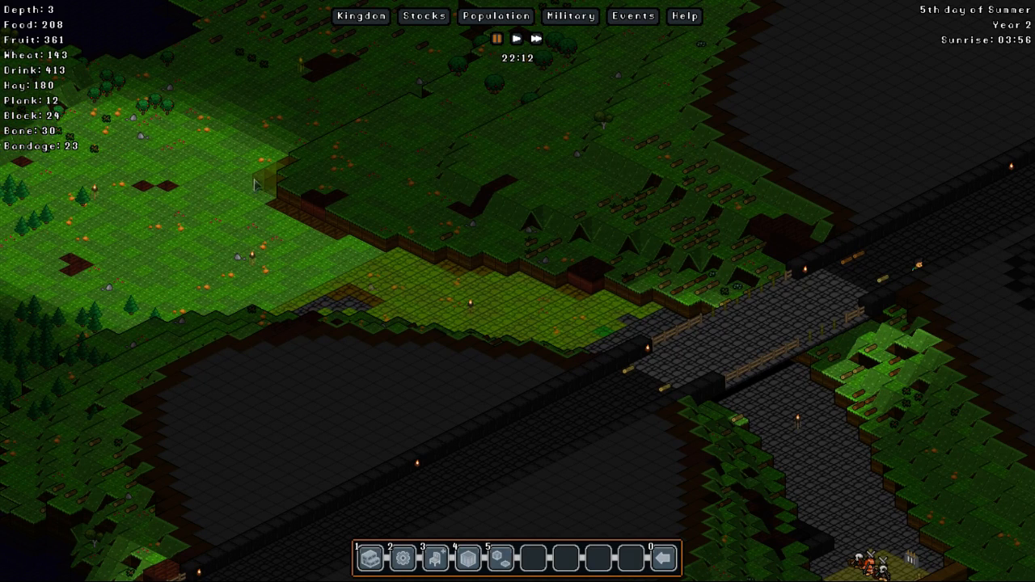
pyautogui.moveTo(285, 190)
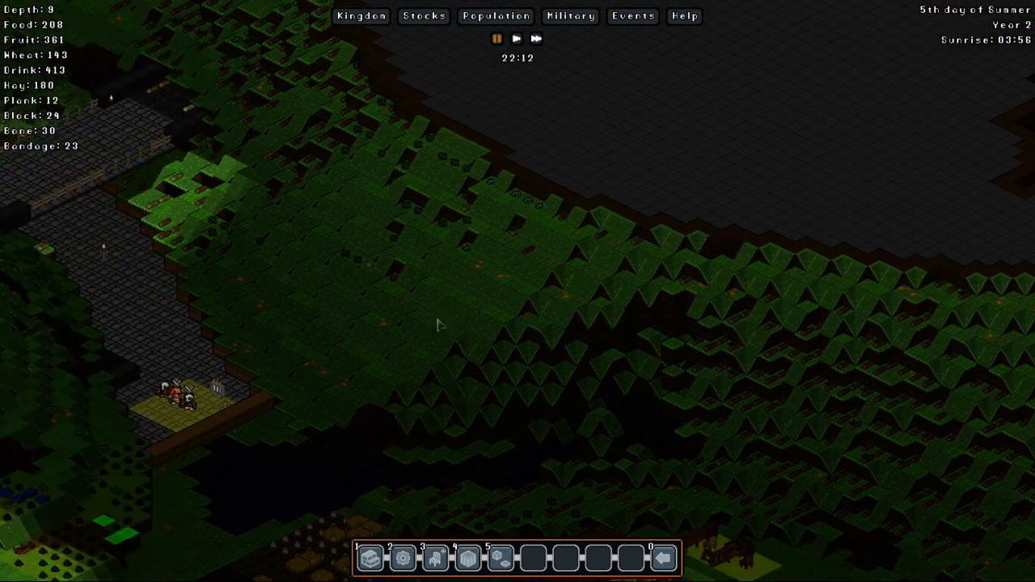
pyautogui.moveTo(471, 267)
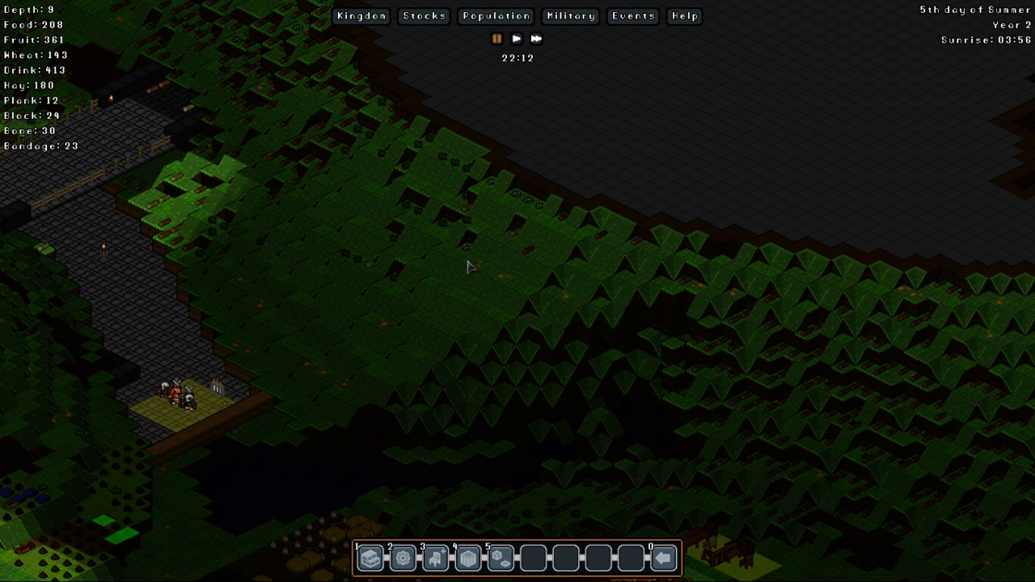
pyautogui.moveTo(563, 388)
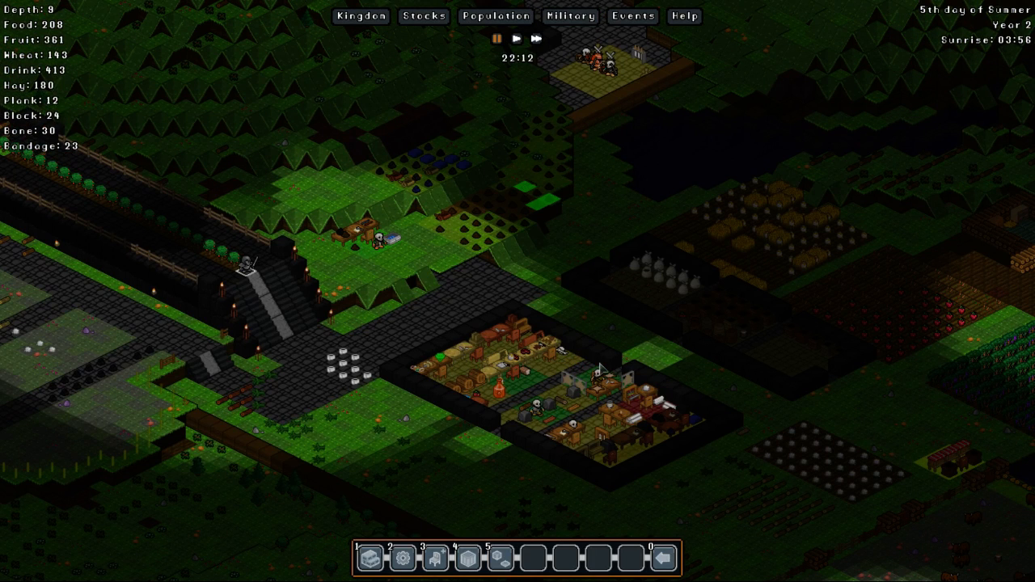
pyautogui.moveTo(578, 344)
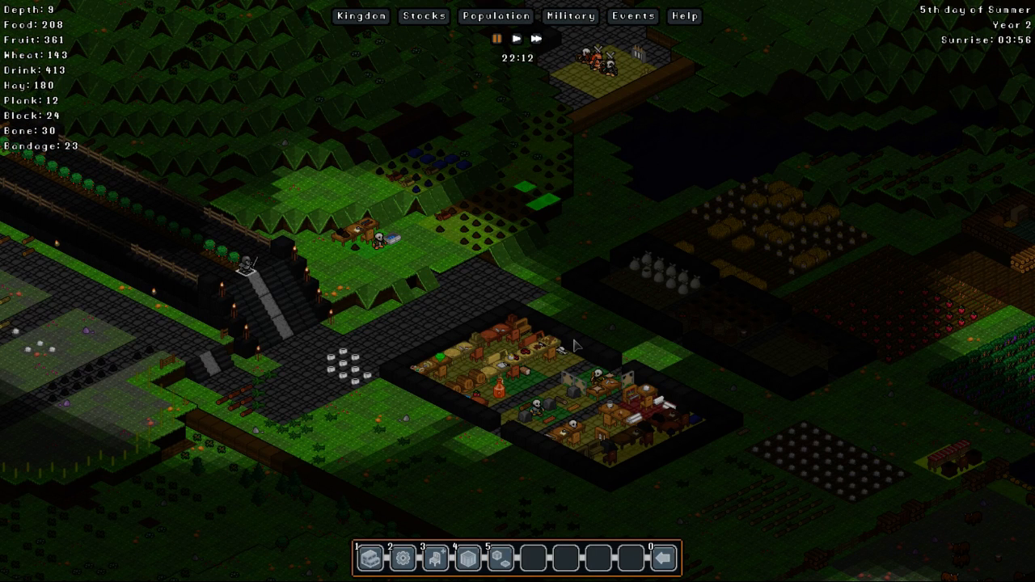